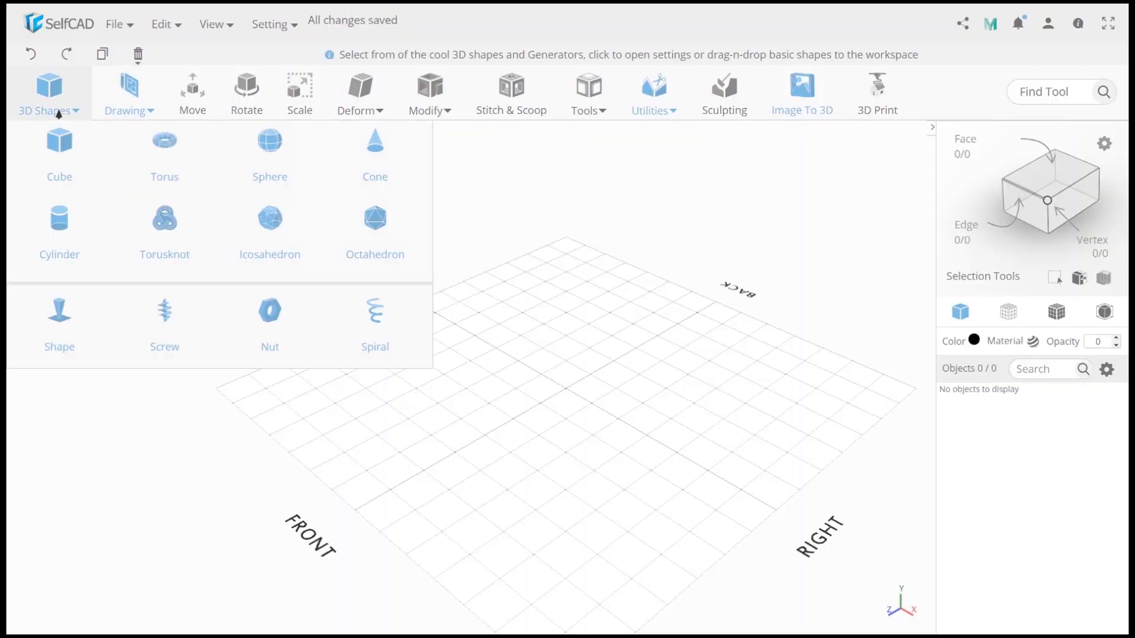
Add a cylinder with more vertical segments for a smooth surface
click(58, 224)
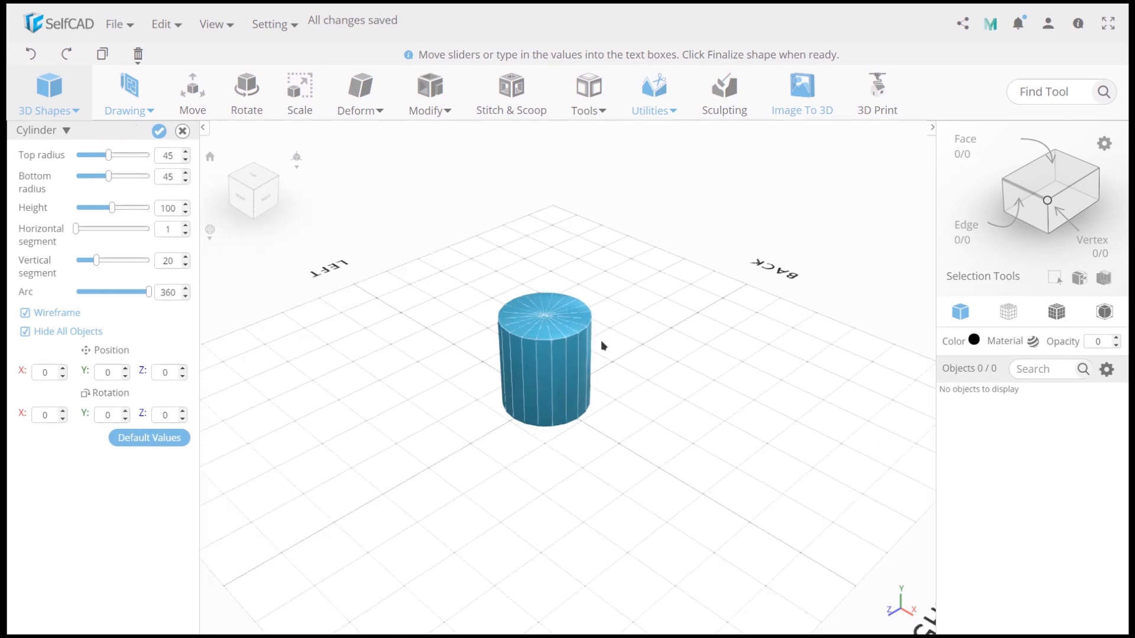
drag(89, 261, 134, 260)
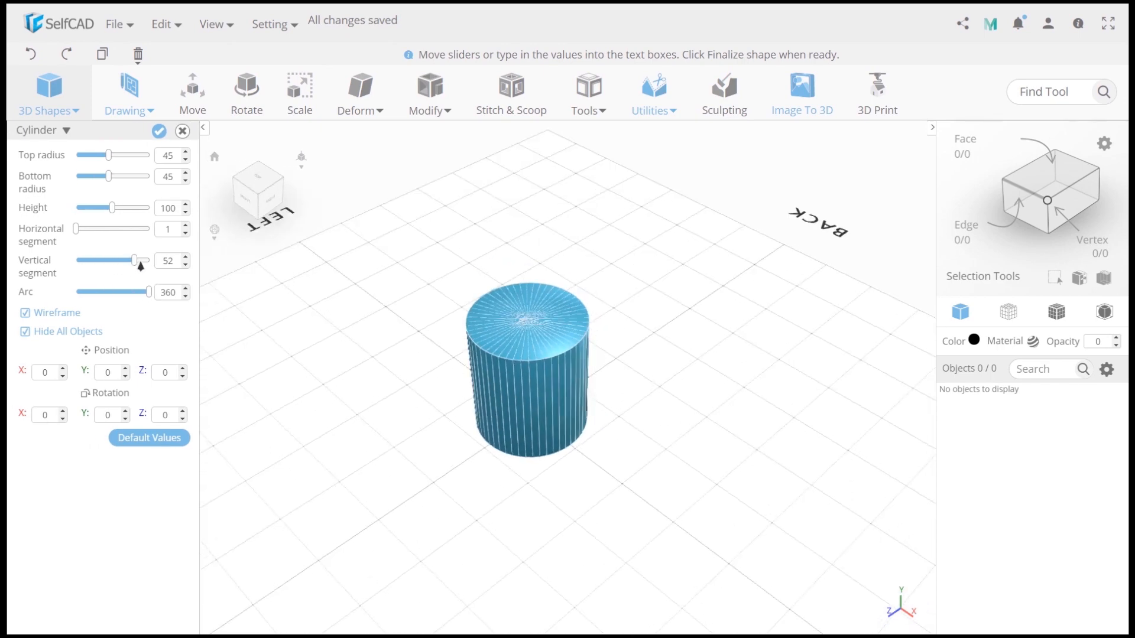
click(159, 131)
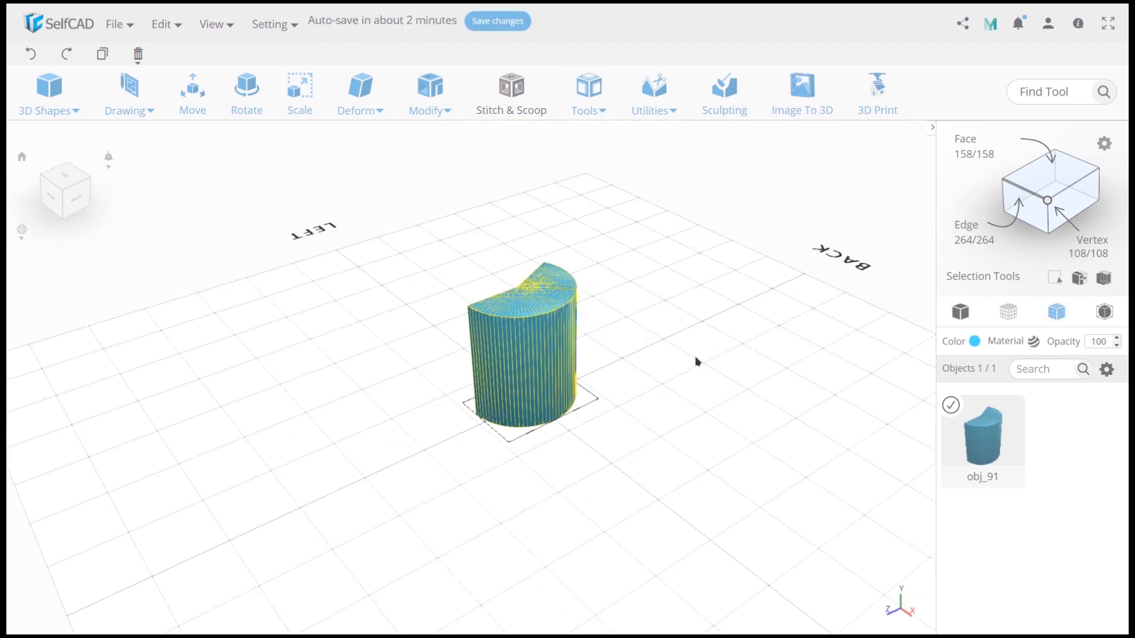
Scale the half-cylinder to Y 15, flattening it into a low curved slab
click(299, 87)
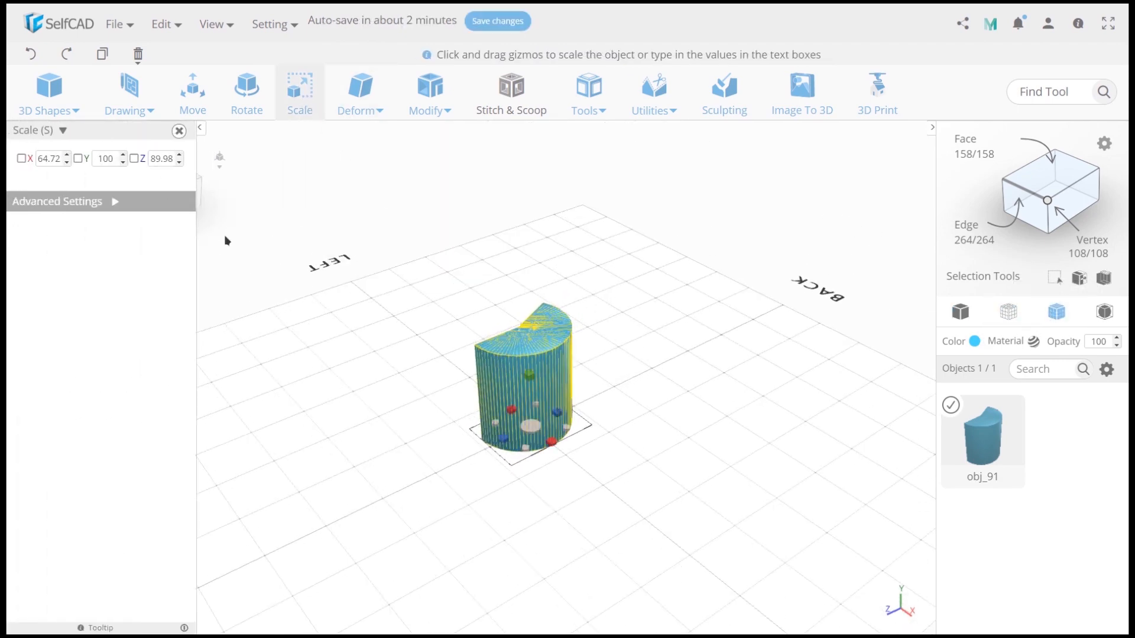
text(15)
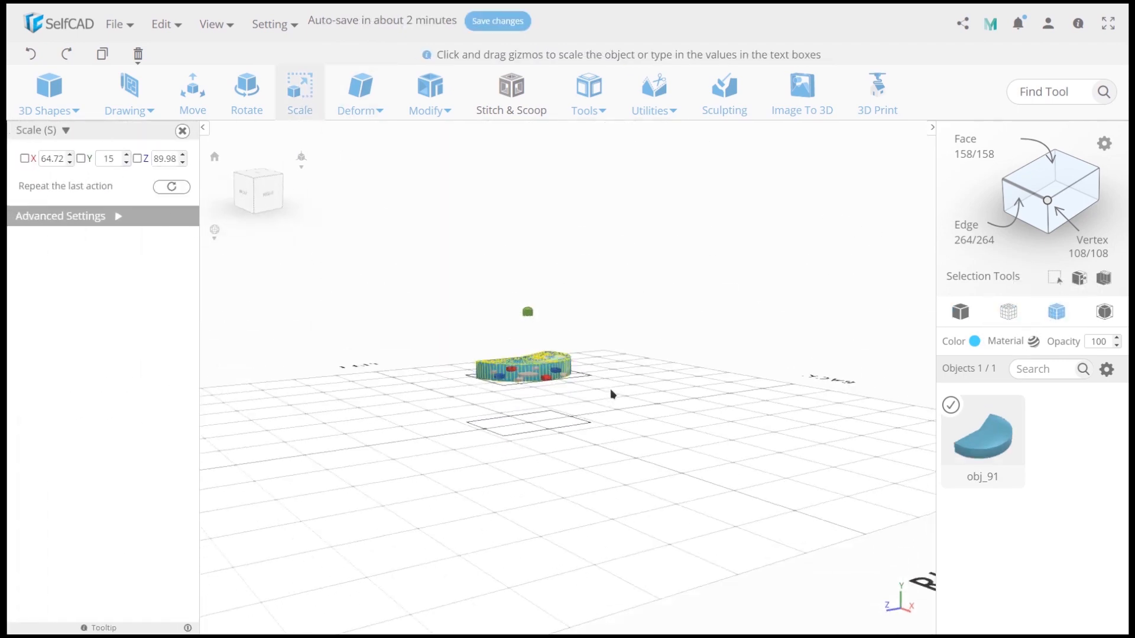
click(191, 87)
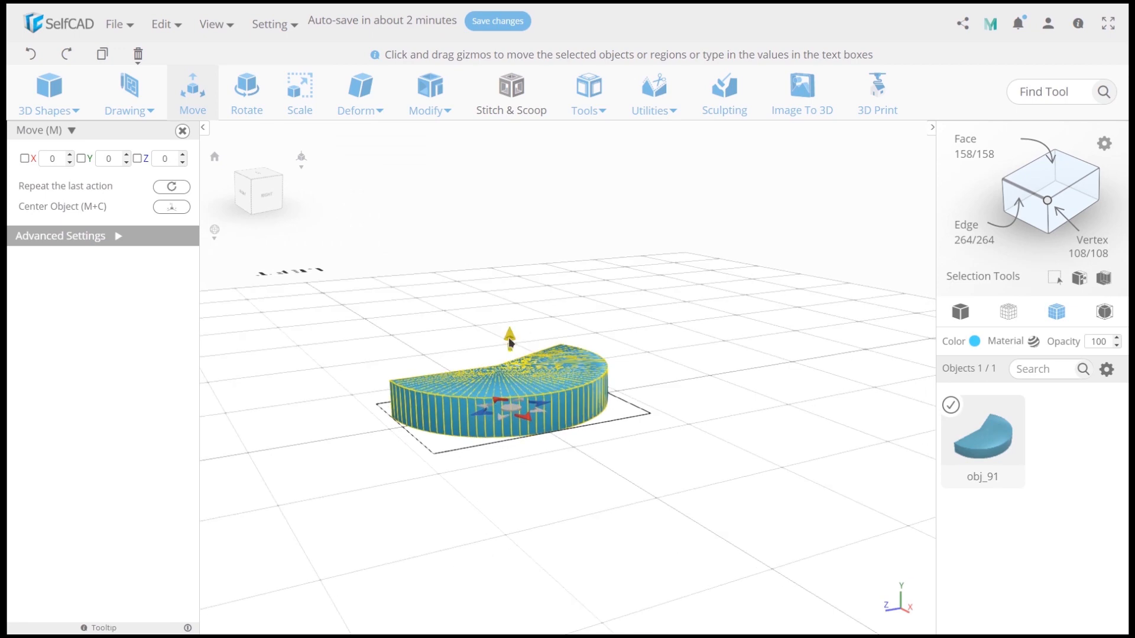
click(48, 87)
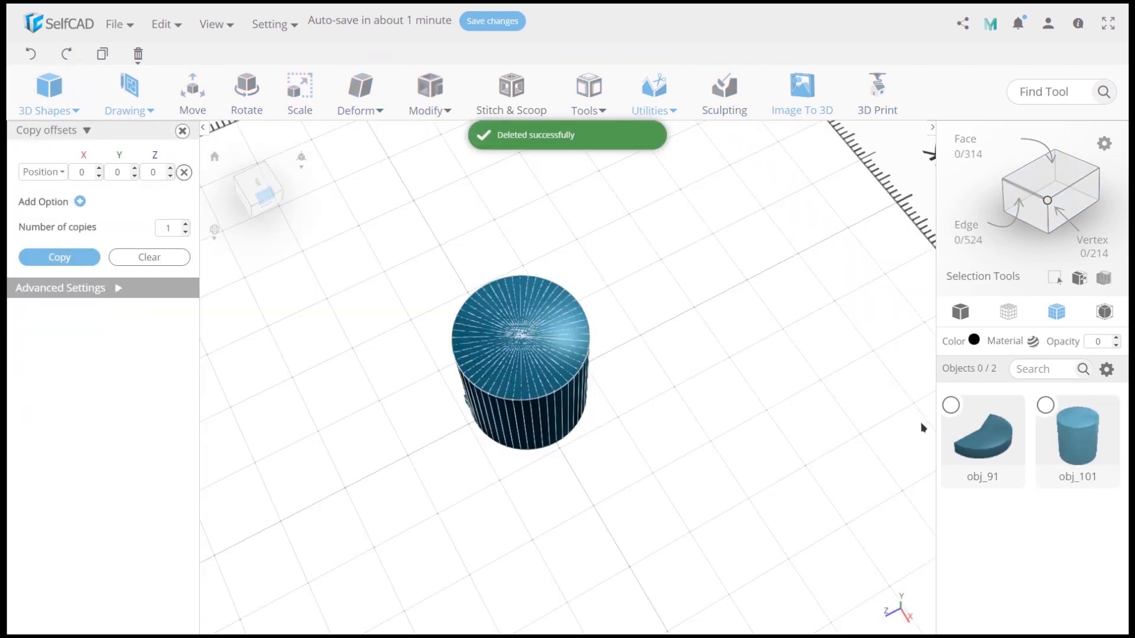
Scale a narrower cylinder over the slab and subtract it from obj_101, leaving a half ring
click(300, 87)
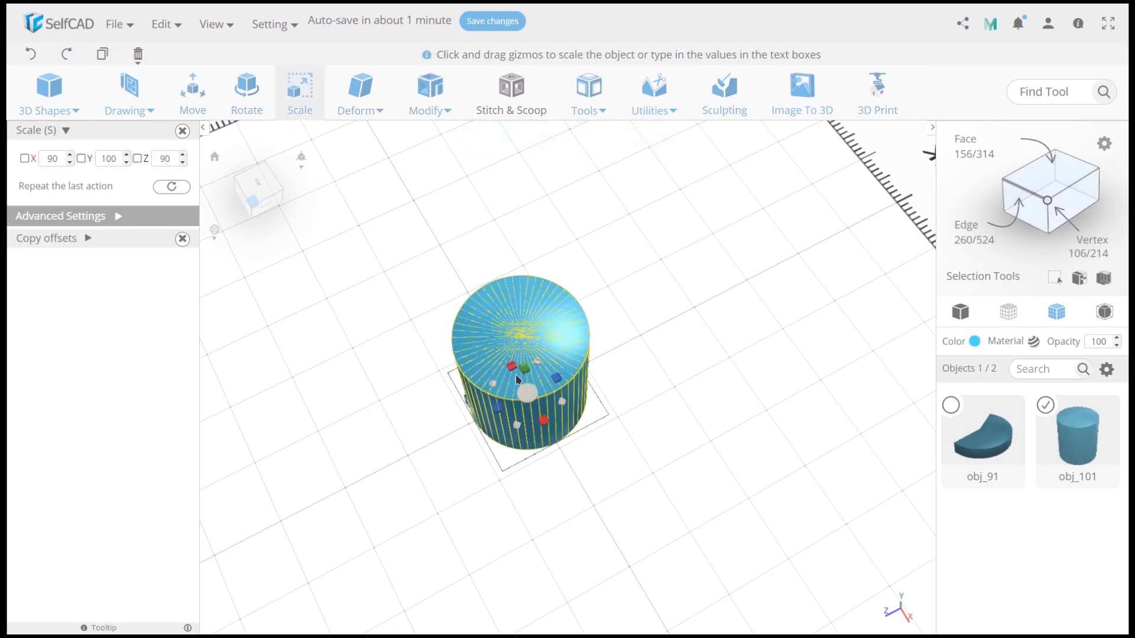
click(191, 93)
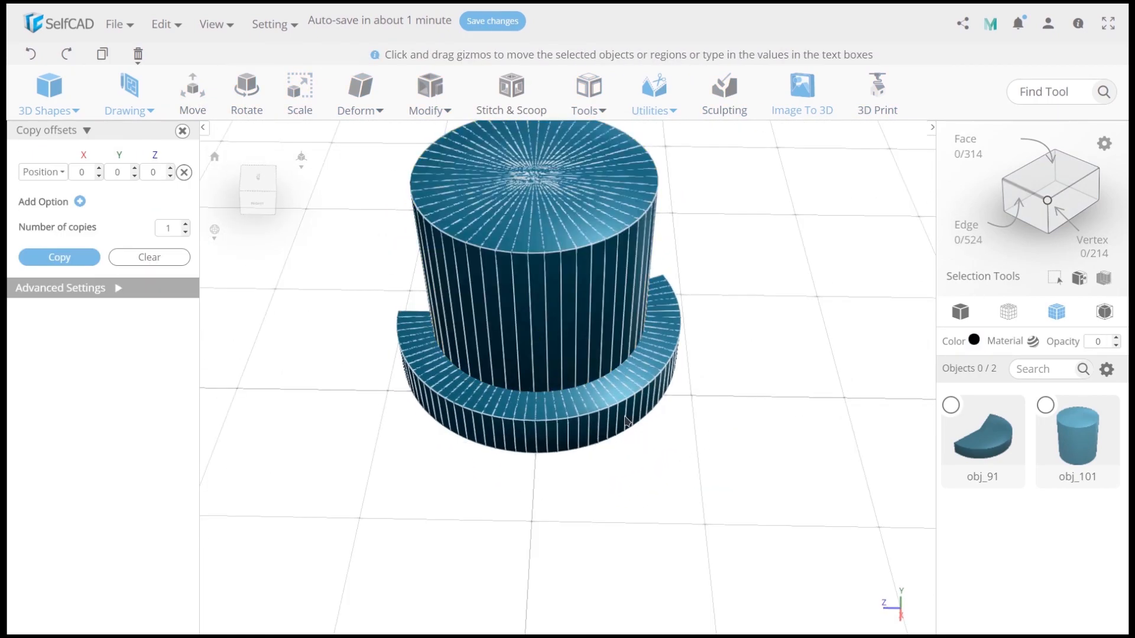
click(191, 91)
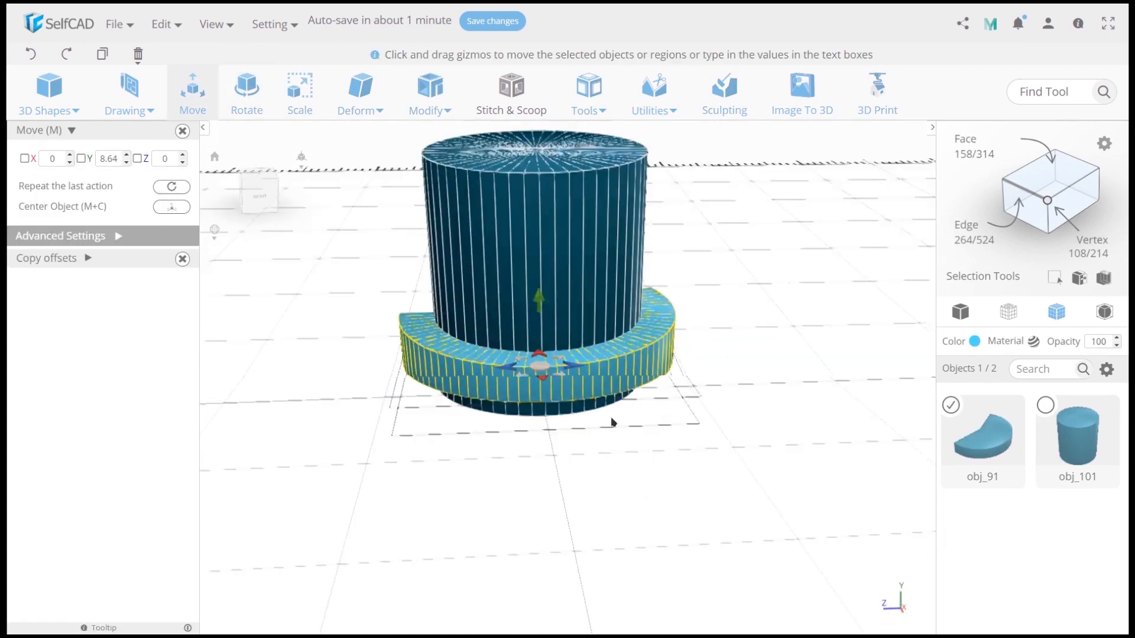
click(299, 92)
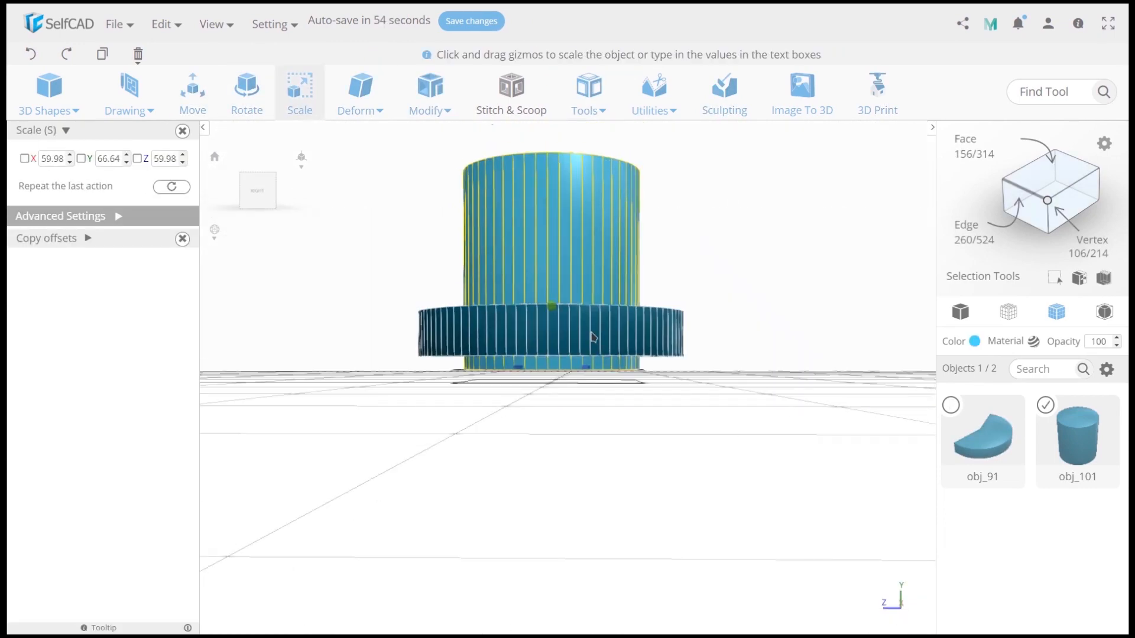
click(510, 93)
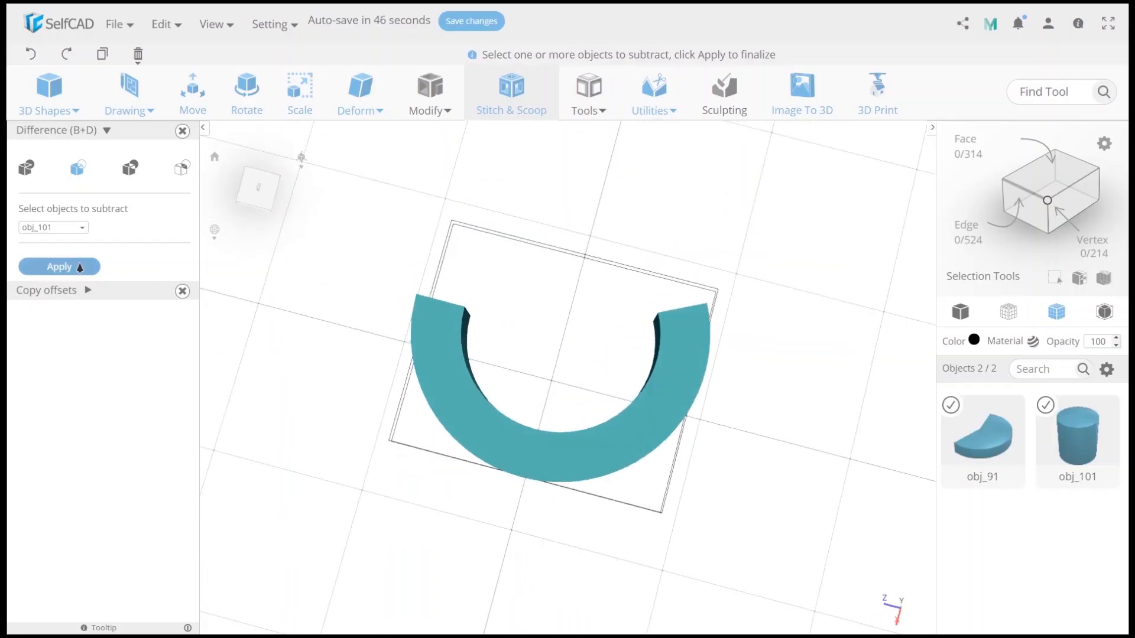
click(58, 267)
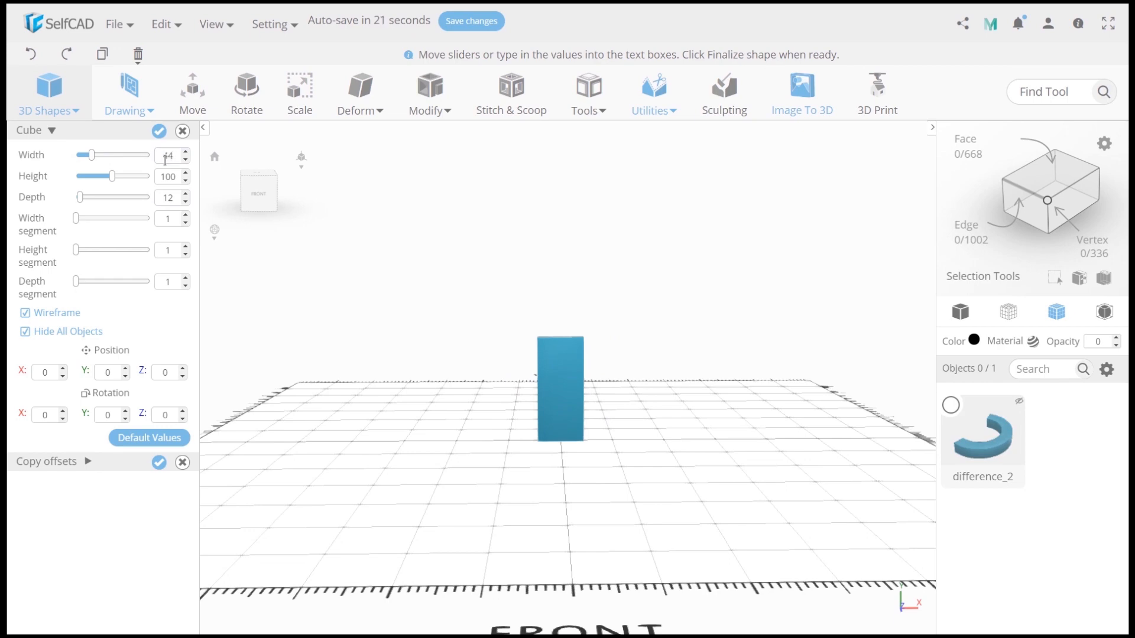
Finalize a tall thin box and scale it to Z 8 as a spire
click(159, 132)
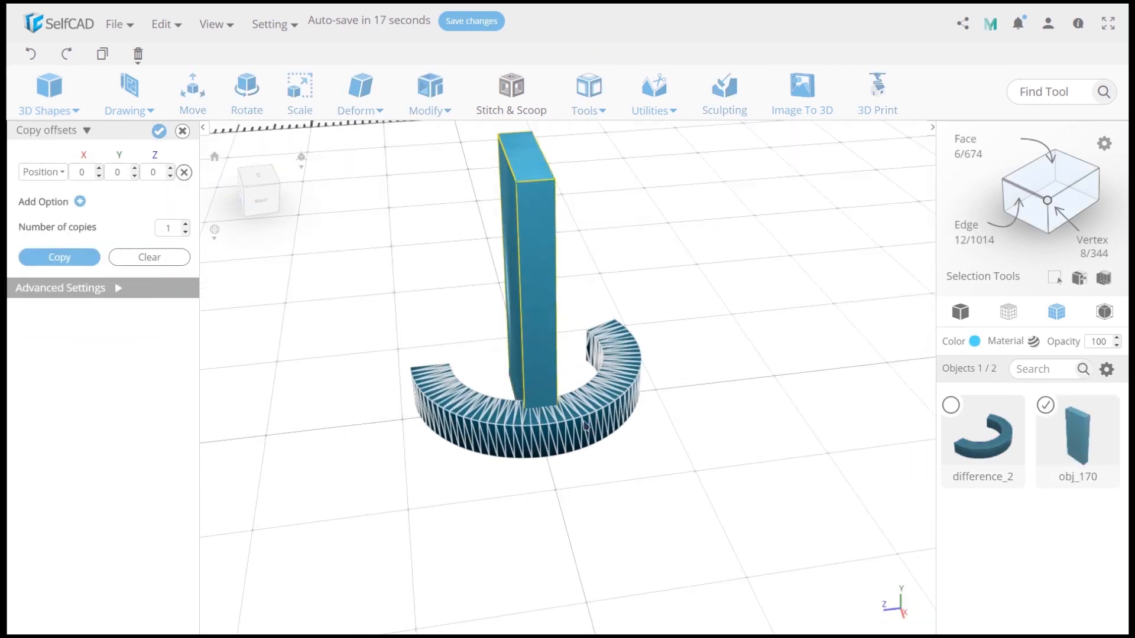
click(299, 87)
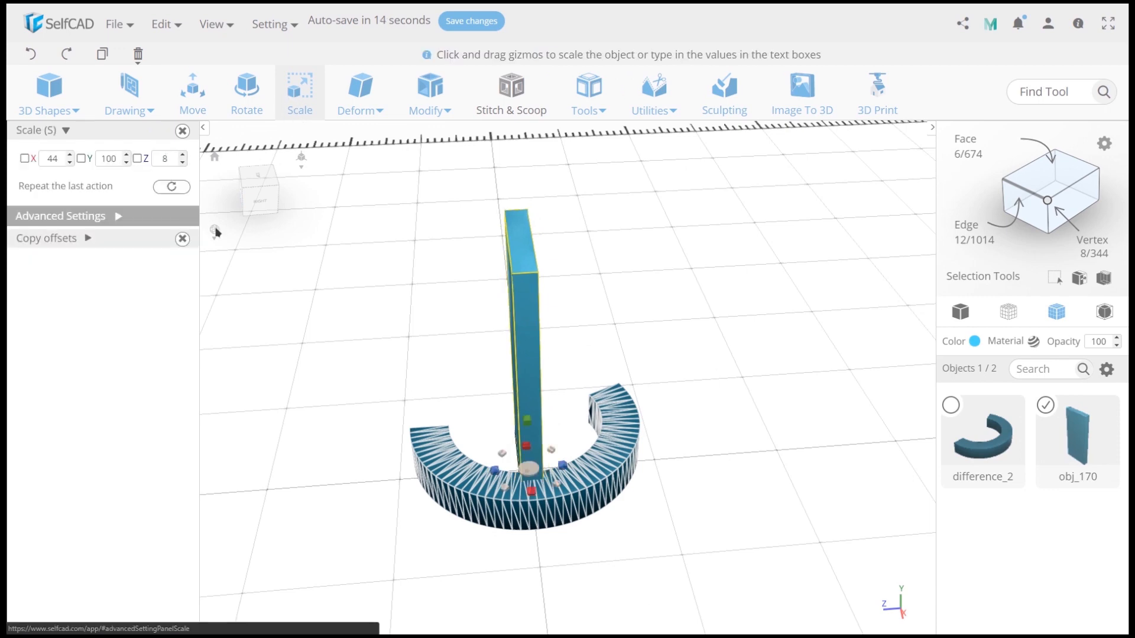
click(46, 93)
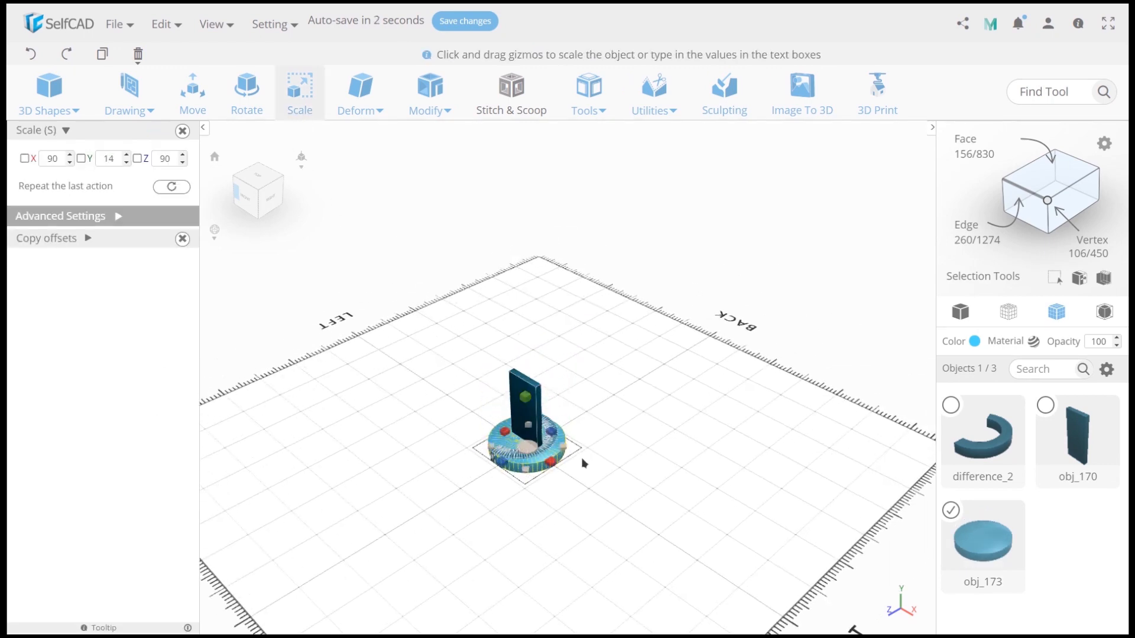
Stand the flat disc upright, raise it against the spire, and duplicate it
click(246, 93)
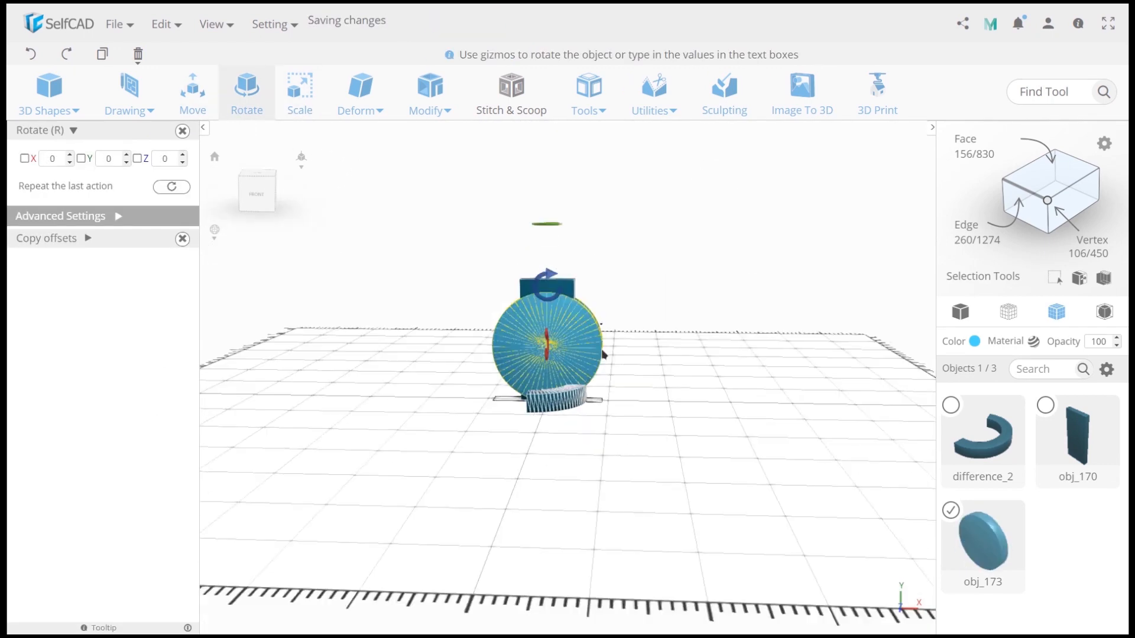
click(300, 93)
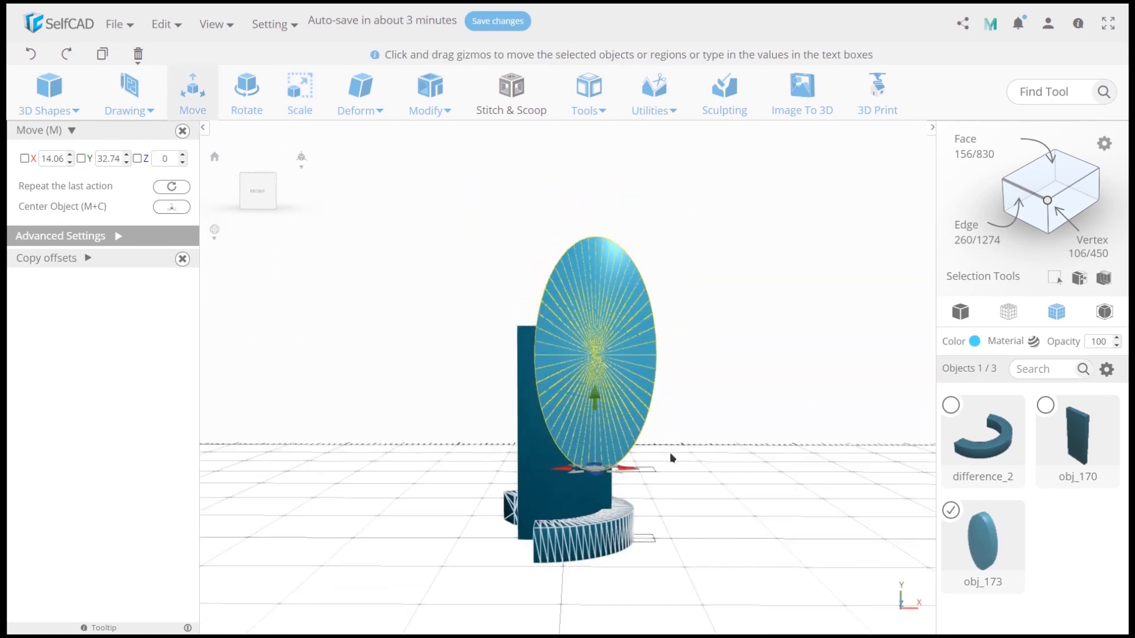
drag(594, 396, 558, 431)
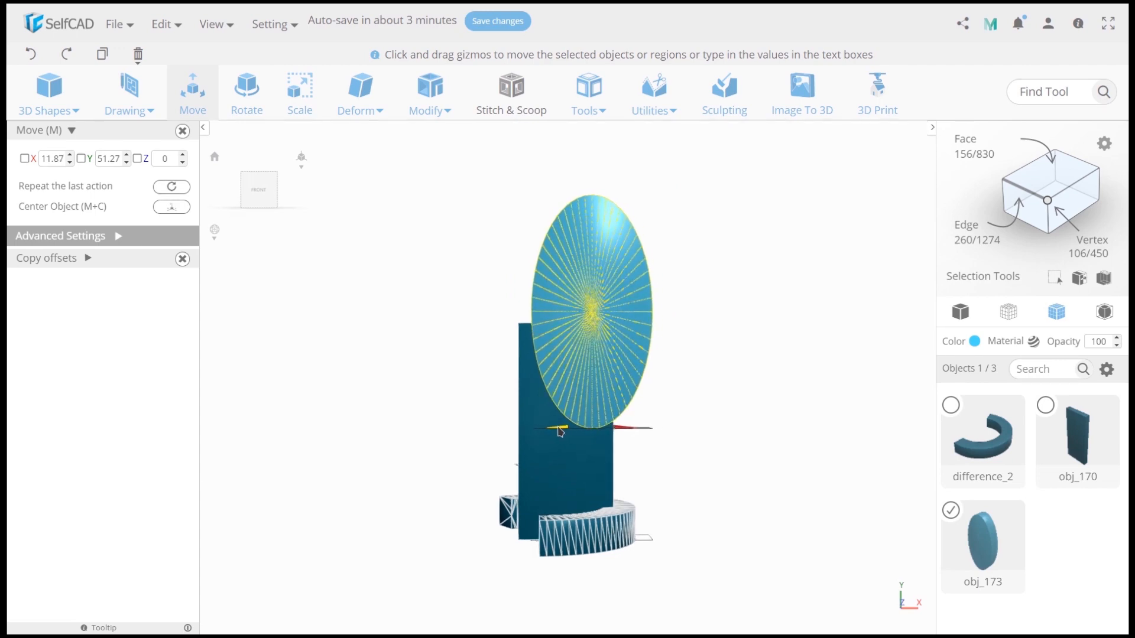
click(58, 278)
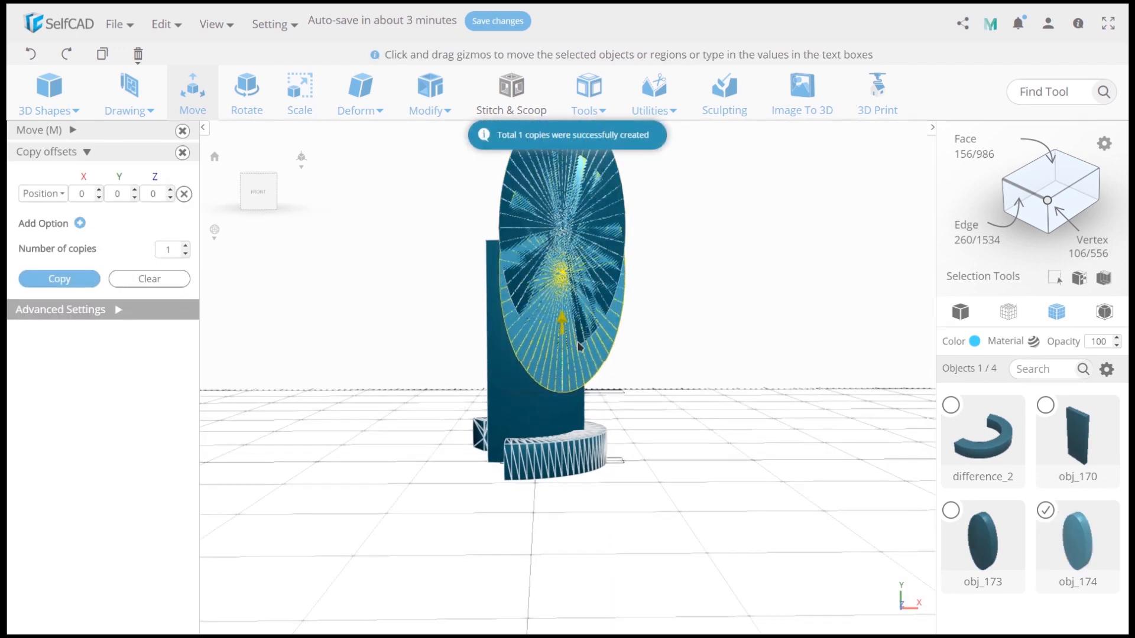
Tilt the disc copy, then scale and position both discs overlapping the spire
click(246, 93)
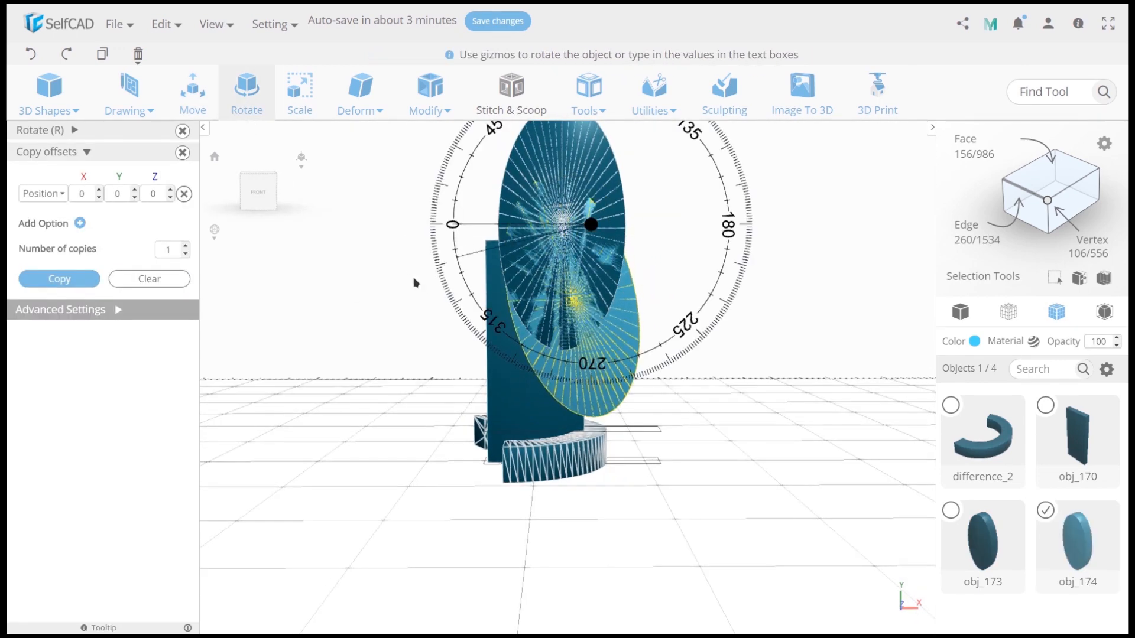
click(300, 93)
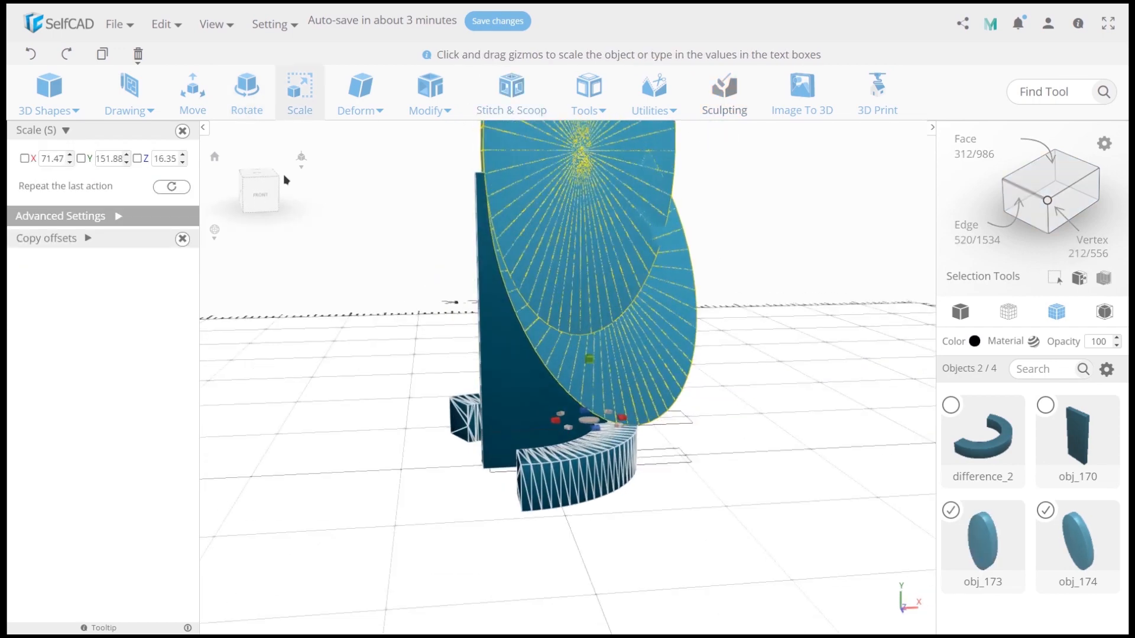
click(192, 92)
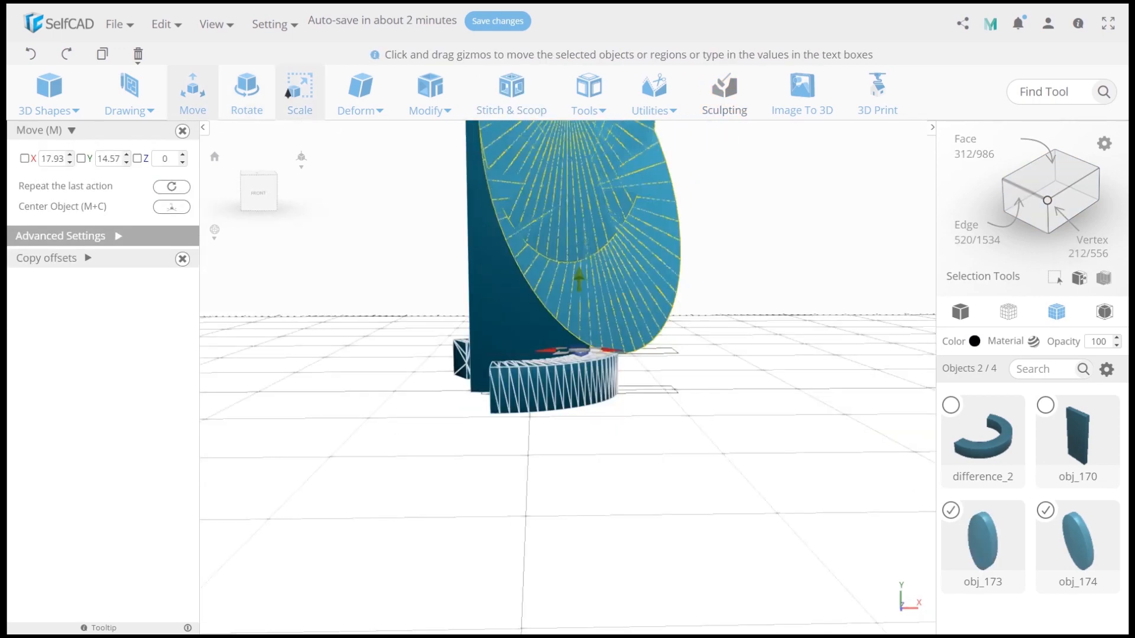
click(299, 91)
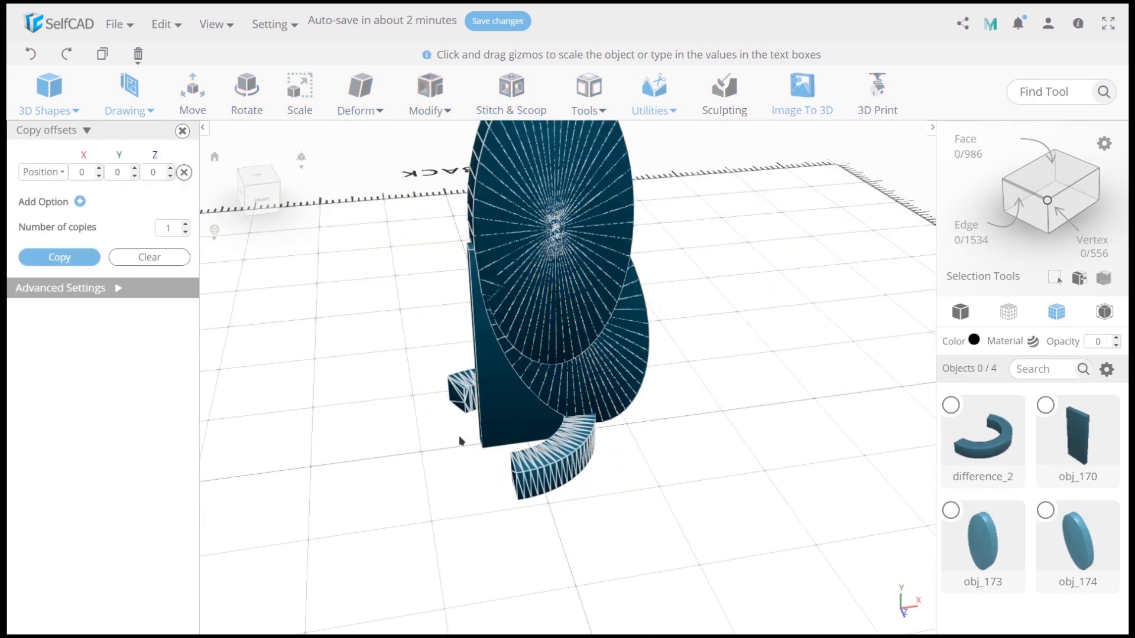
click(299, 87)
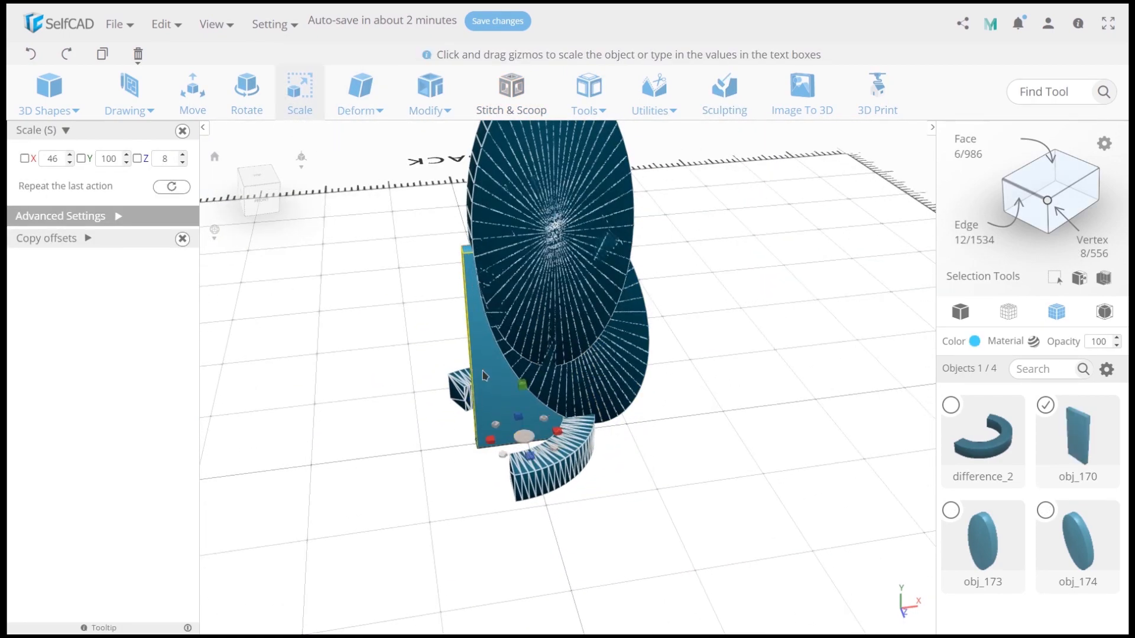
click(510, 93)
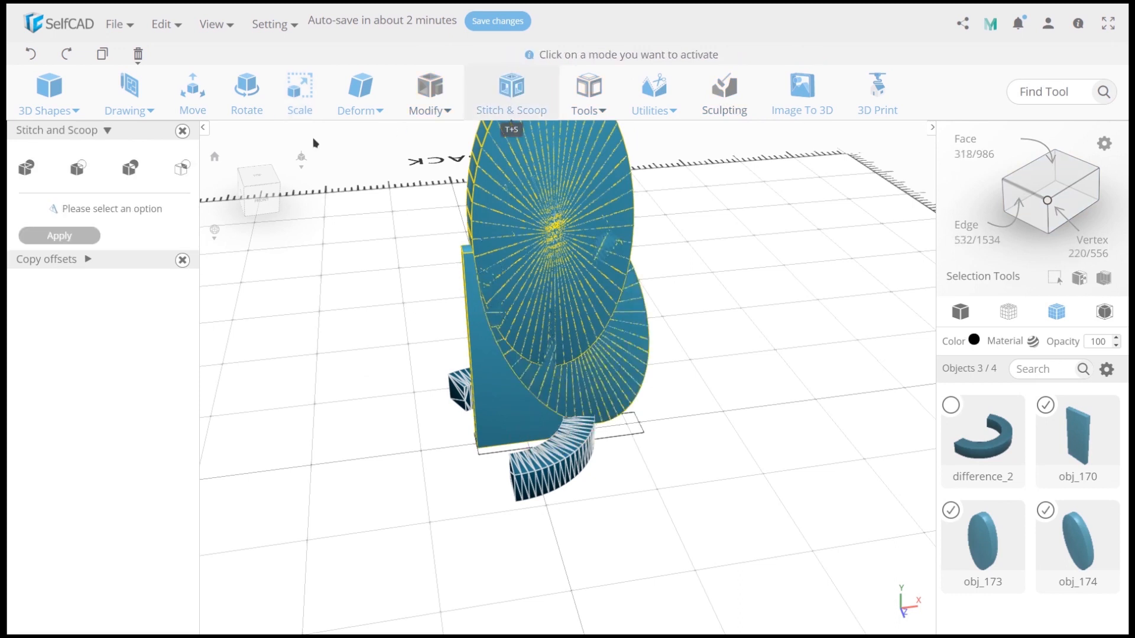
Carve the spire with the discs, rotate it to Y 324, and place it against the ring
click(76, 167)
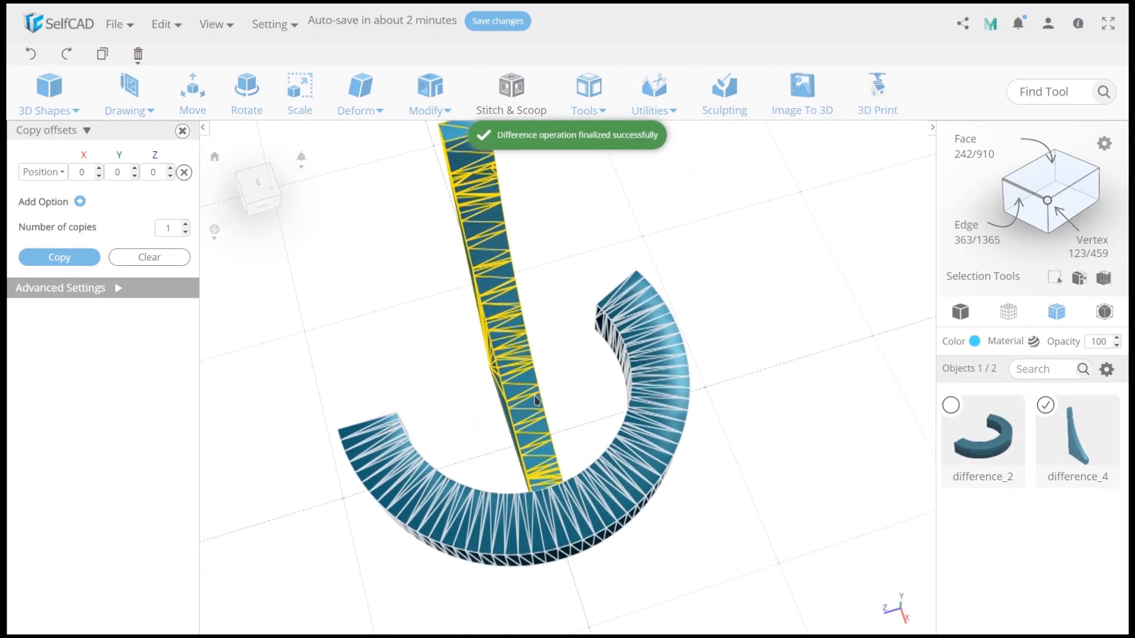
click(299, 87)
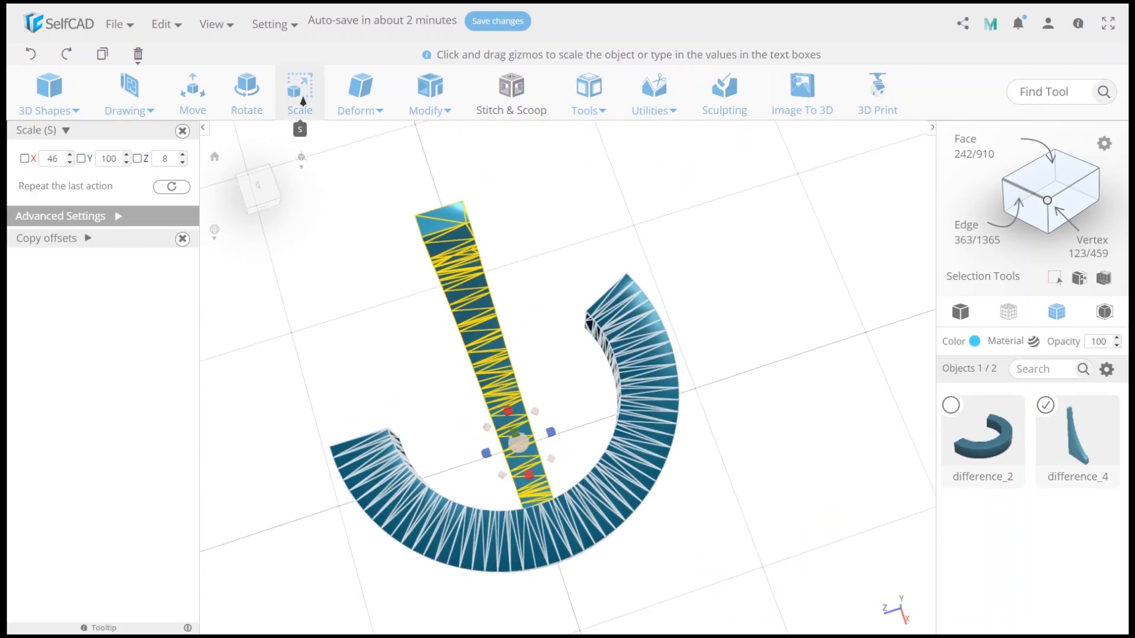
click(191, 93)
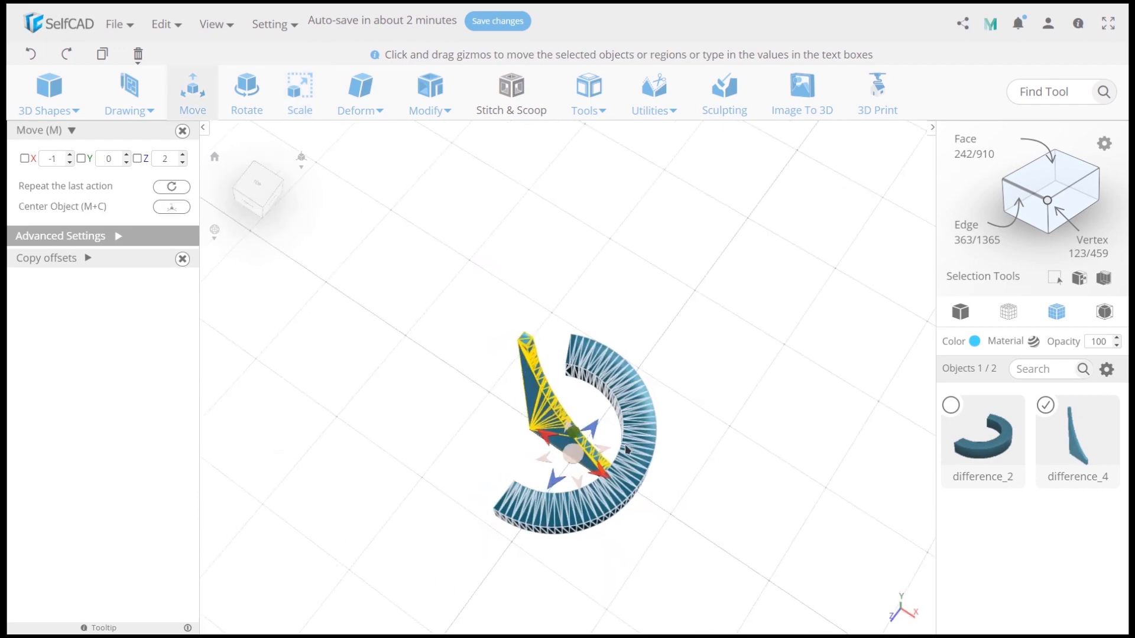
click(245, 93)
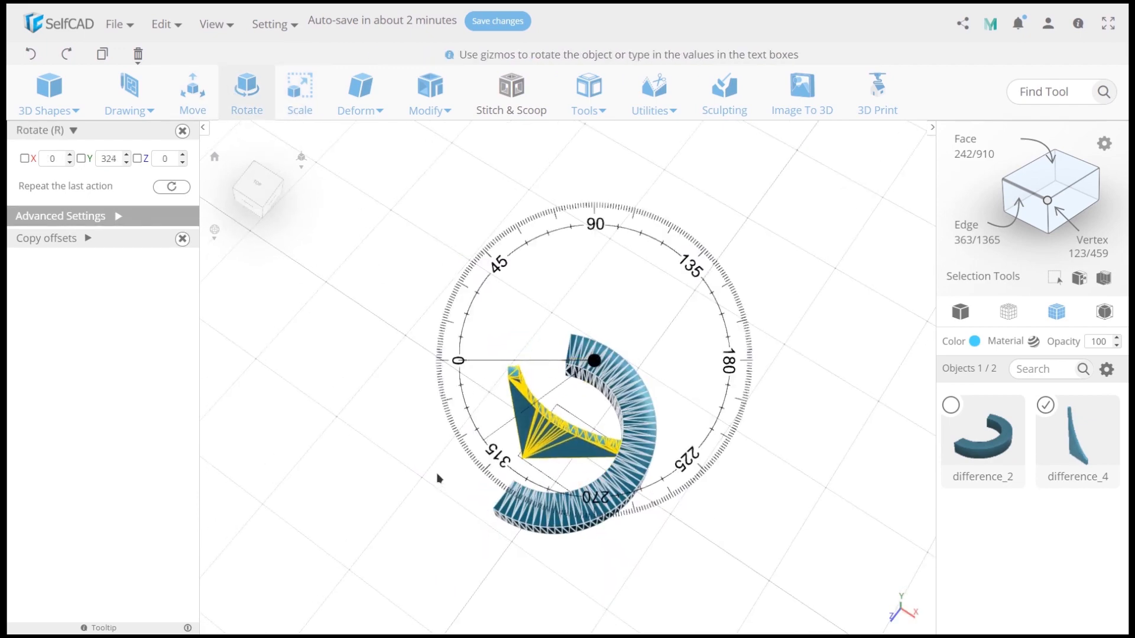
click(191, 92)
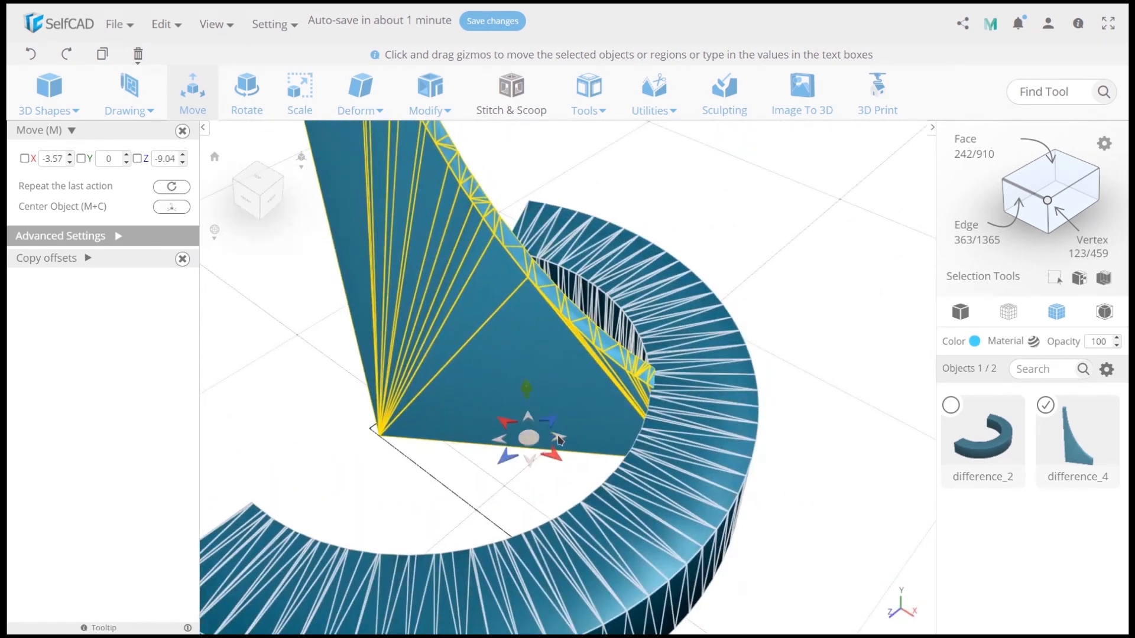
click(299, 87)
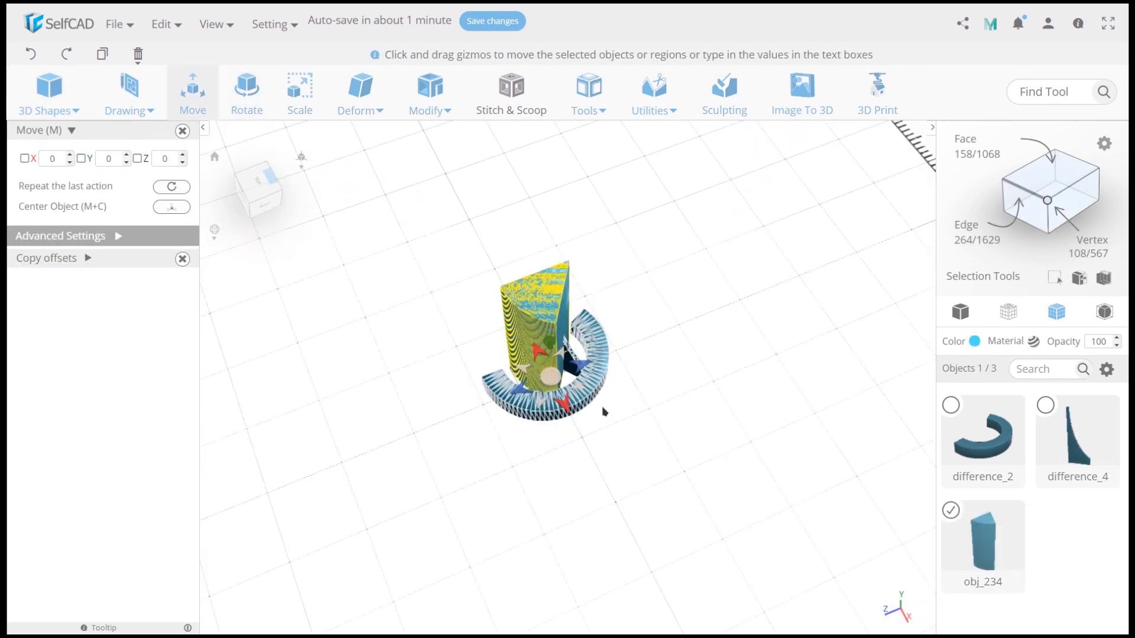
Subtract prism obj_235 from the other prism to carve a wedge block
click(246, 93)
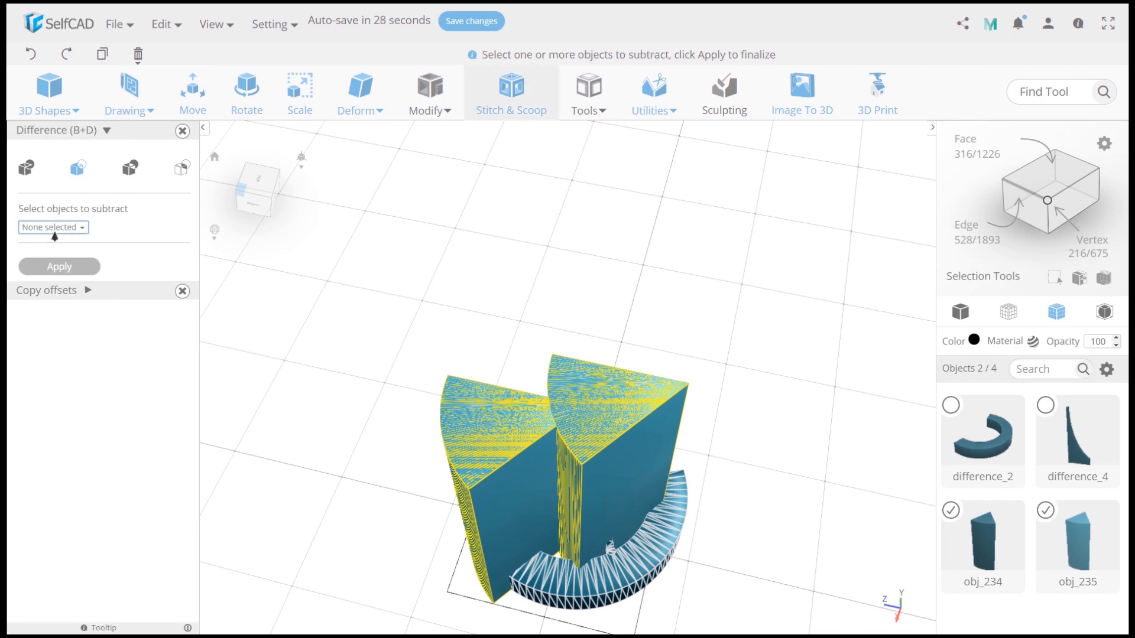
click(48, 227)
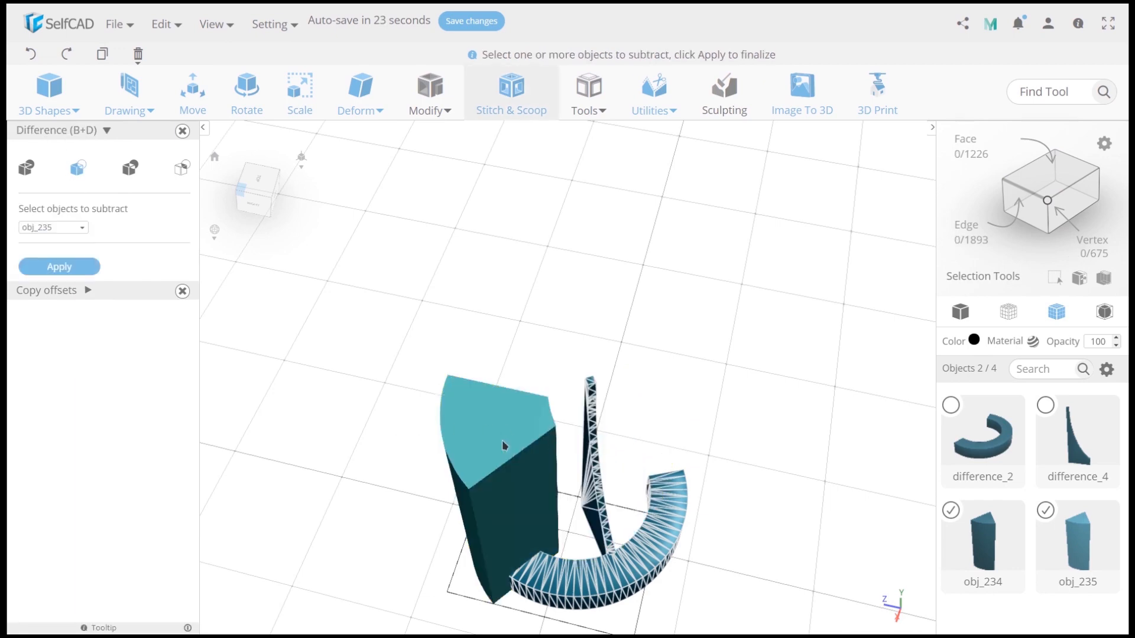
click(59, 266)
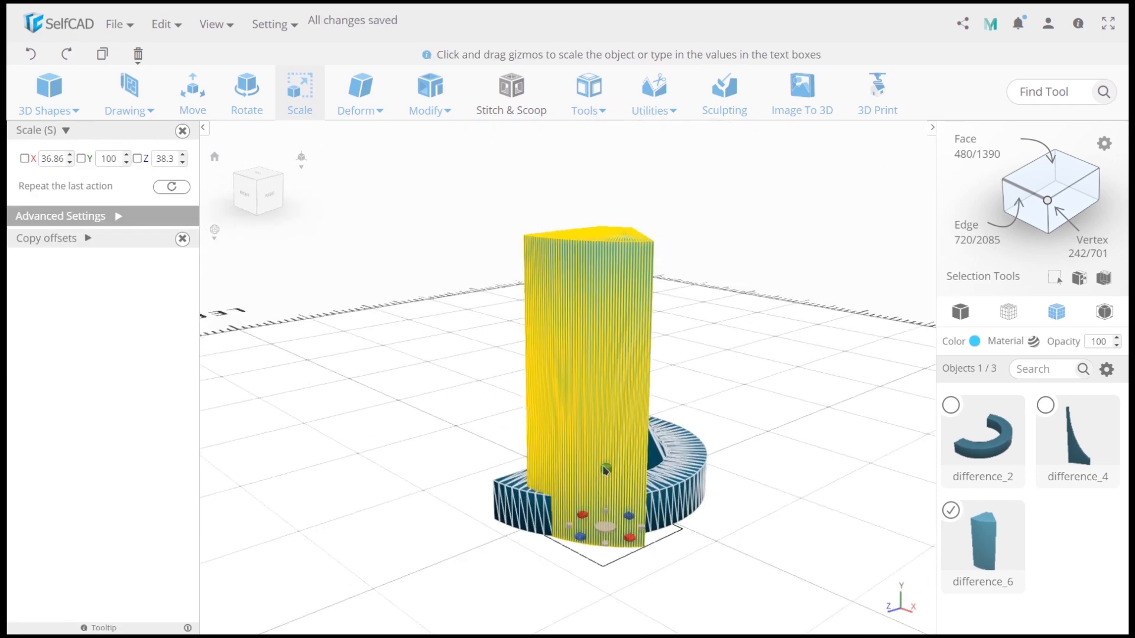
Flatten, rotate and move the wedge block beside the ring's open end
click(191, 91)
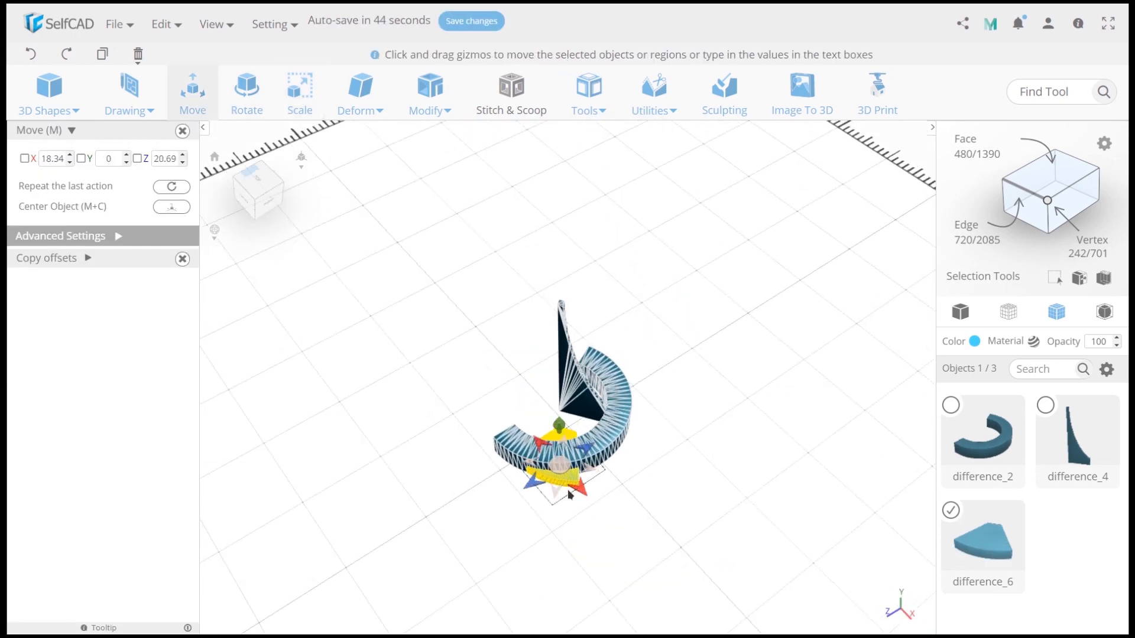
click(246, 92)
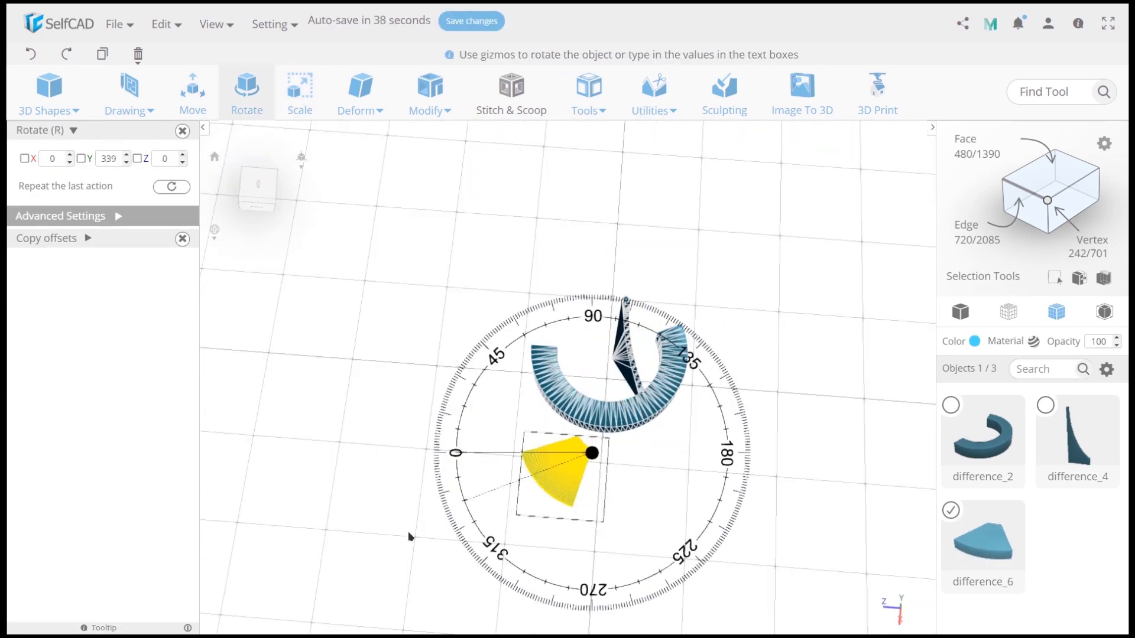
click(191, 93)
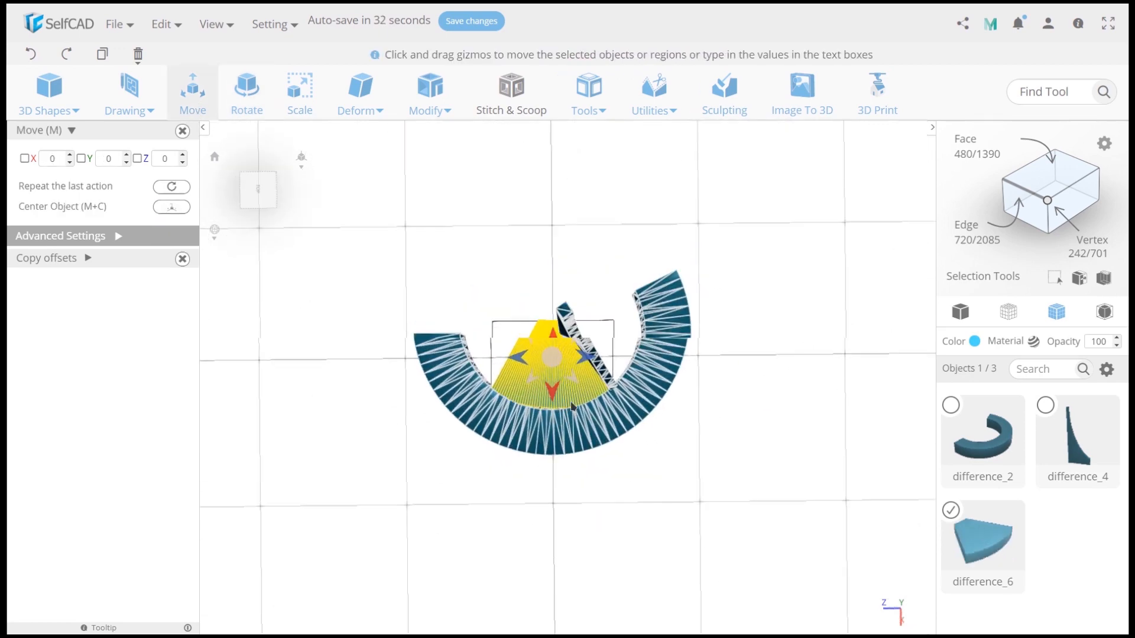
click(299, 87)
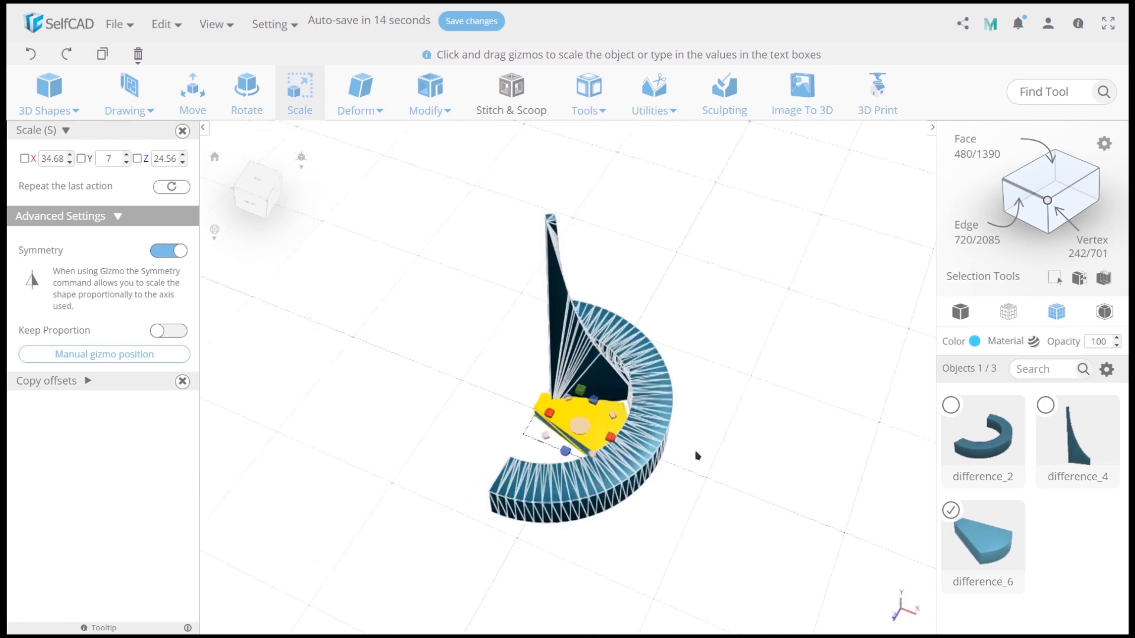
click(192, 87)
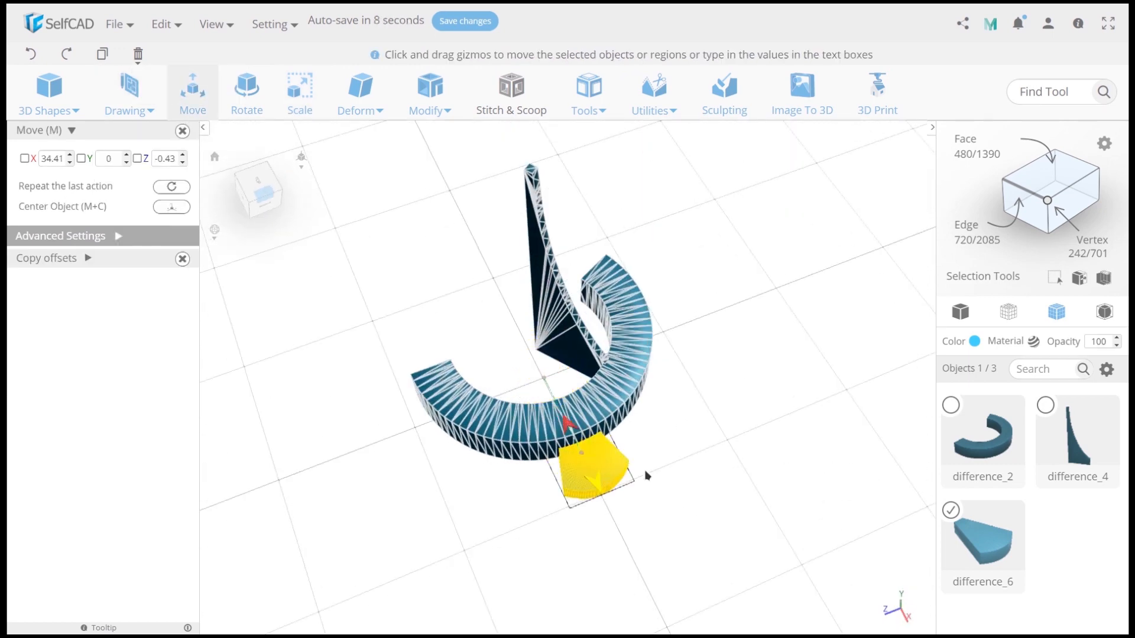
click(299, 90)
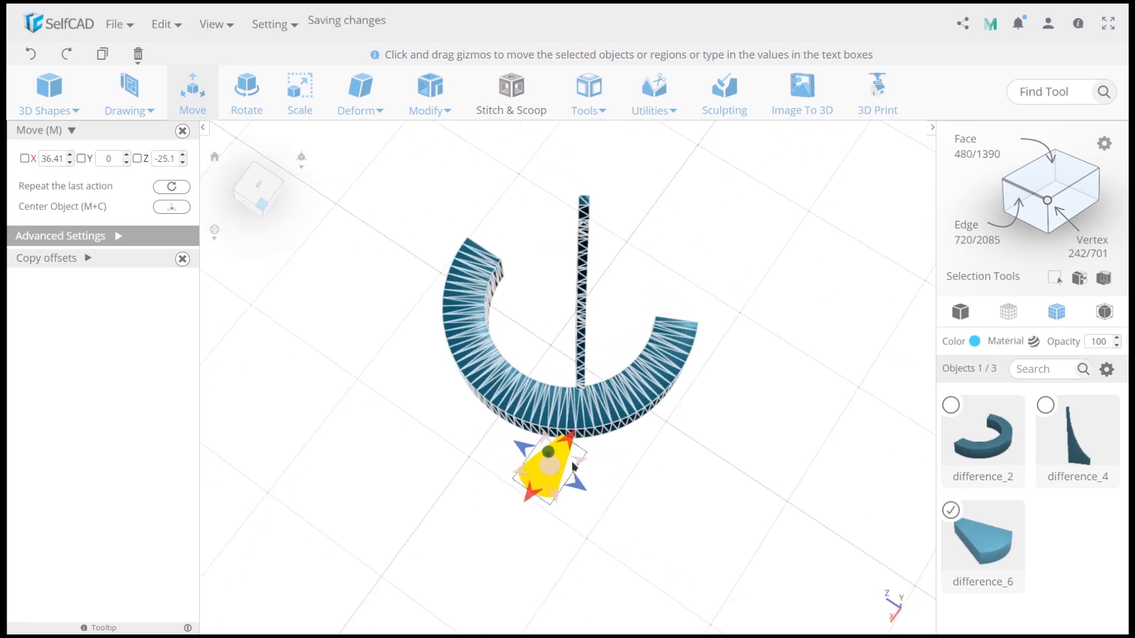
click(246, 89)
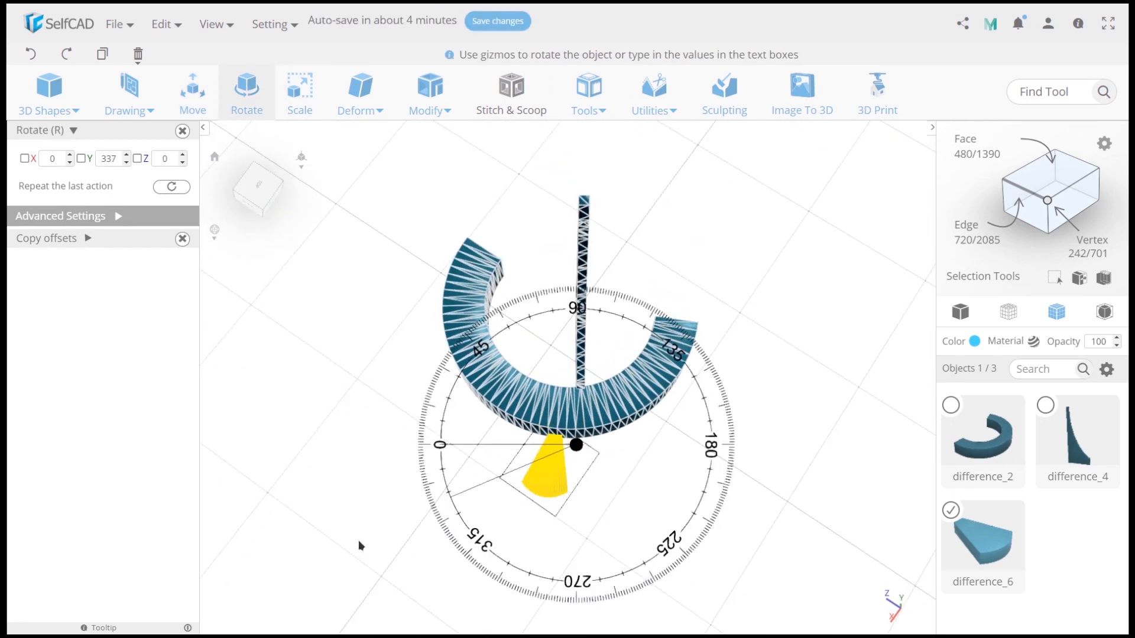
click(192, 93)
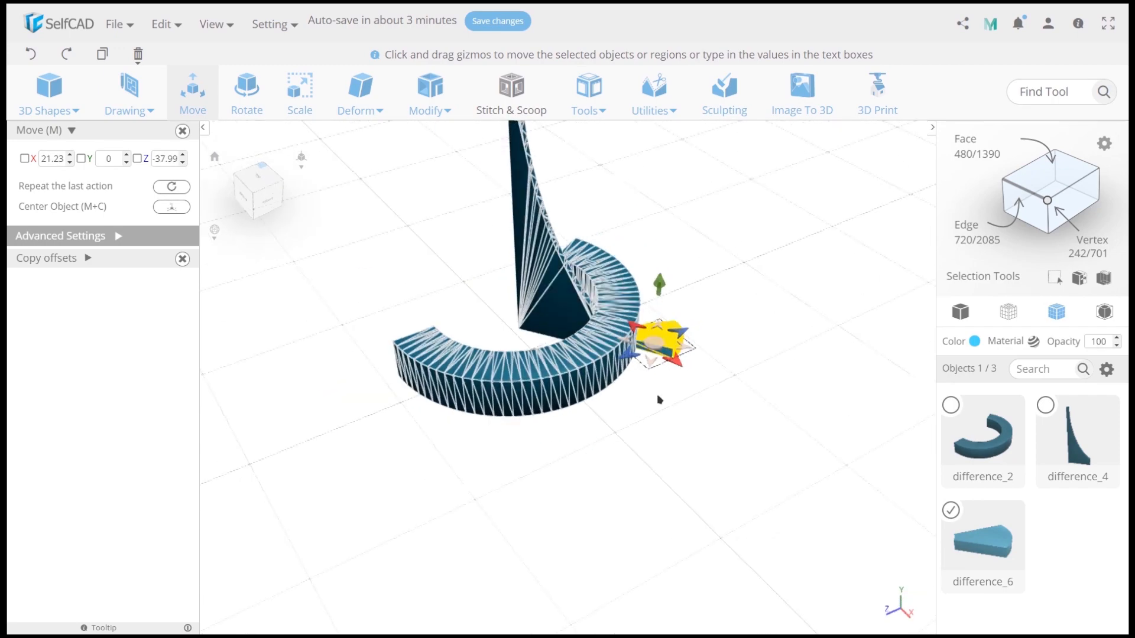
Copy the curved ring once, rotate the copy and move it beside the original
click(46, 257)
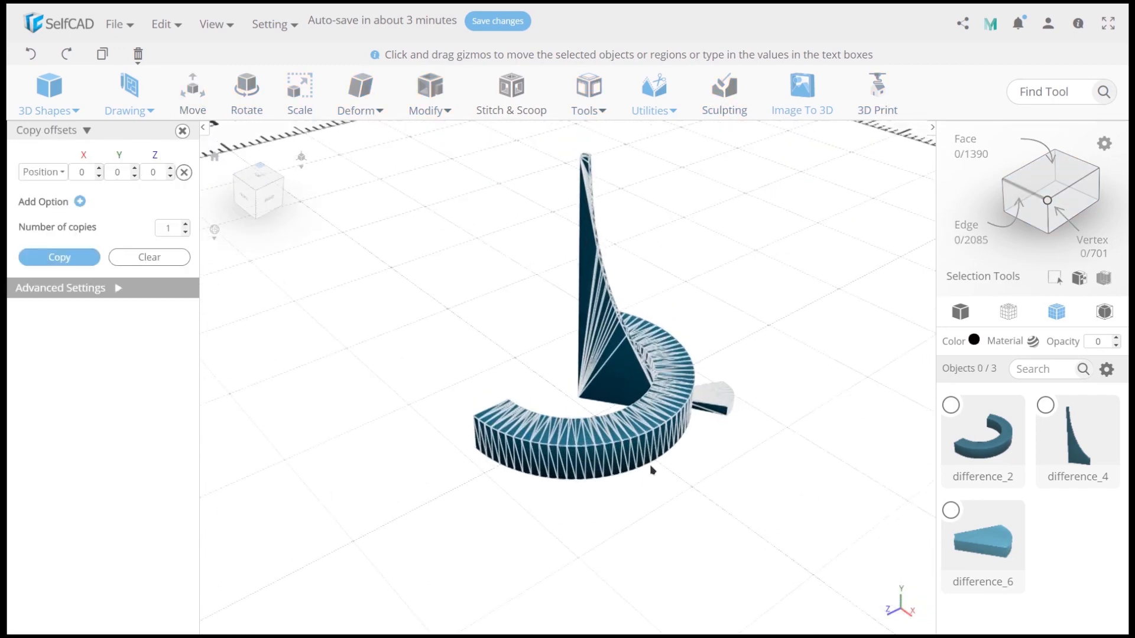
click(58, 257)
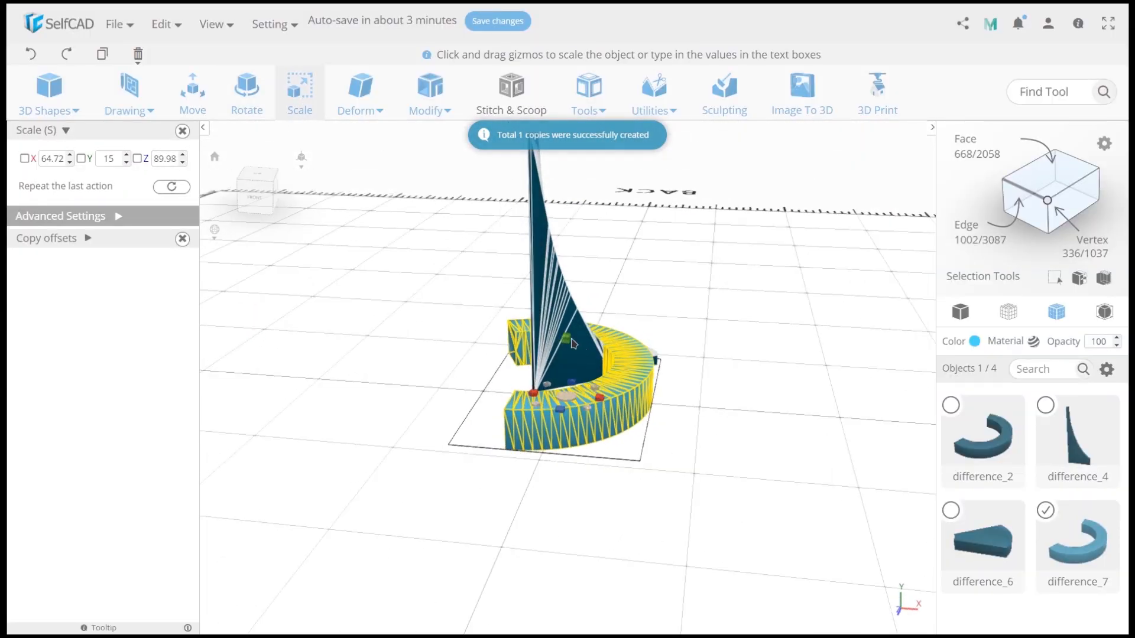
click(246, 92)
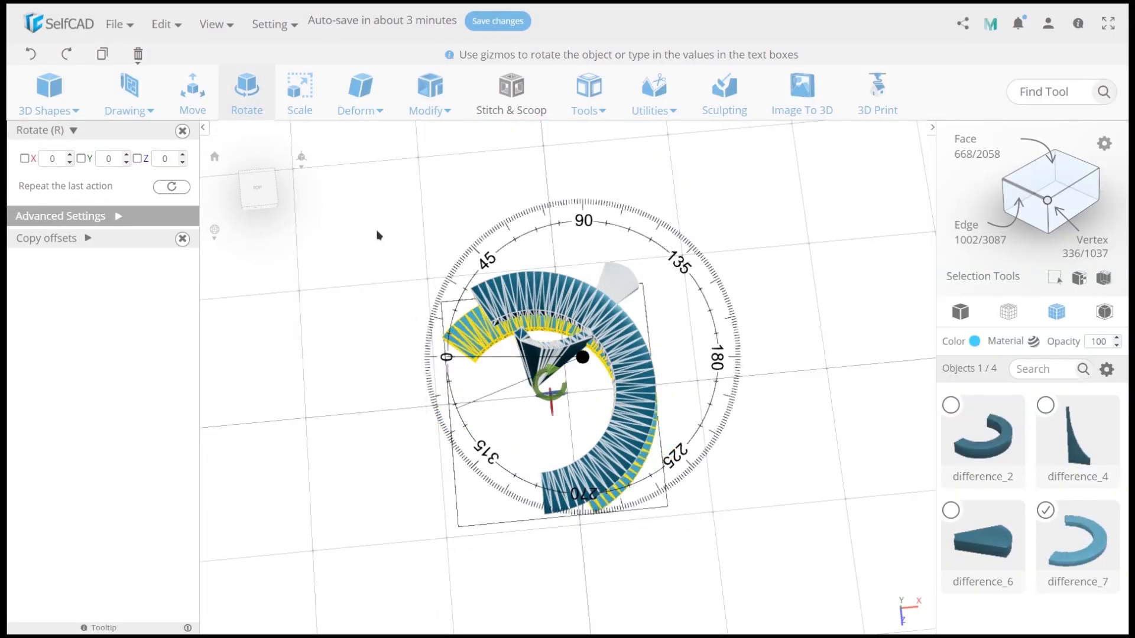
click(192, 92)
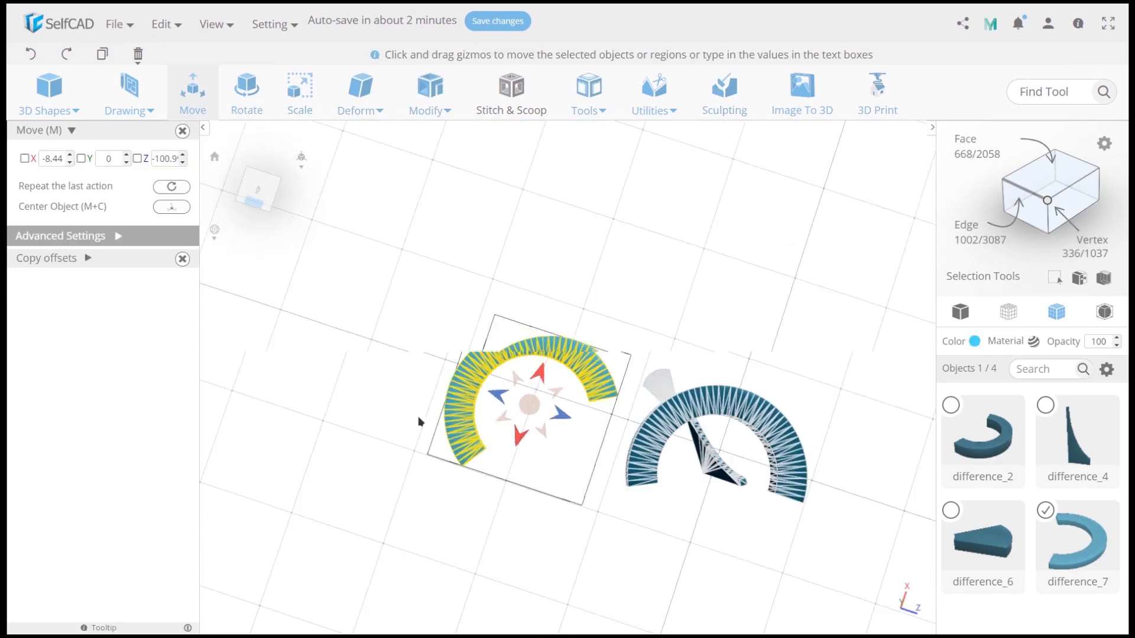
Subtract a scaled box from the ring copy and move the resulting arc by -30
click(47, 93)
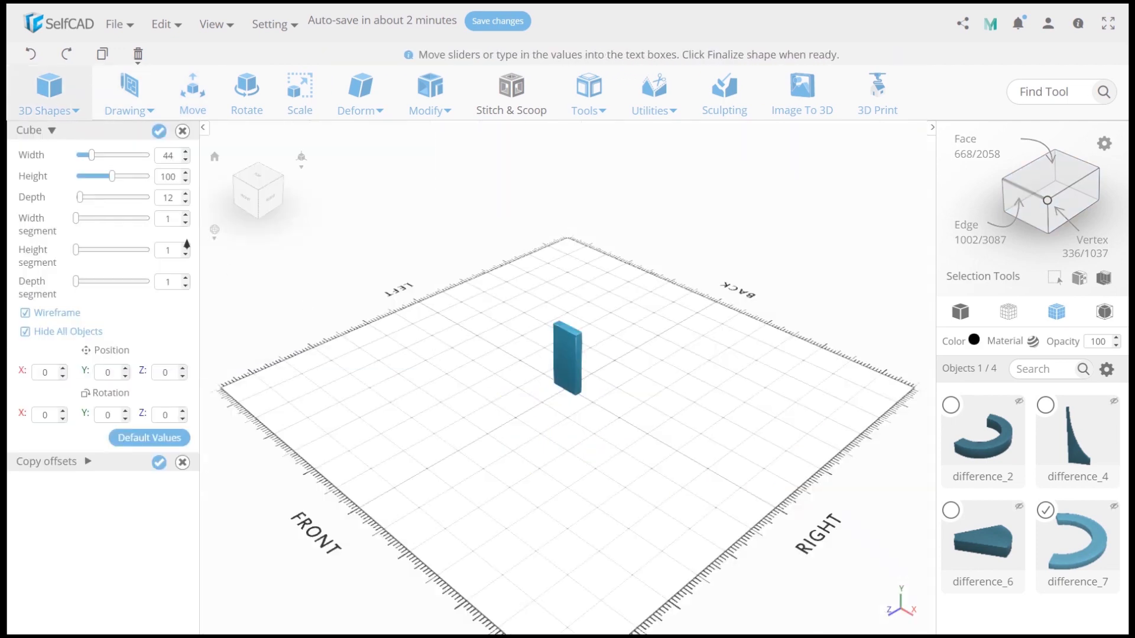
click(299, 87)
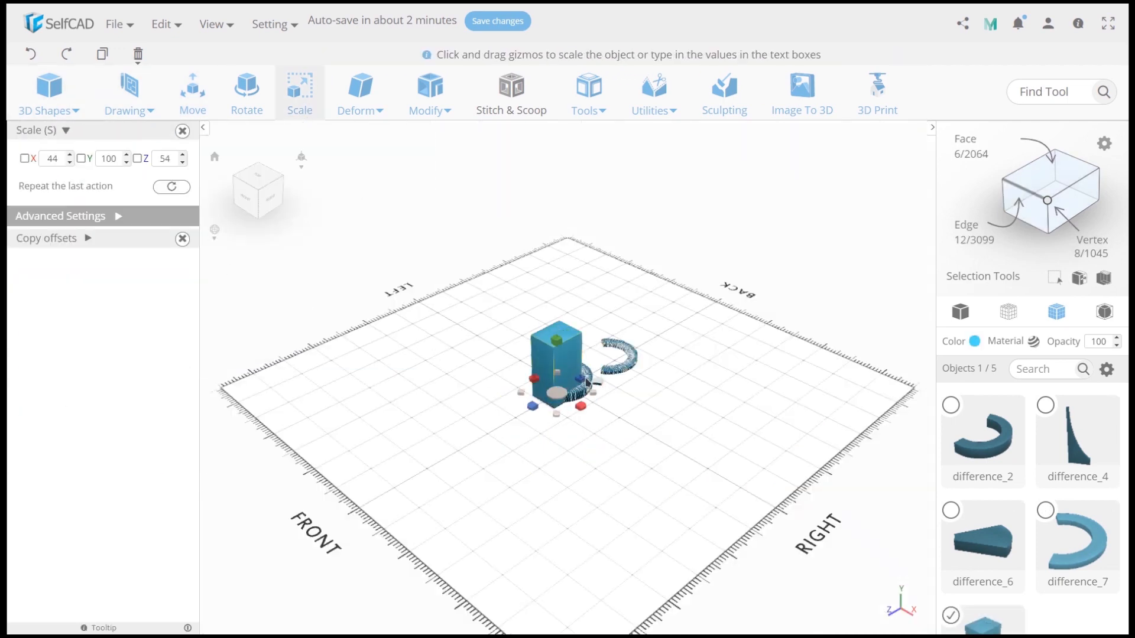
click(192, 87)
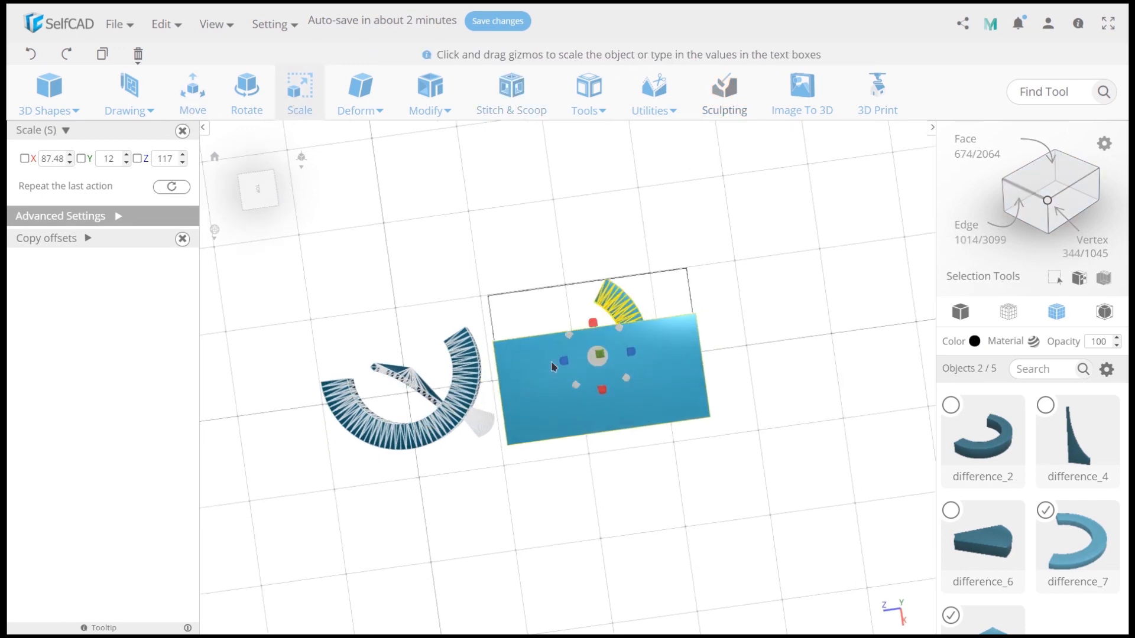
click(511, 93)
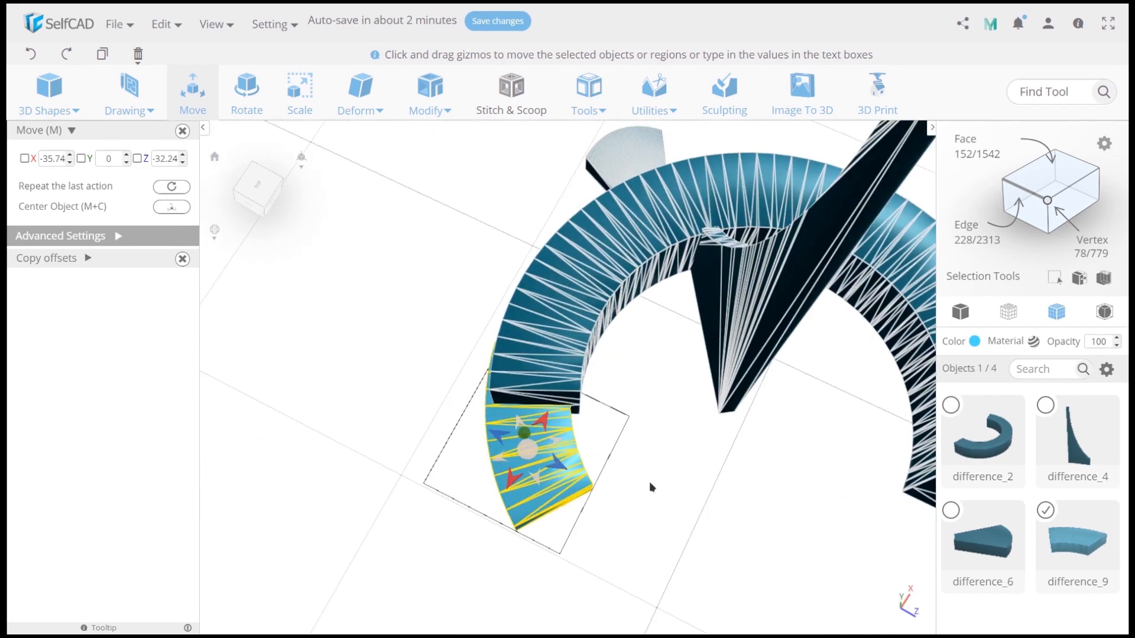
text(-30)
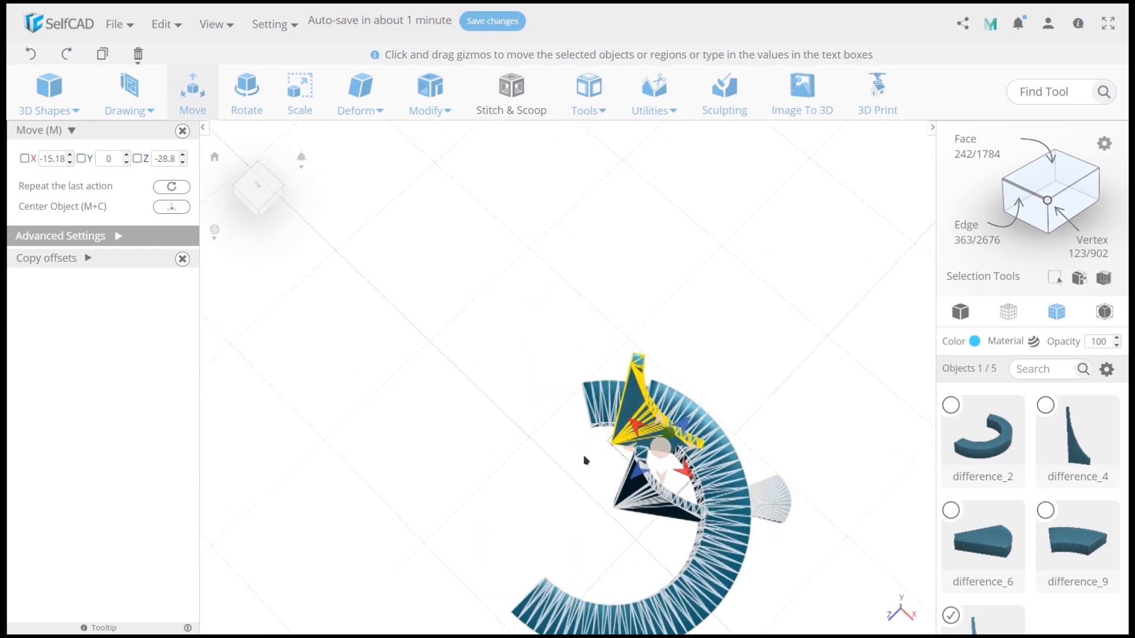
Rotate the spire copy and scale it narrower
click(246, 93)
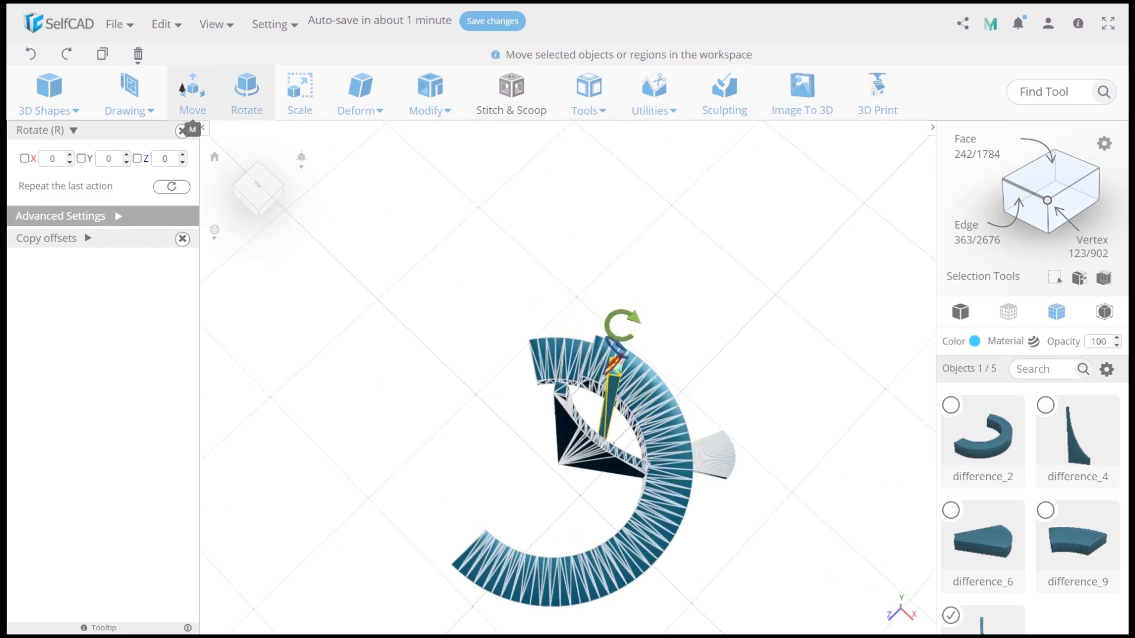
click(245, 93)
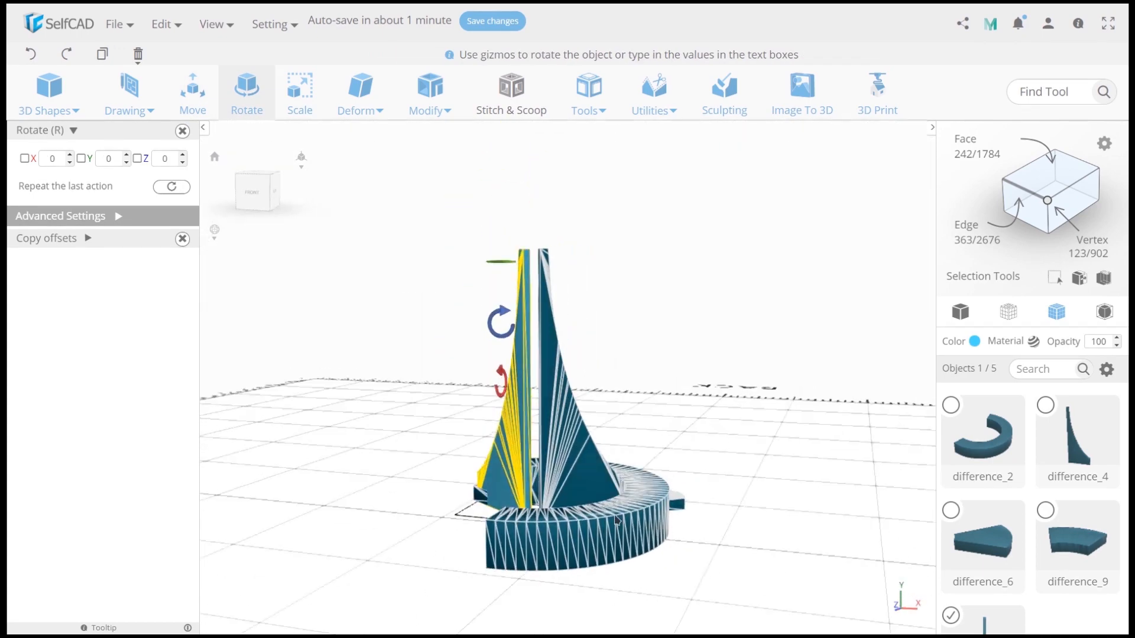
click(299, 92)
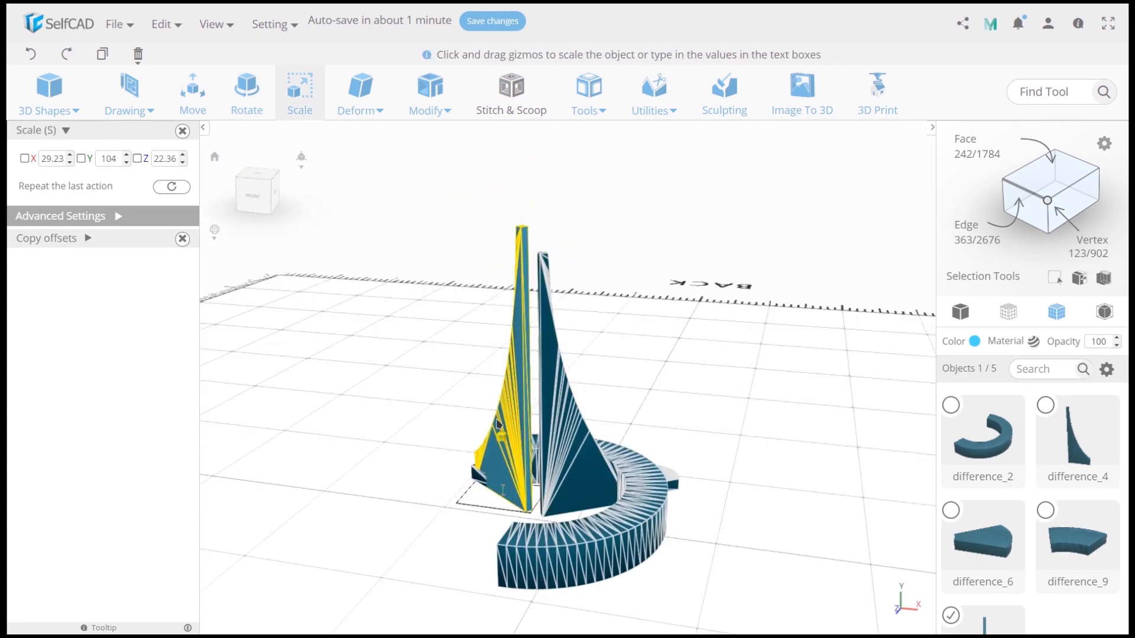
Rotate and move difference_4 so both spires stand side by side in the ring
click(192, 90)
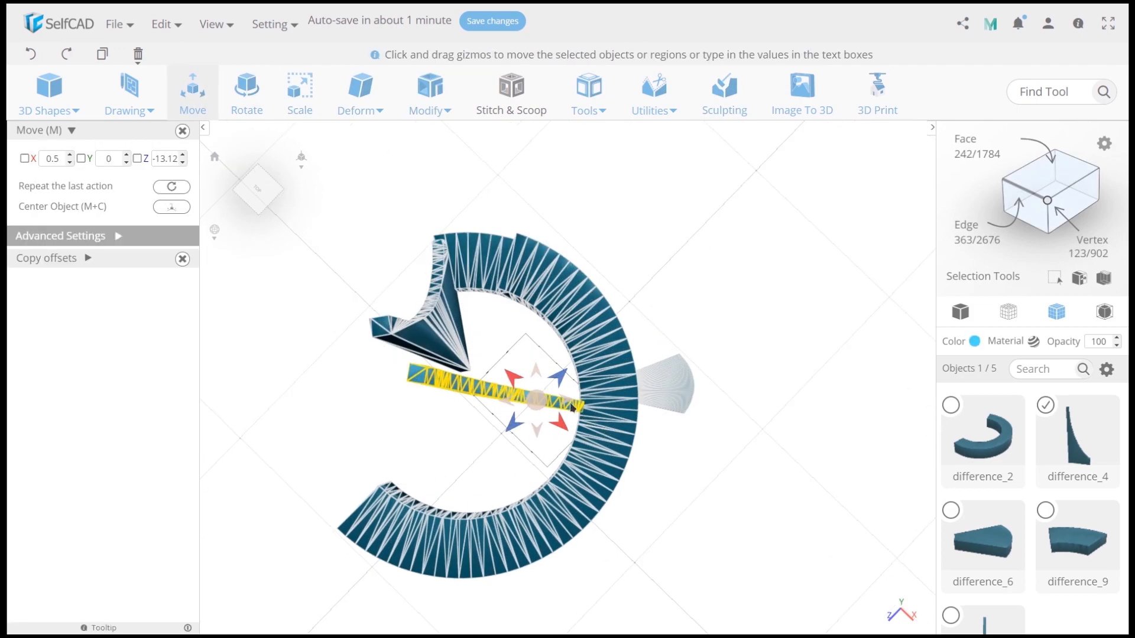
click(299, 91)
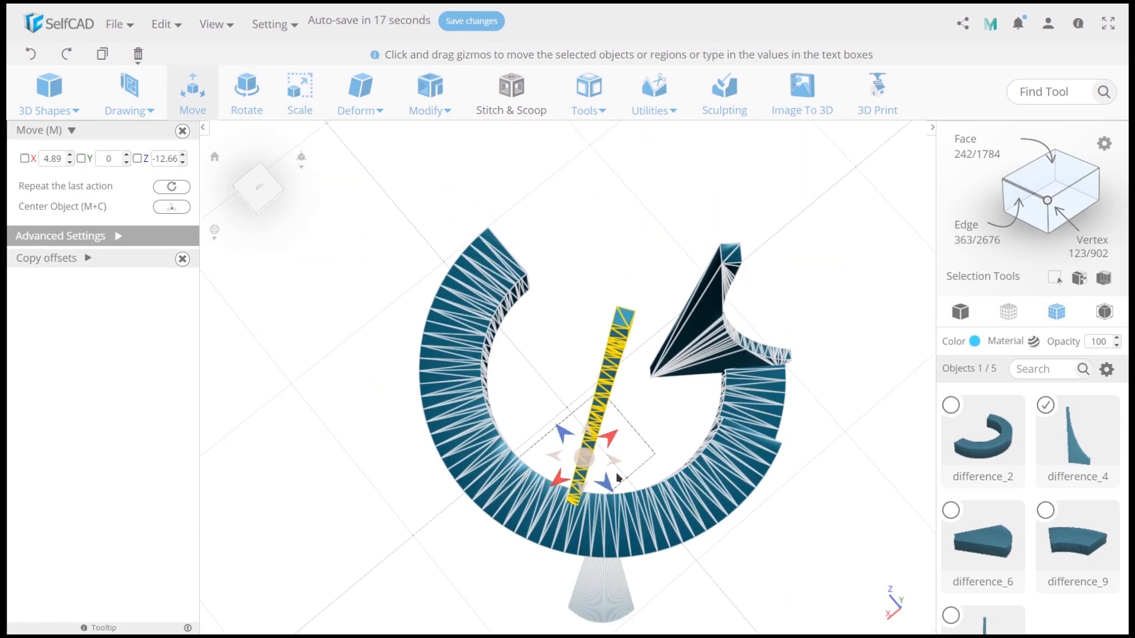
click(246, 93)
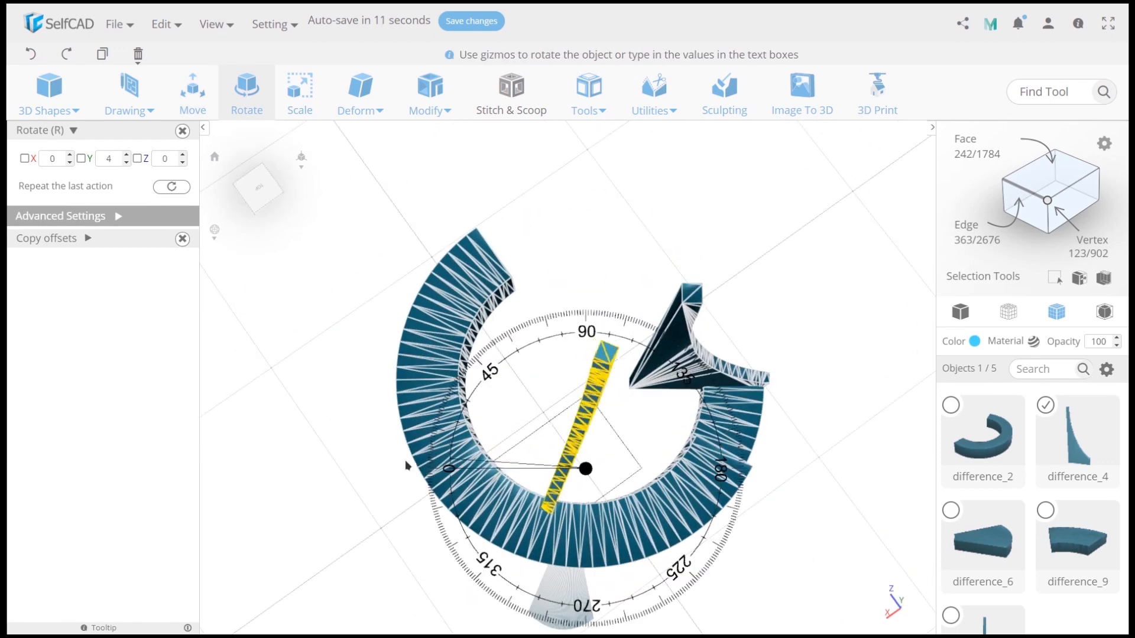
click(193, 92)
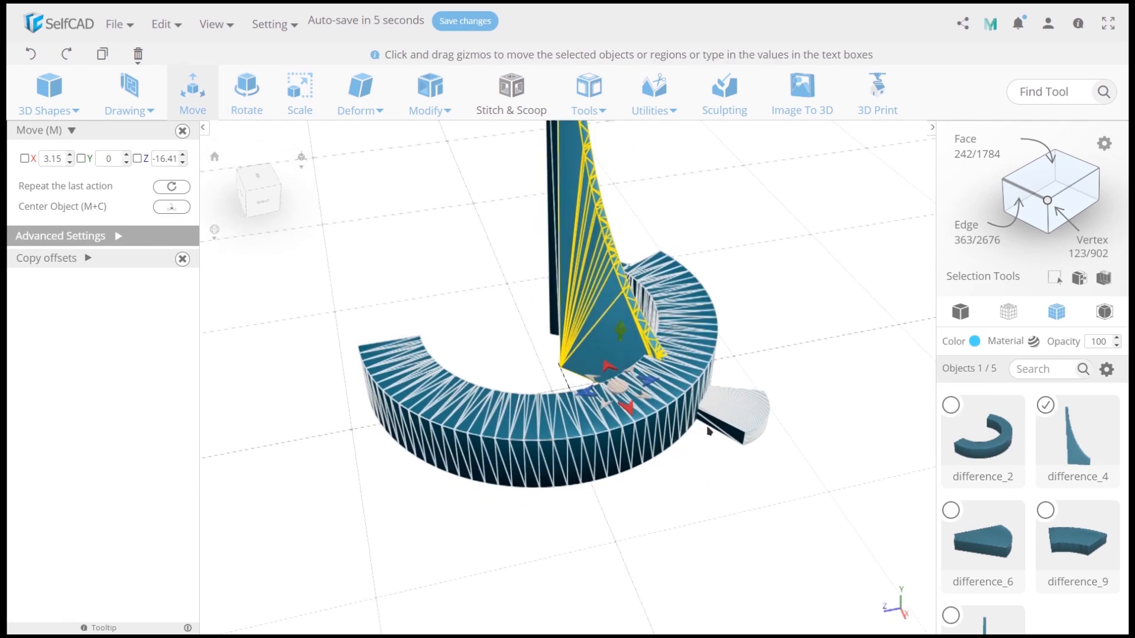
click(48, 93)
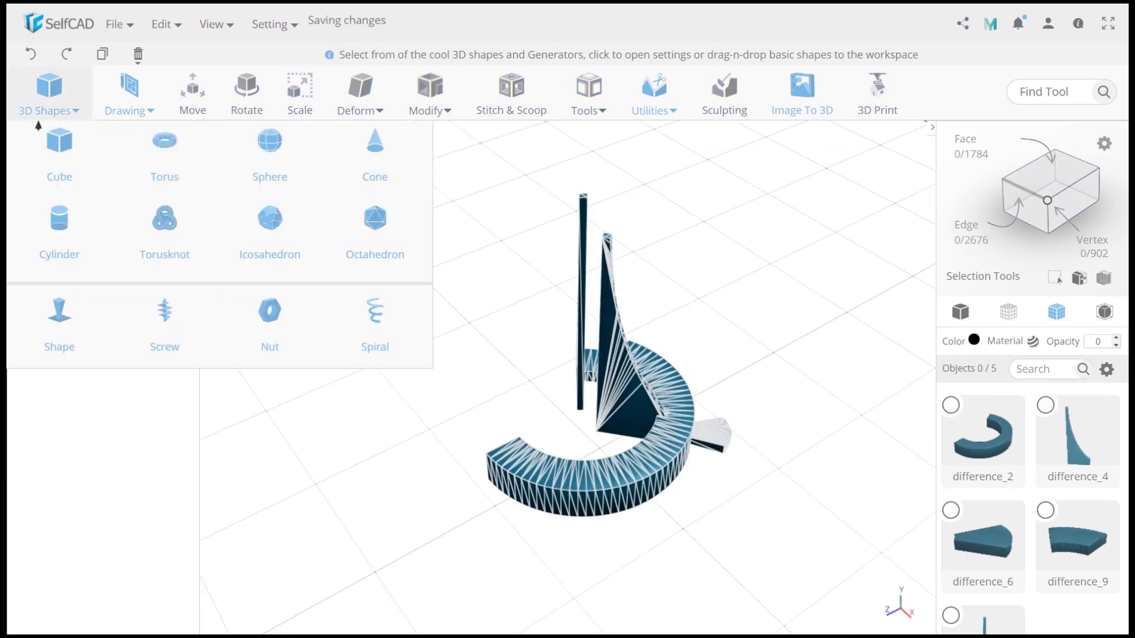
Add a cylinder and subtract it from the ring to form a thin arc
click(59, 221)
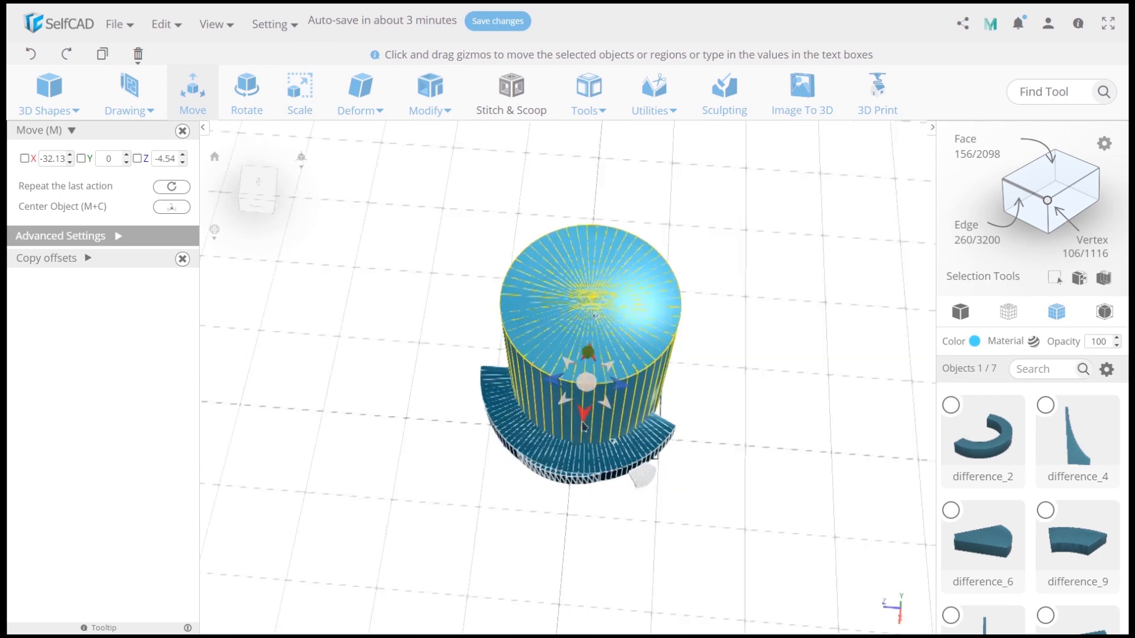
click(510, 93)
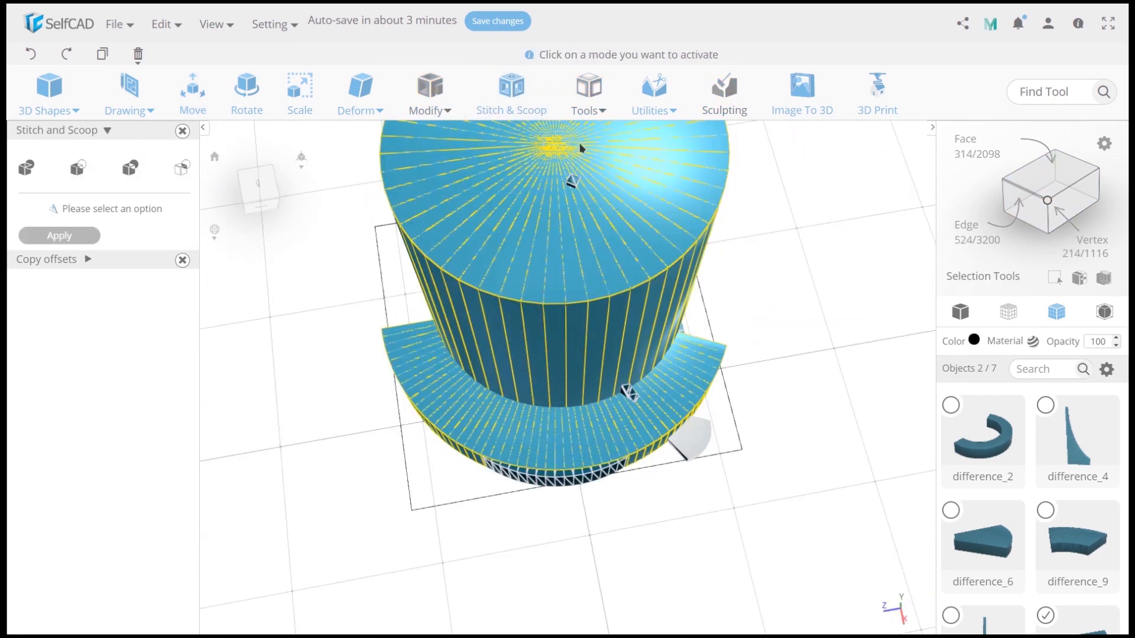
click(77, 167)
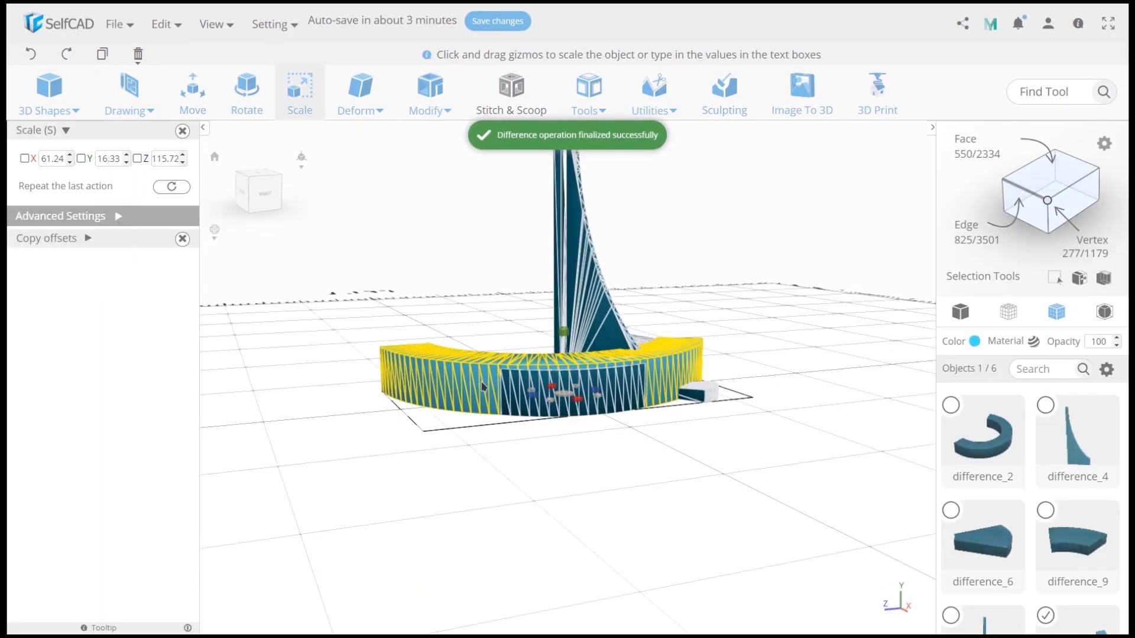
Scale, rotate and slide the arc piece against the base ring's edge
click(192, 87)
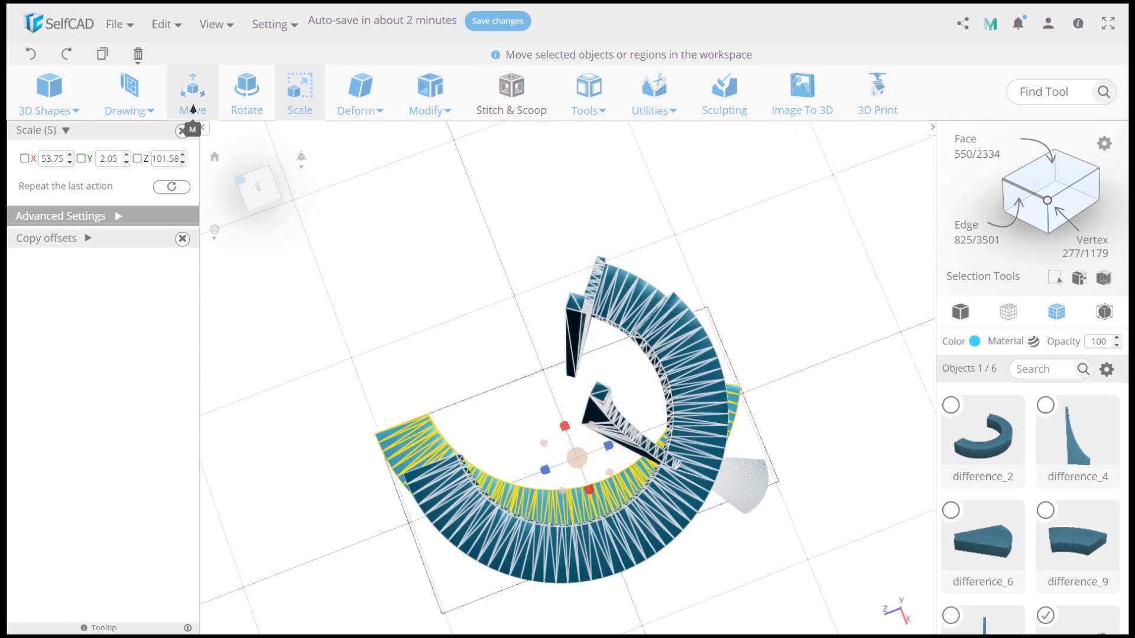
click(246, 90)
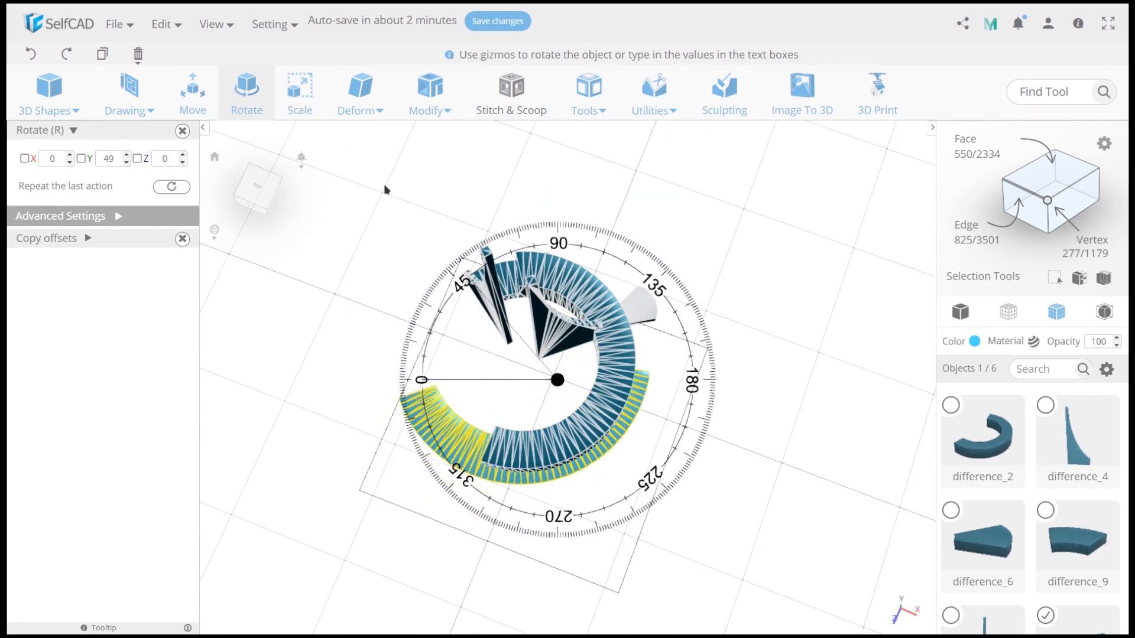
click(191, 92)
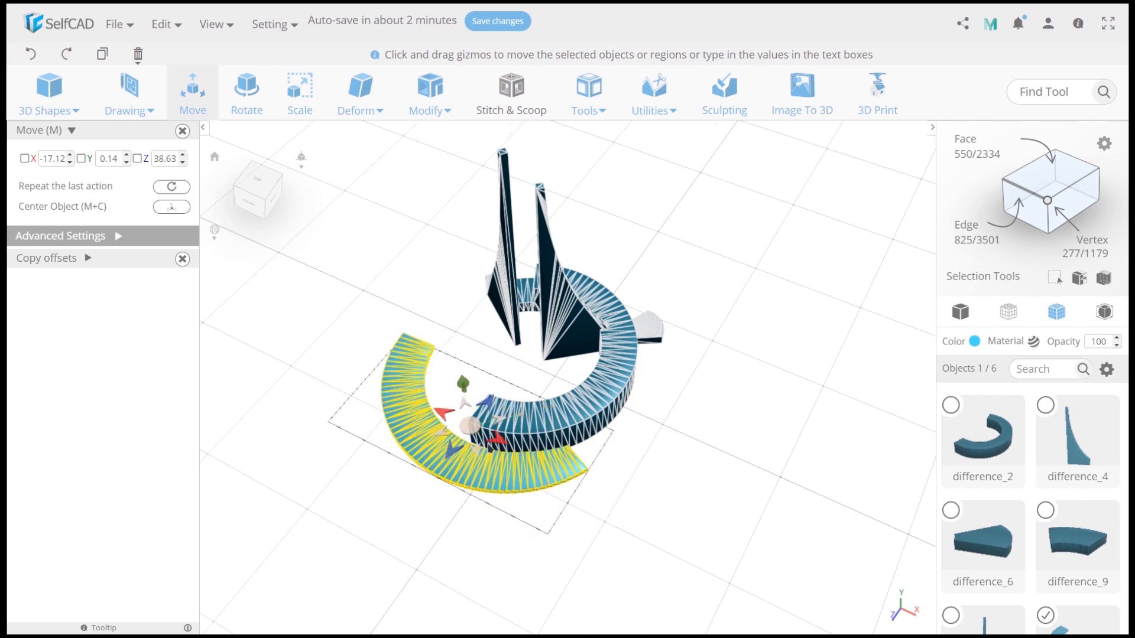
click(246, 93)
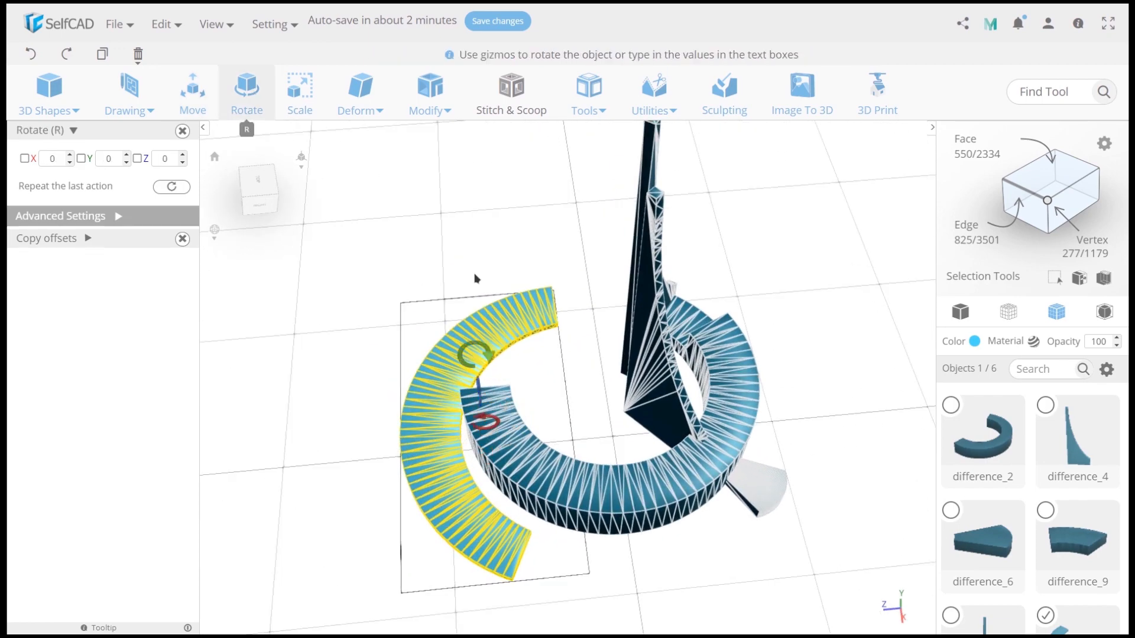
click(192, 93)
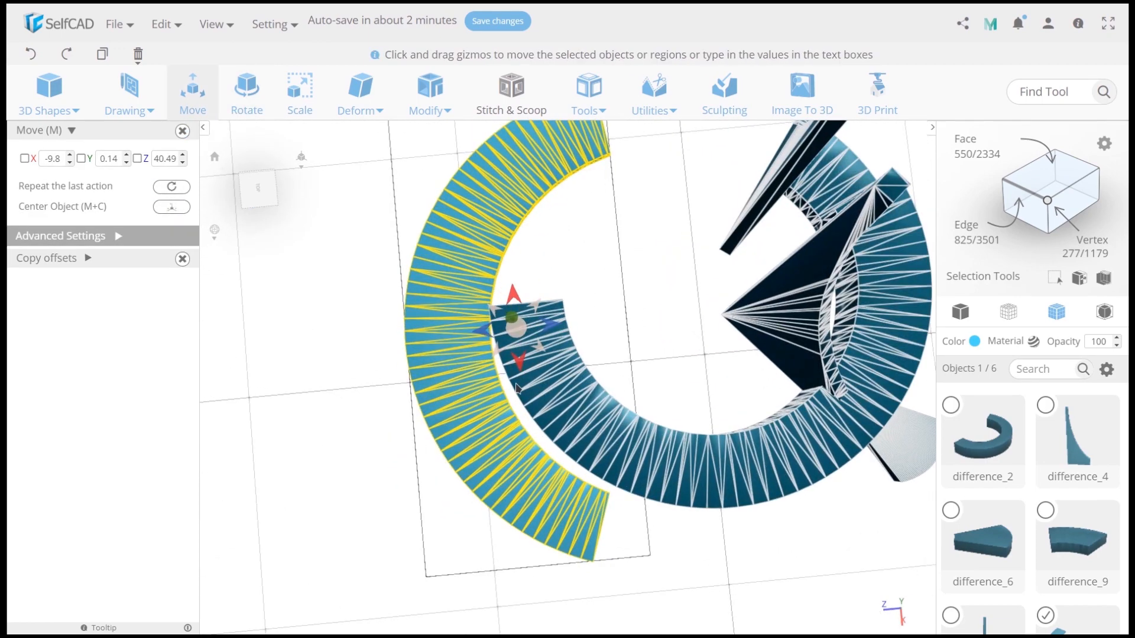
drag(514, 312, 506, 311)
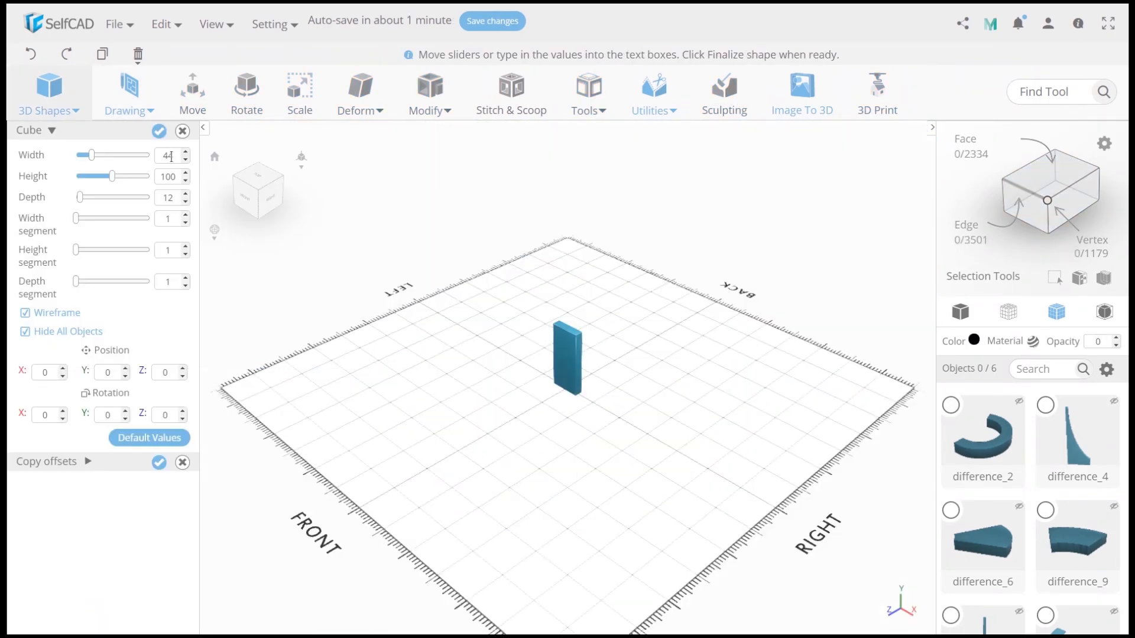
Finalize the new box, move and rotate it beside the ring, and extrude one face
click(299, 87)
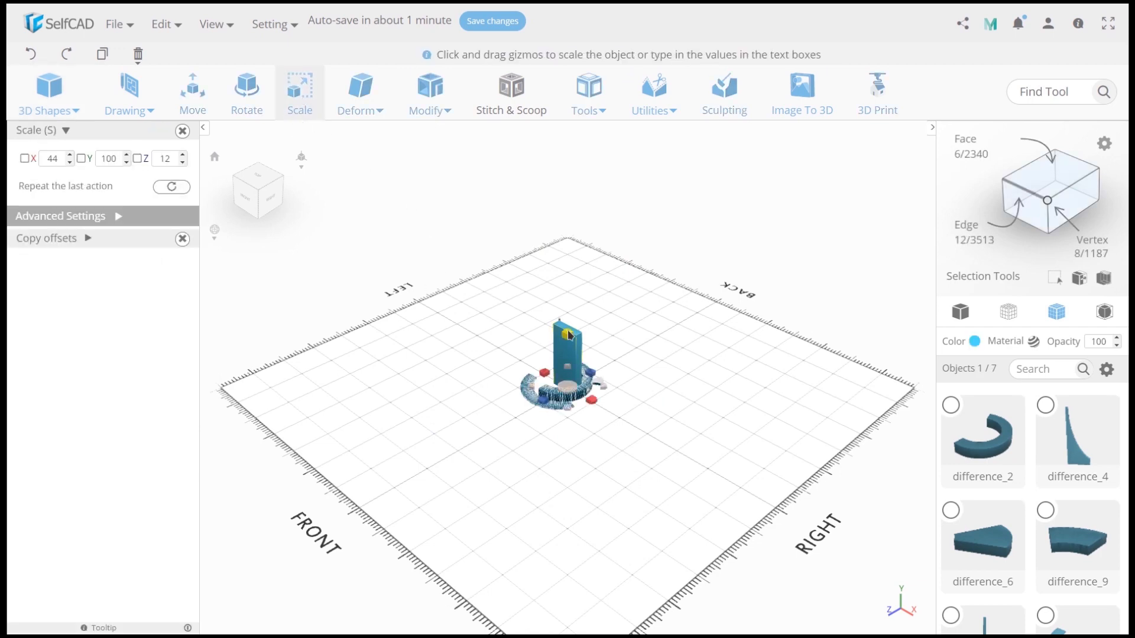
click(192, 90)
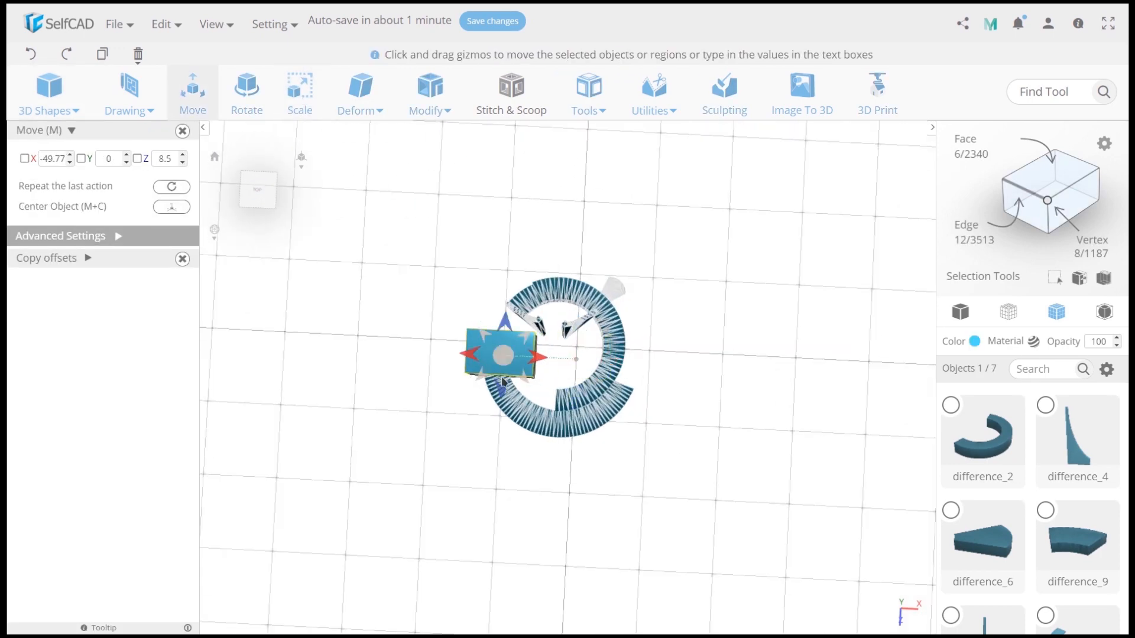
click(246, 88)
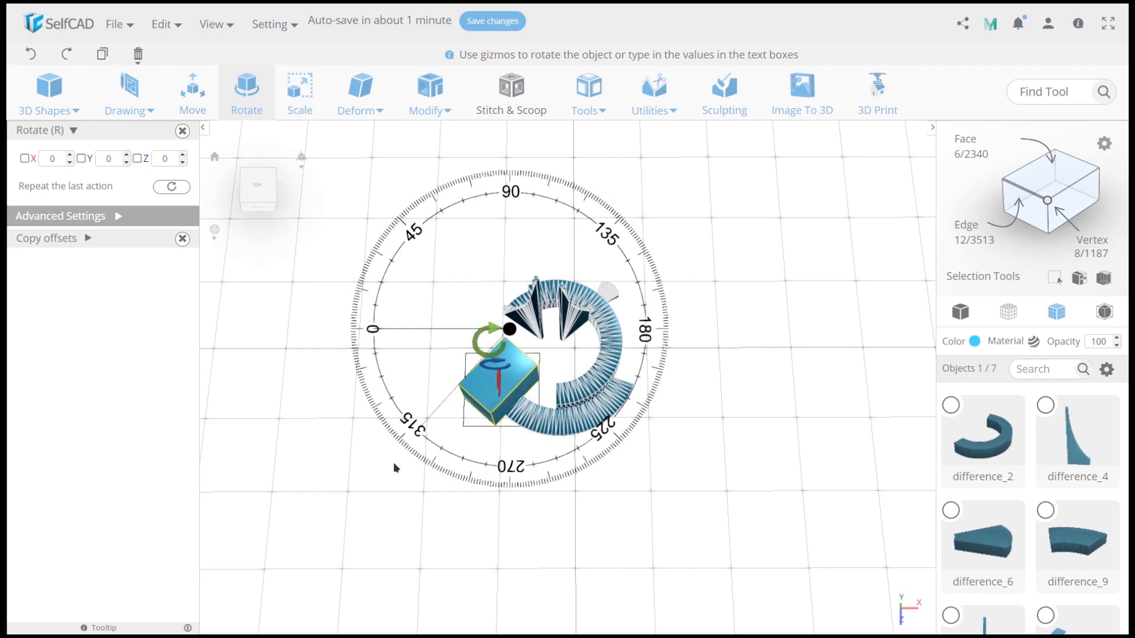
click(429, 93)
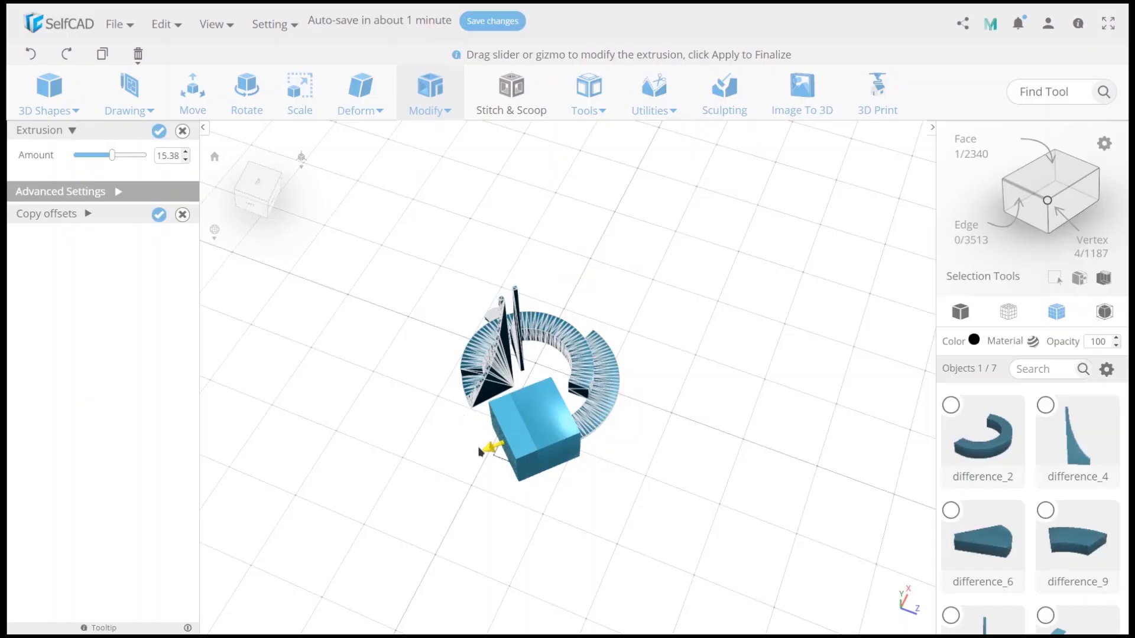
Position the extended box over the arc piece and subtract it with Difference
click(191, 91)
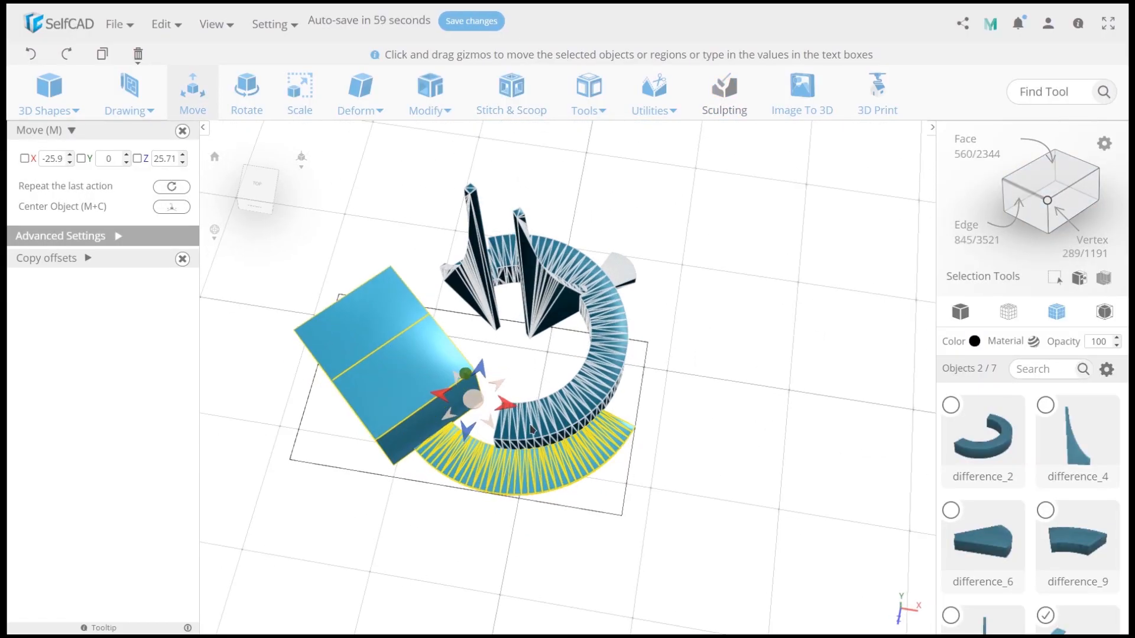
click(510, 93)
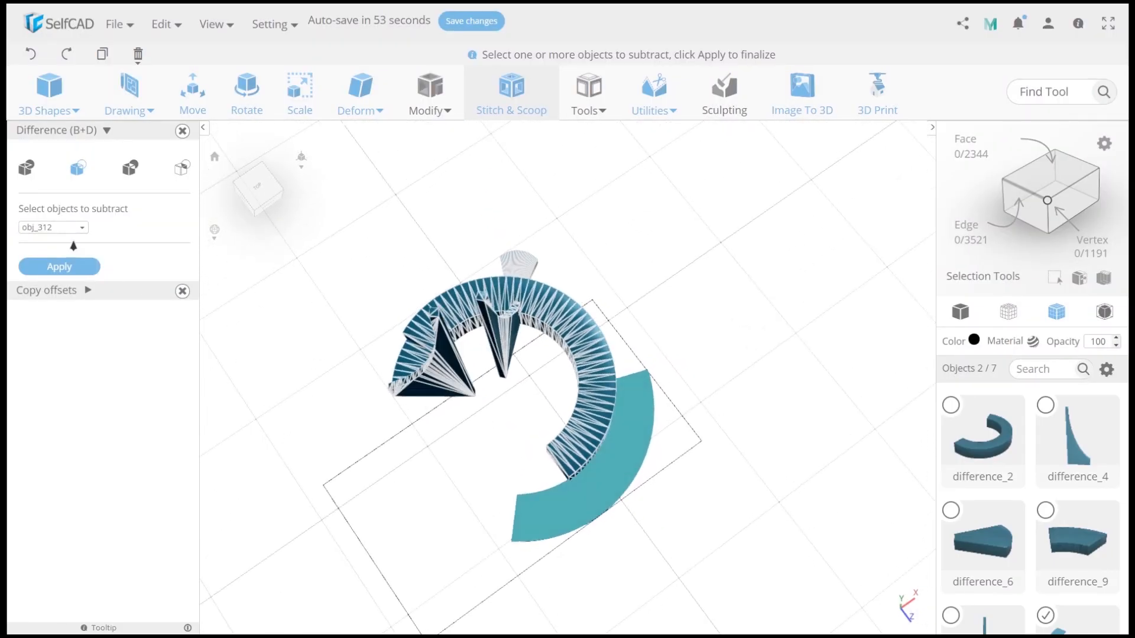
click(59, 267)
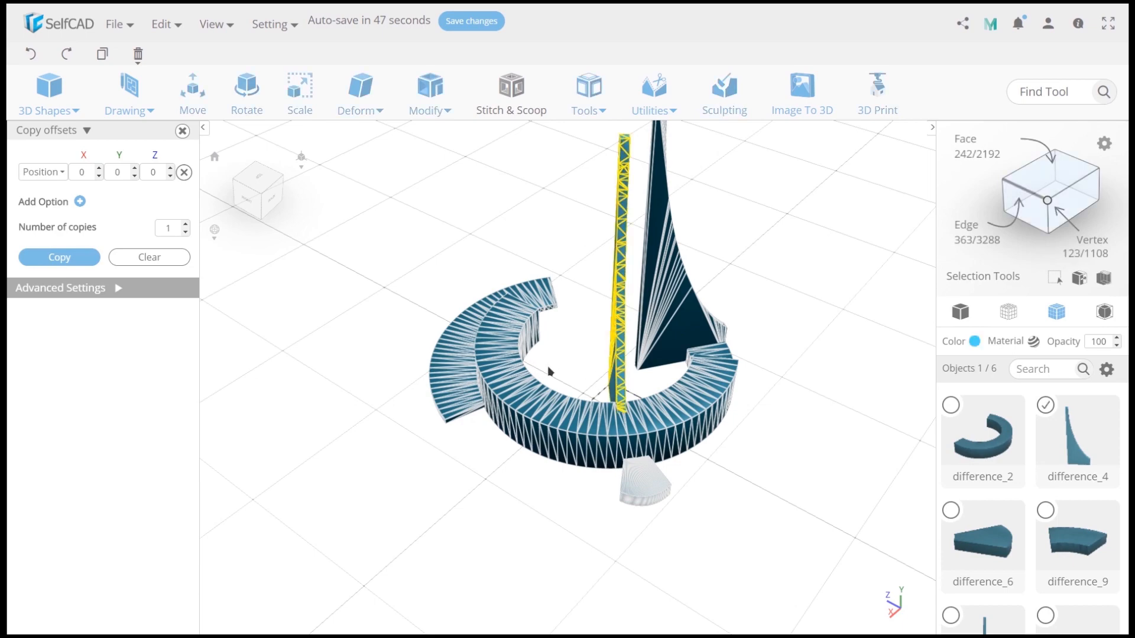
Copy a spire, then scale it thinner, rotate it and move it inside the ring
click(58, 257)
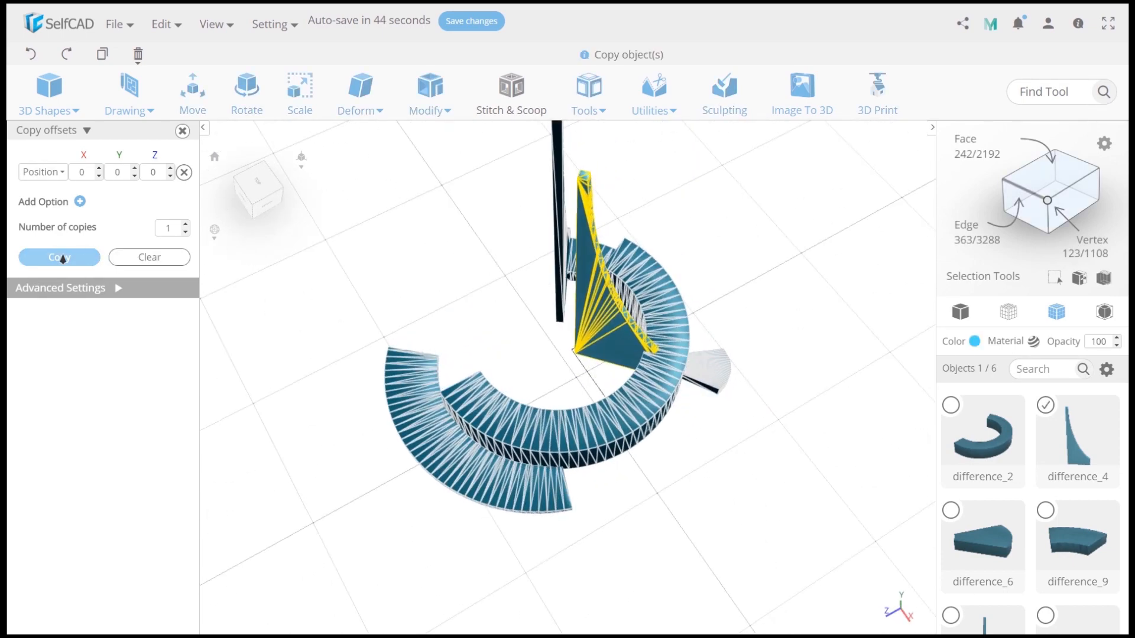
click(59, 258)
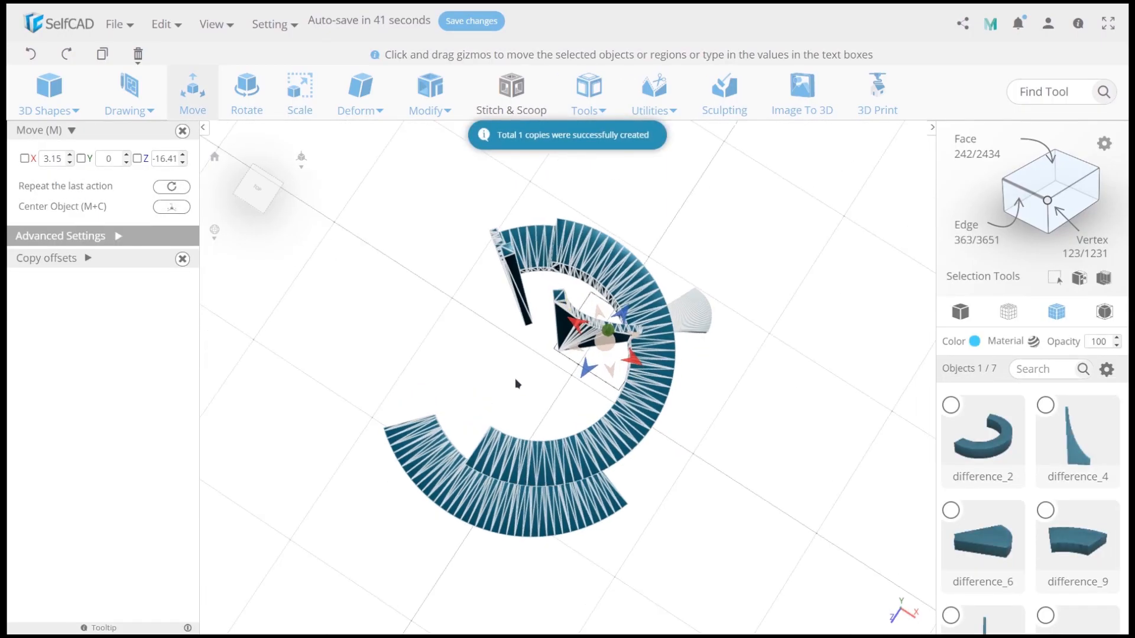
click(298, 87)
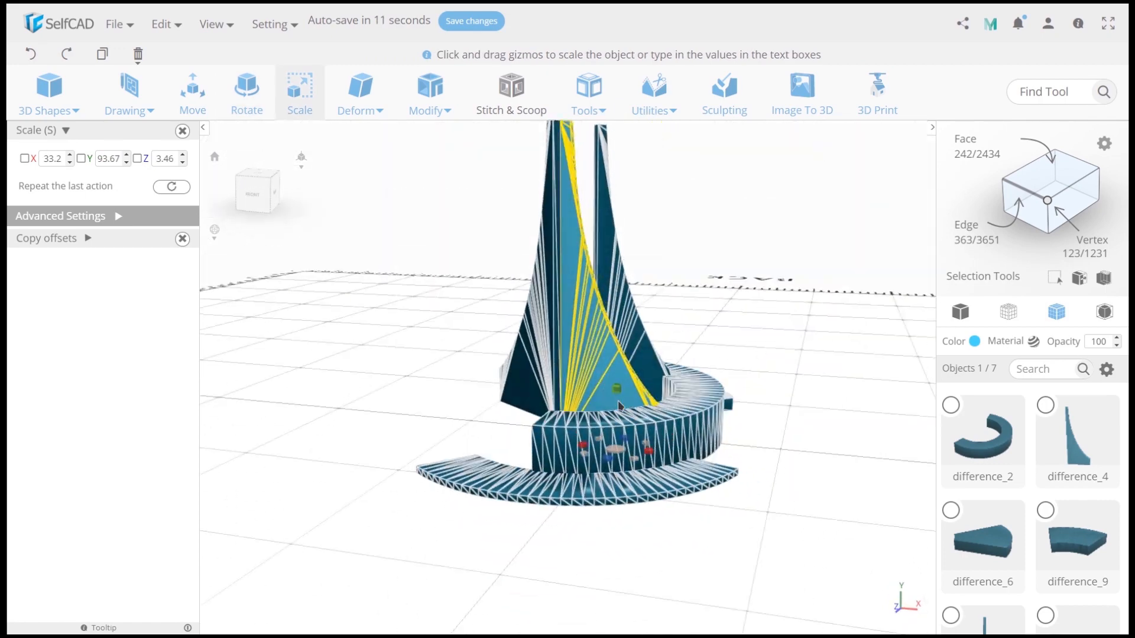
click(246, 93)
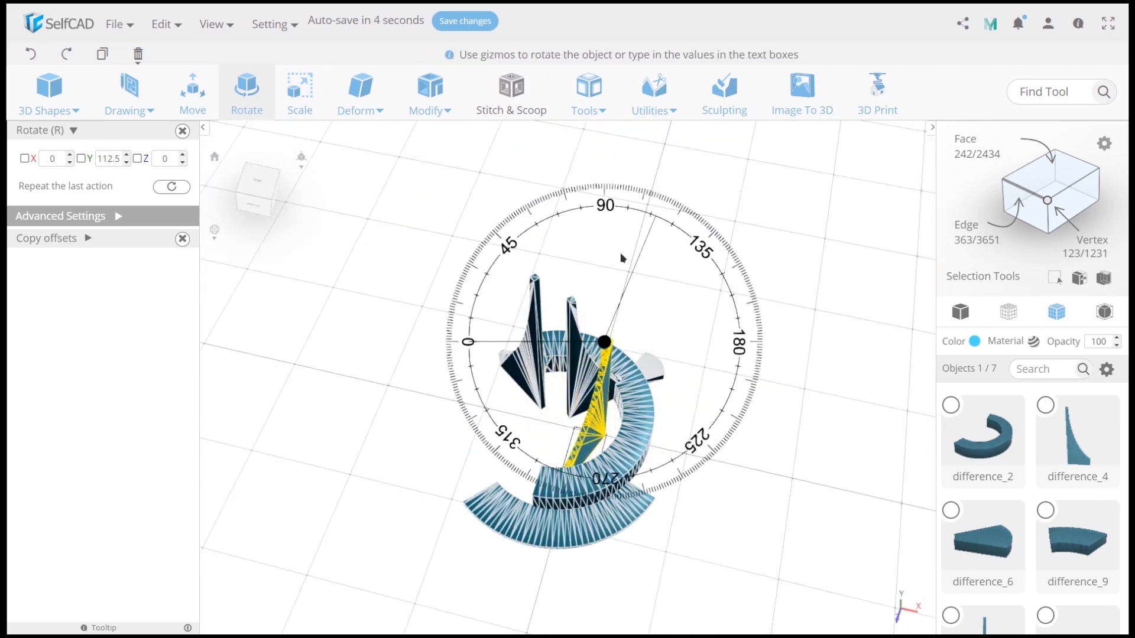
click(191, 91)
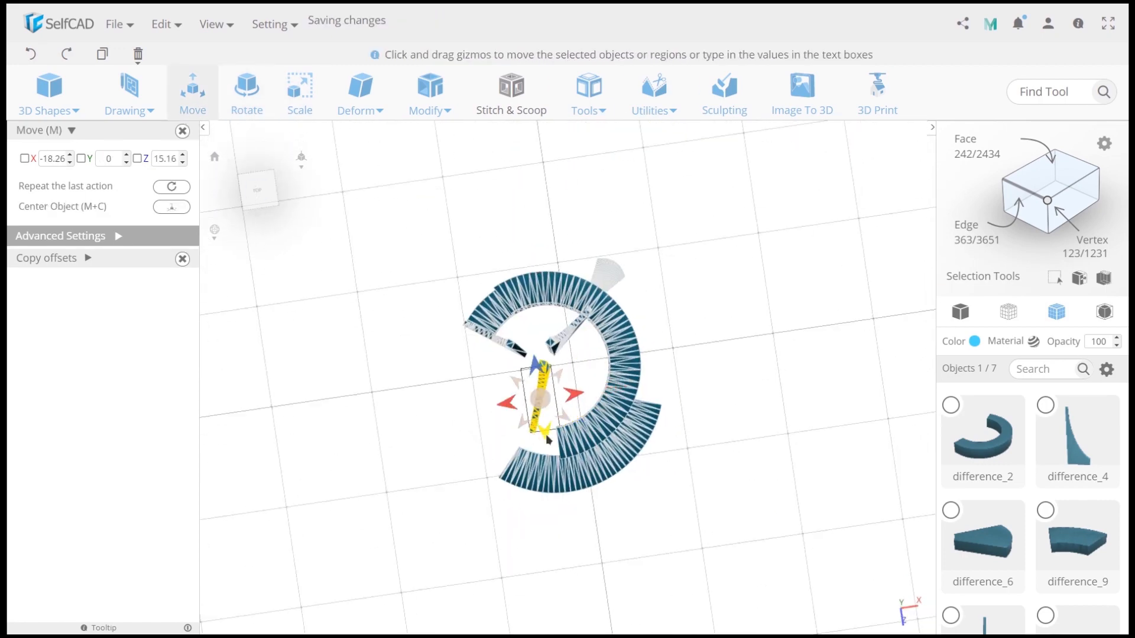
click(246, 93)
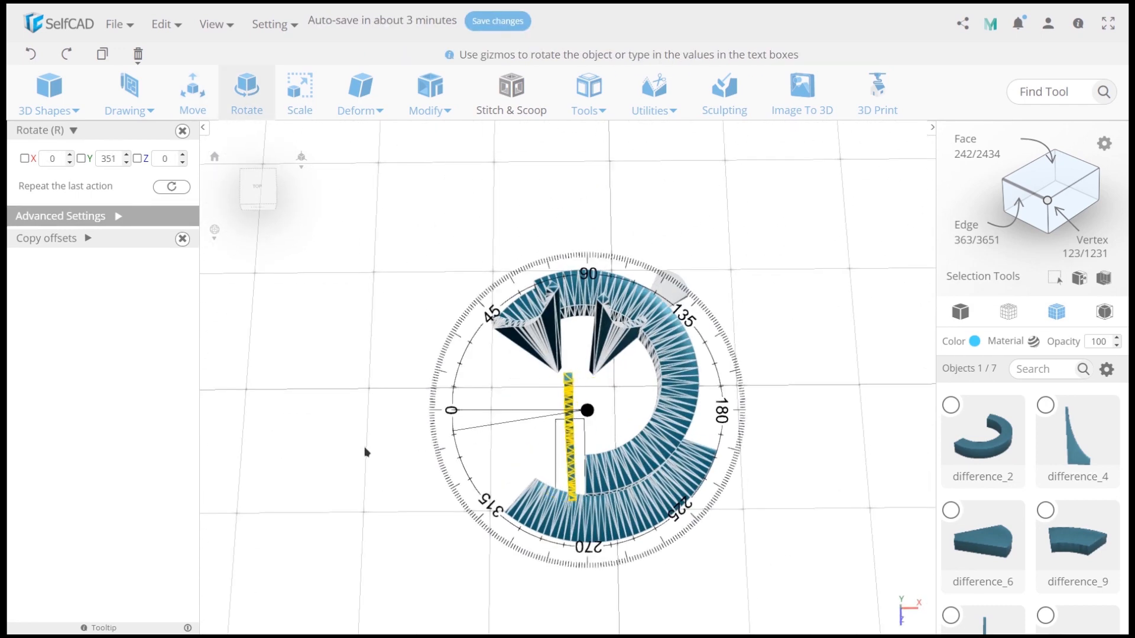
click(298, 93)
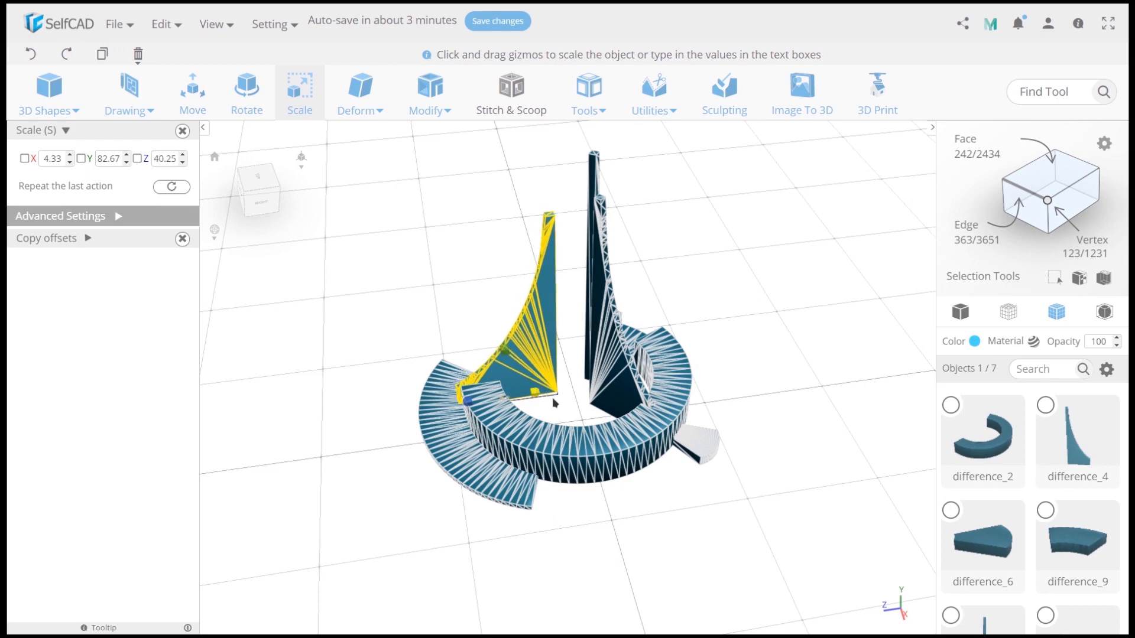
click(246, 92)
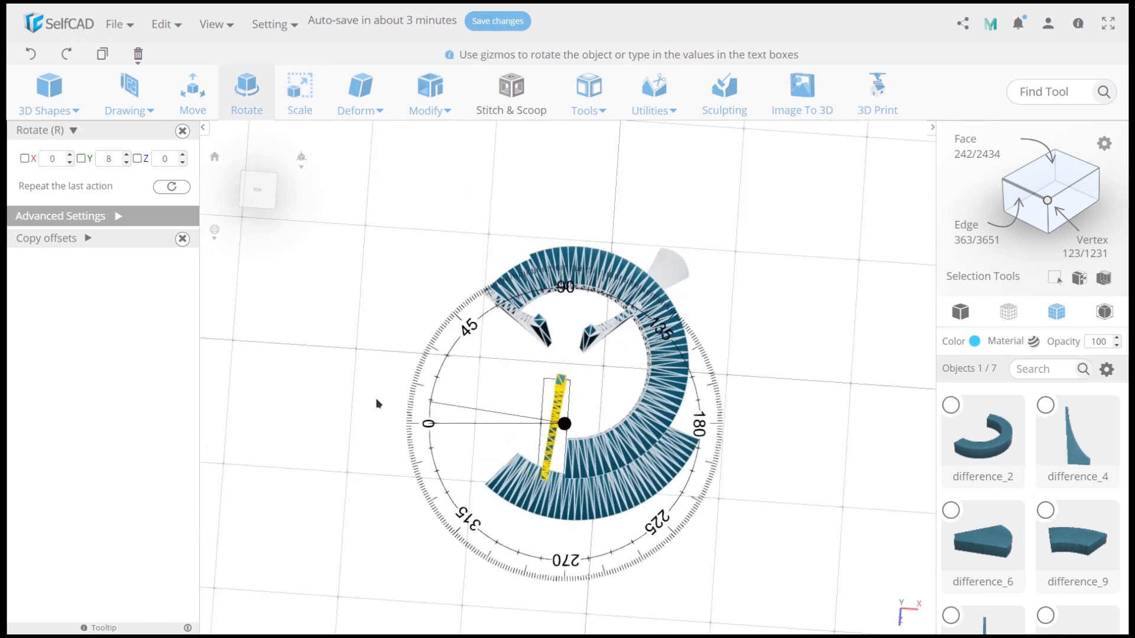
click(192, 93)
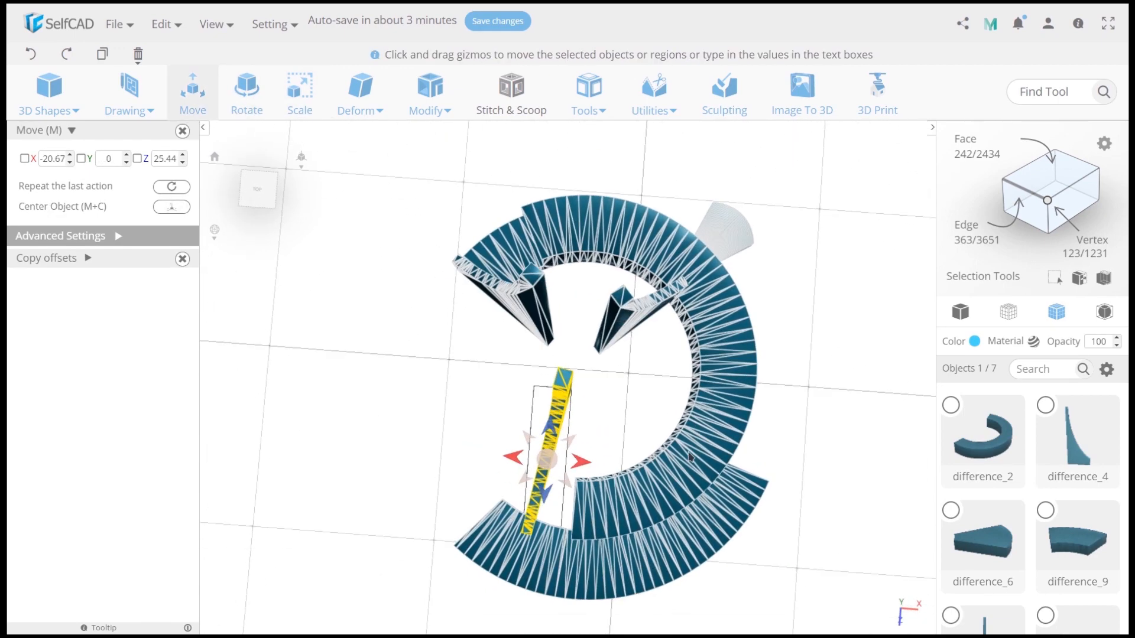
click(246, 90)
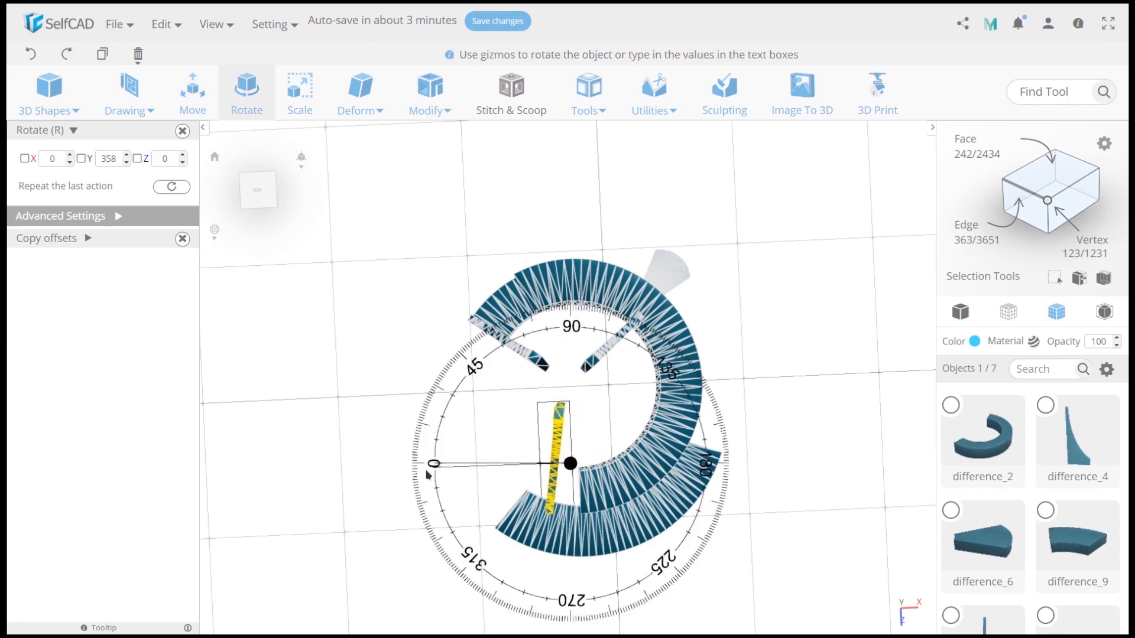
Flatten the arc piece by scaling its Y down to about 3
click(192, 93)
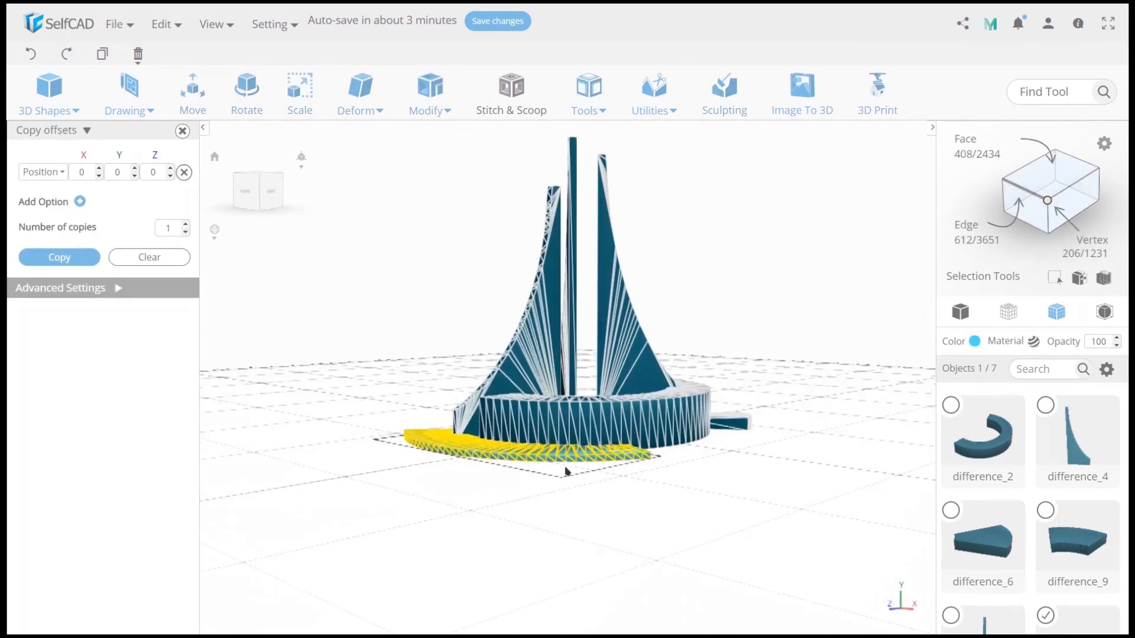
click(299, 92)
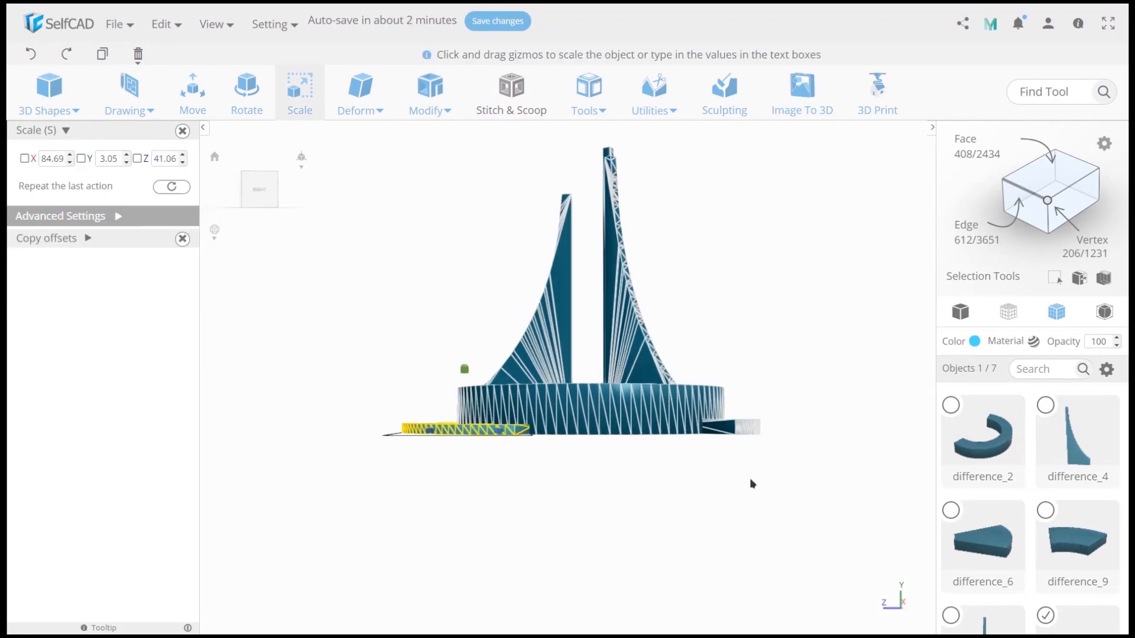
click(46, 238)
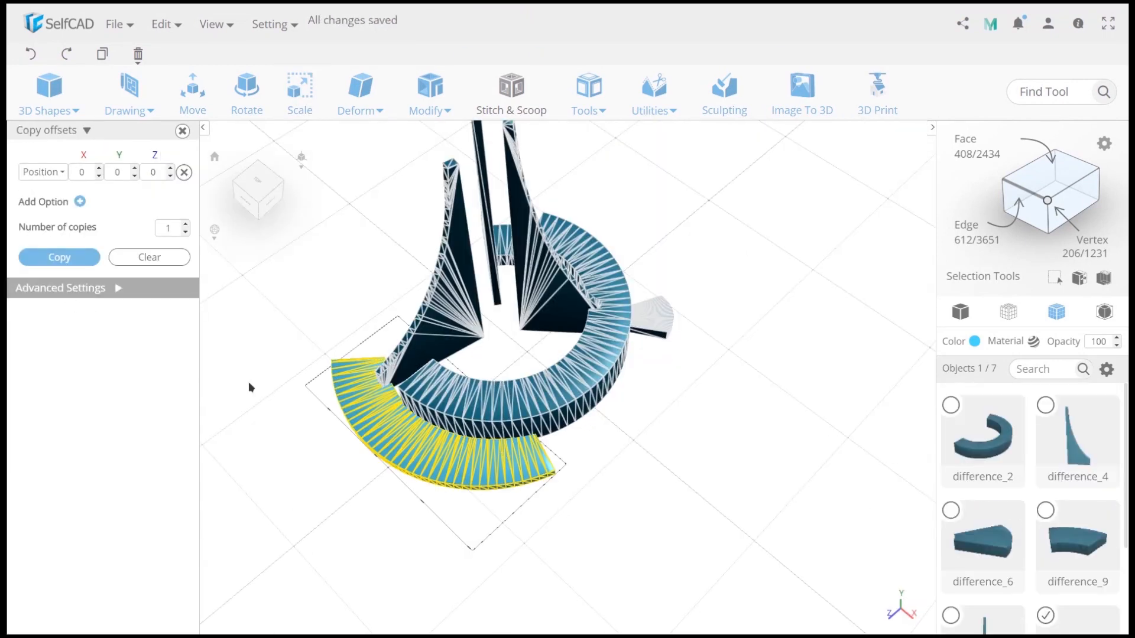
Add a cylinder from 3D Shapes and subtract it from the flat band with Difference
click(48, 93)
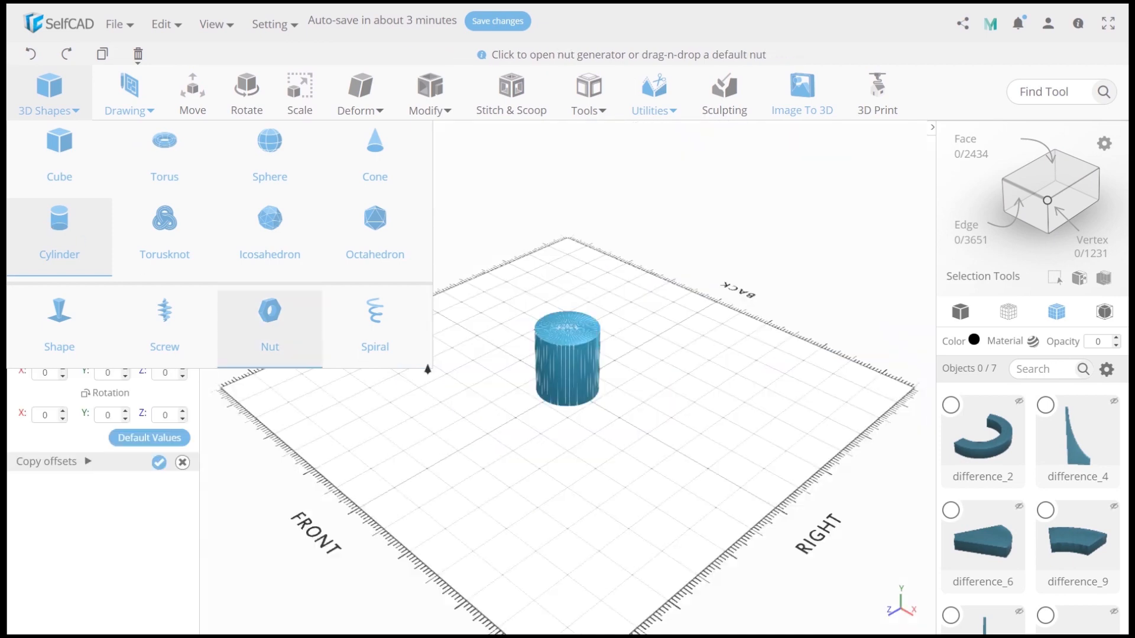
click(192, 91)
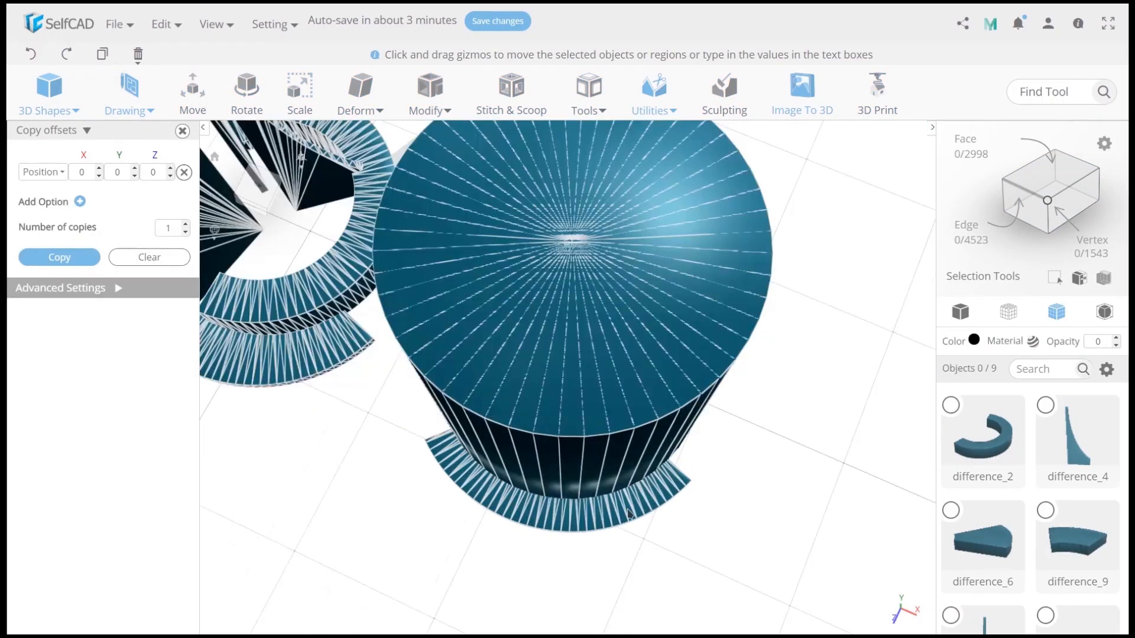
click(192, 90)
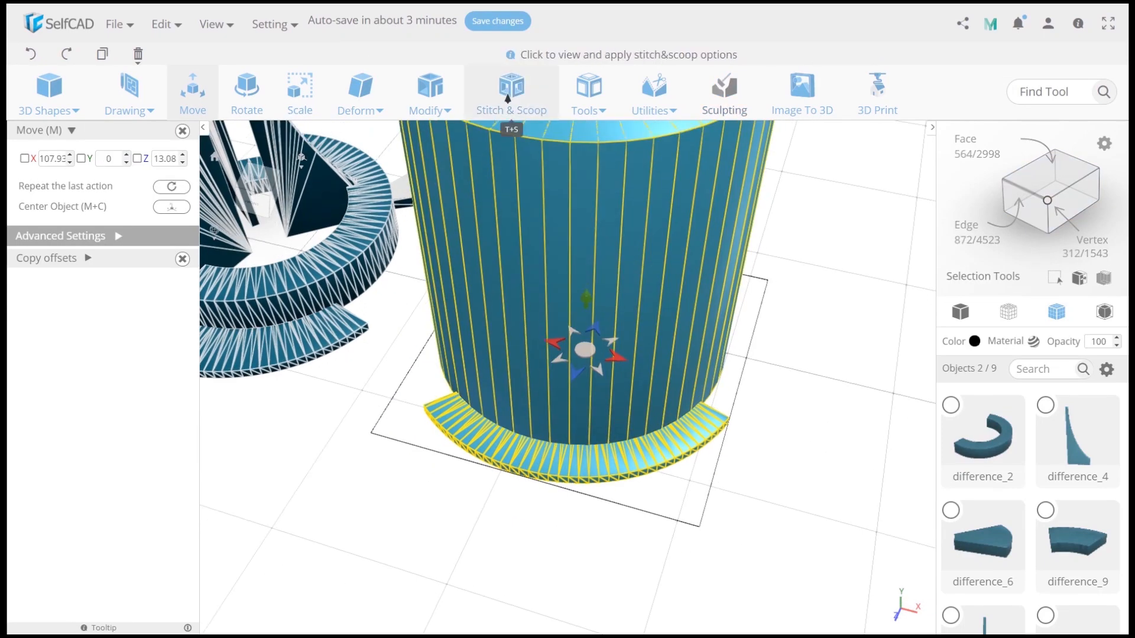
click(510, 92)
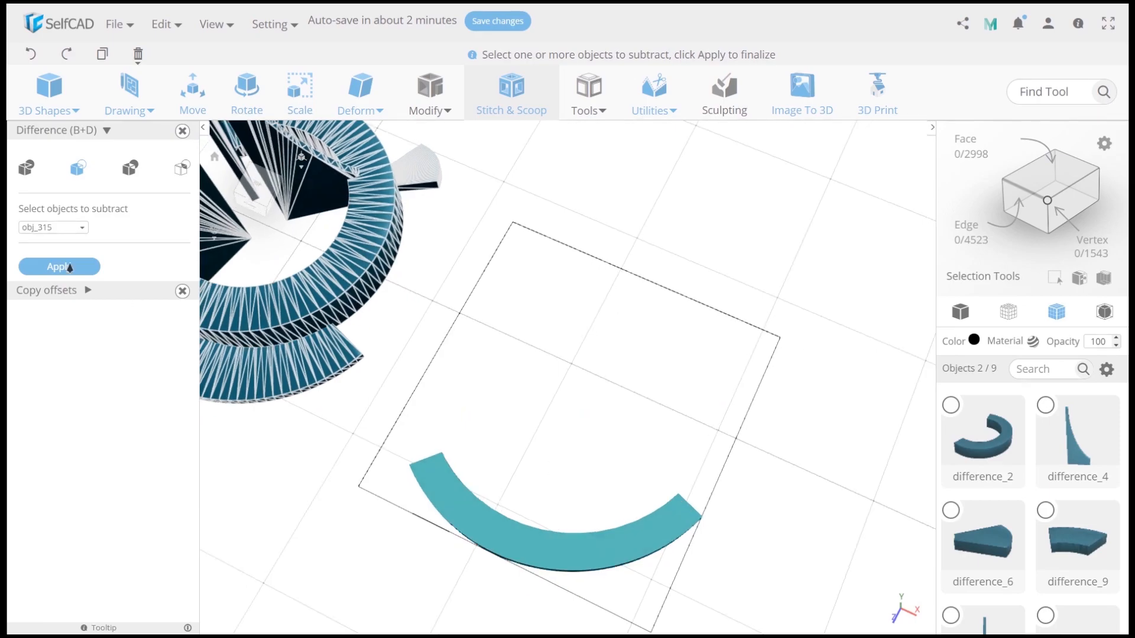
click(59, 266)
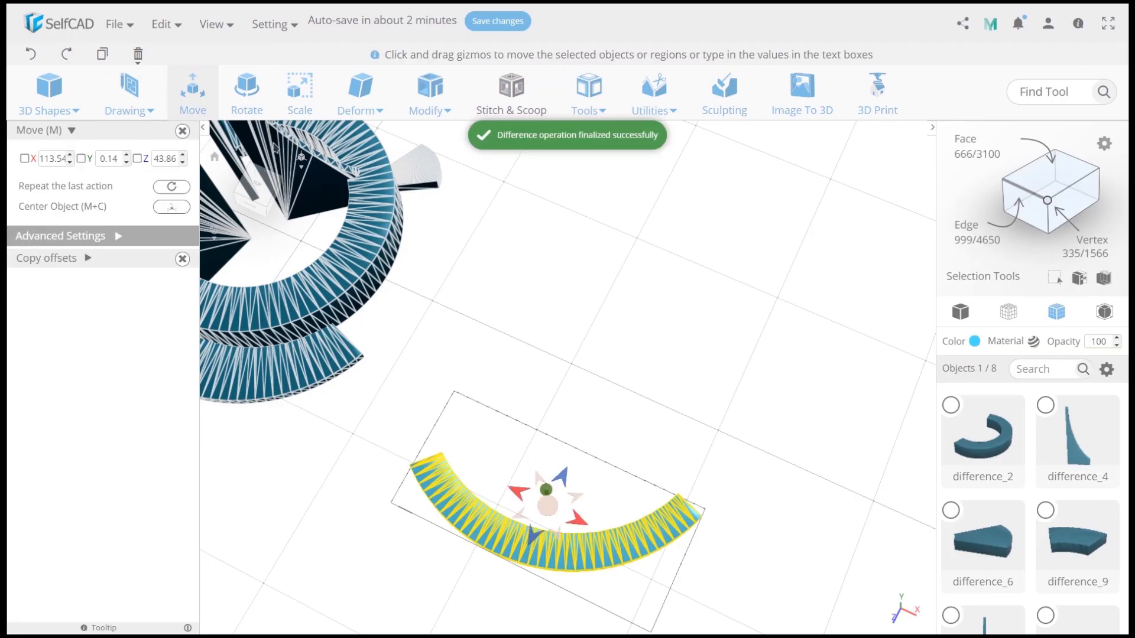
Rotate, move and rescale the thin arc piece toward the ring base
click(246, 93)
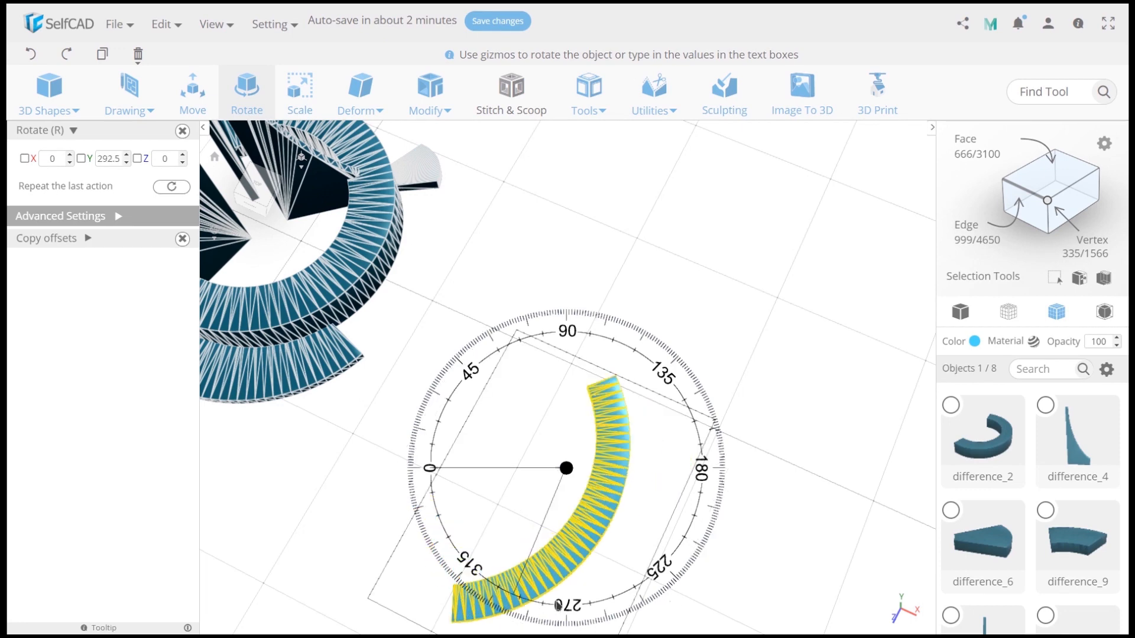
click(192, 93)
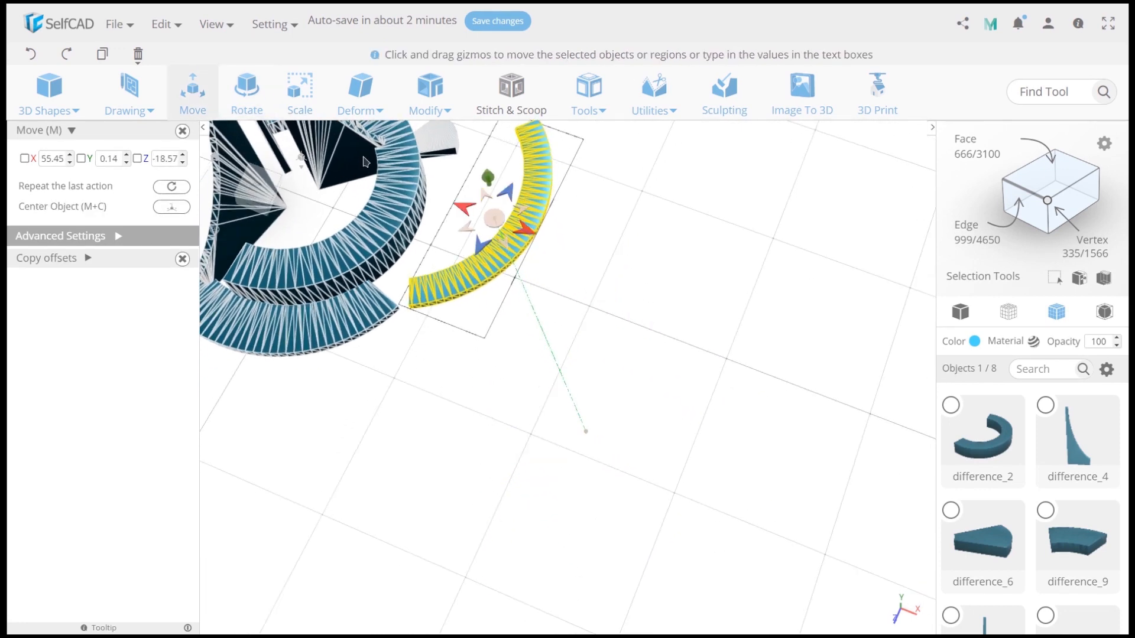
click(246, 87)
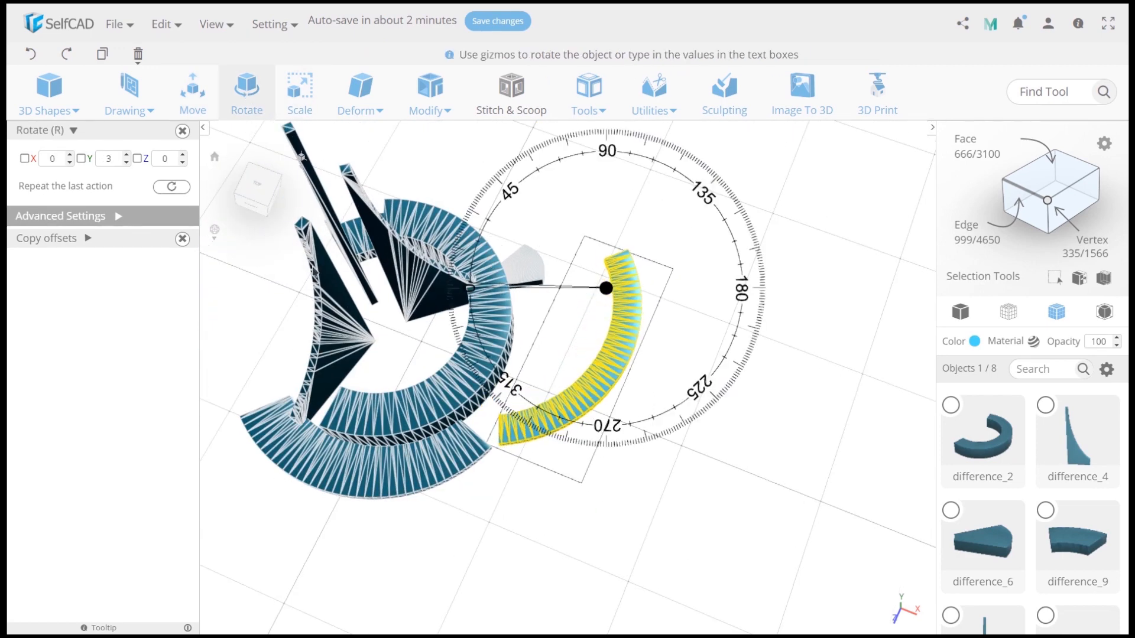
click(299, 92)
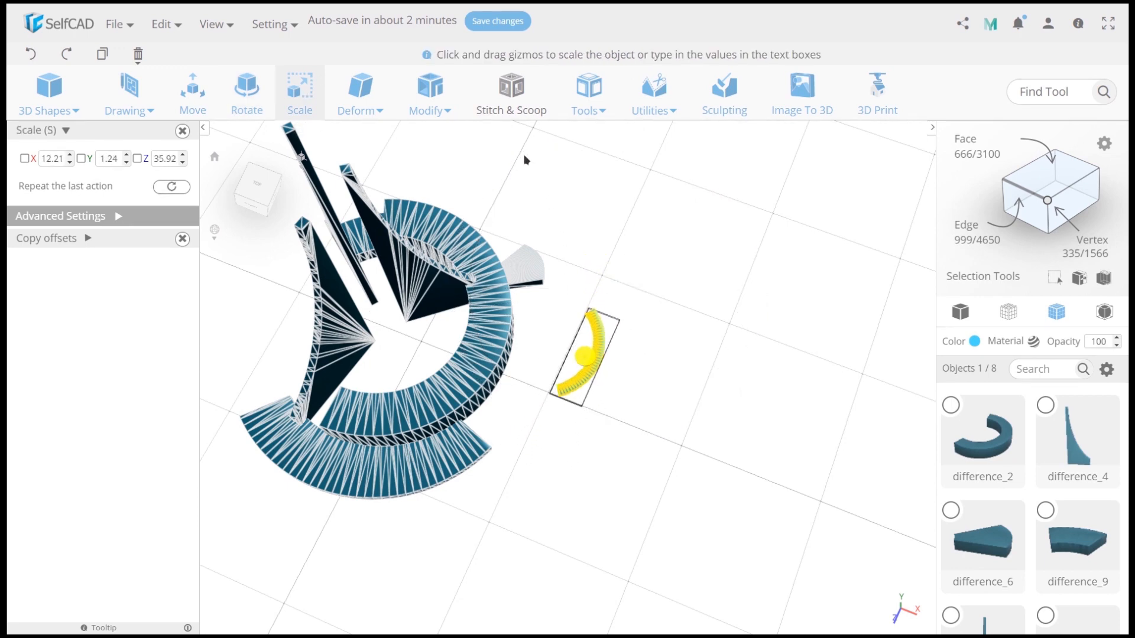
click(192, 91)
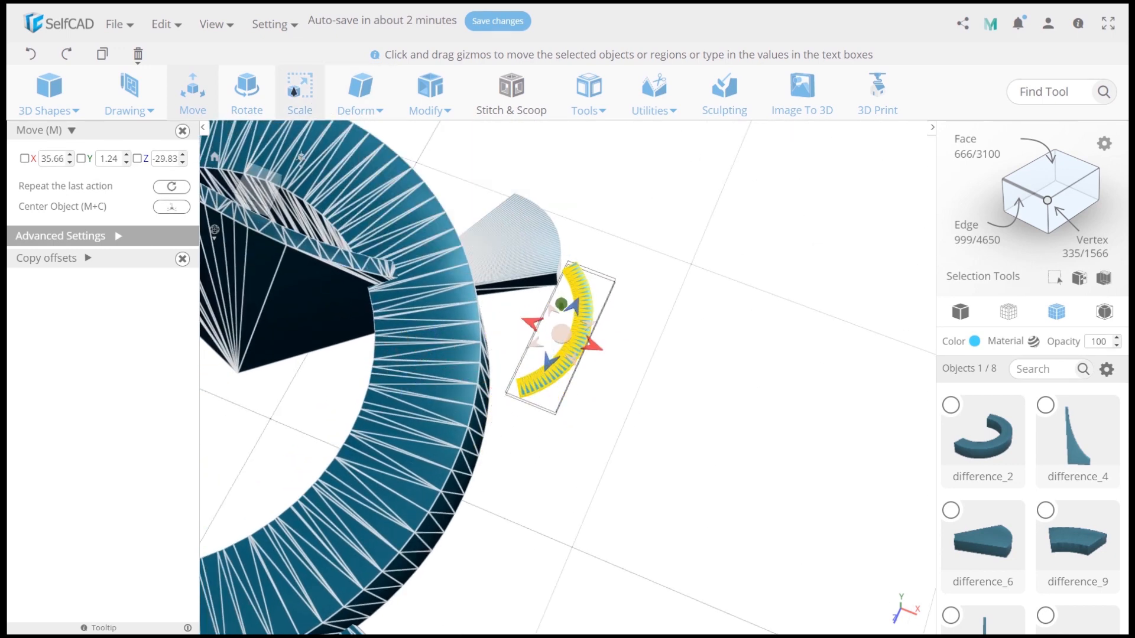
Adjust the arc's height, angle and position beside the ring, and add a new box
click(299, 87)
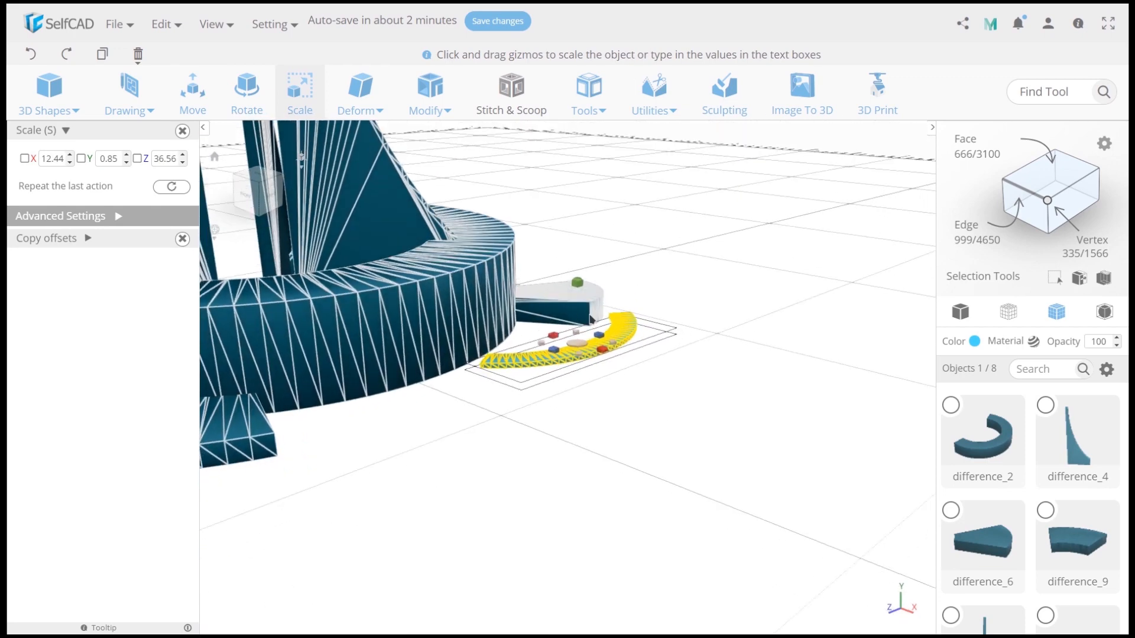
click(192, 90)
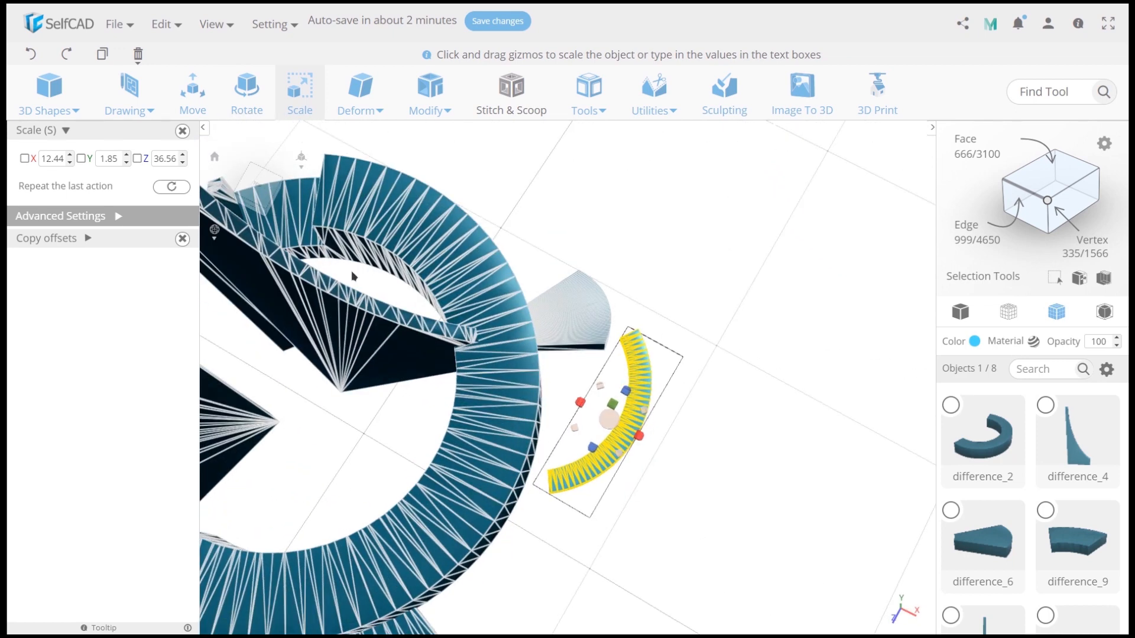
click(246, 87)
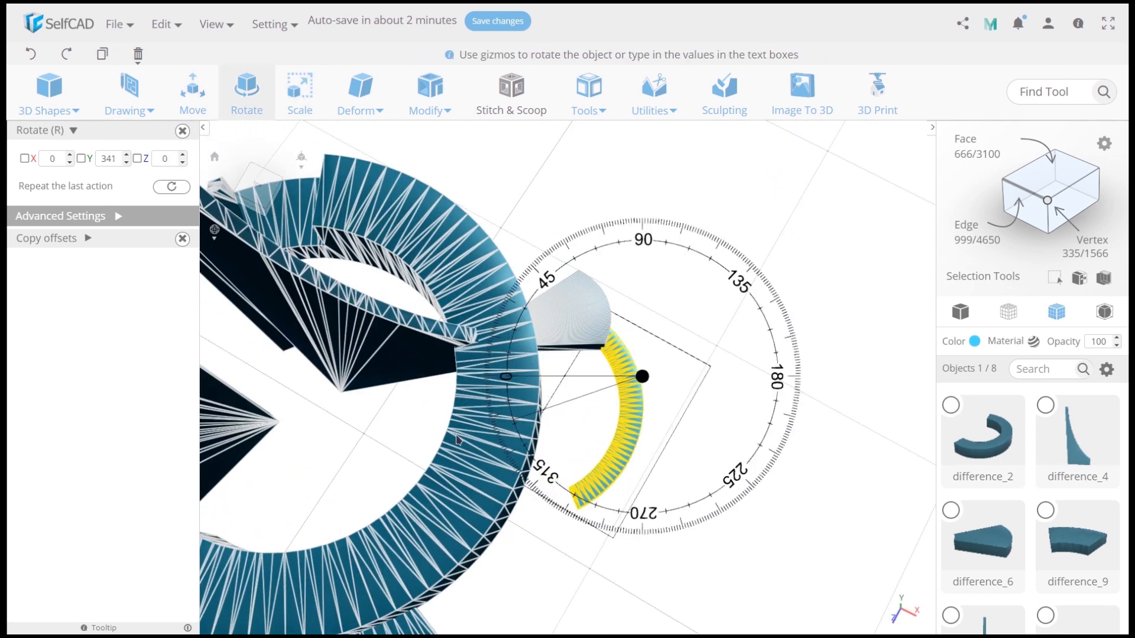
click(193, 92)
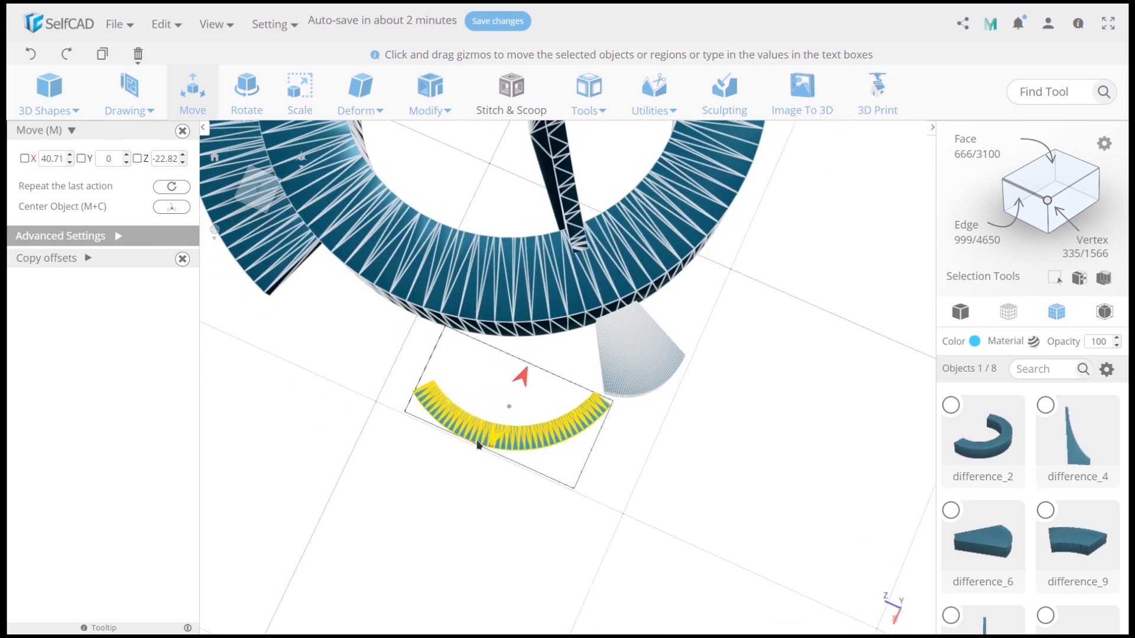
click(48, 92)
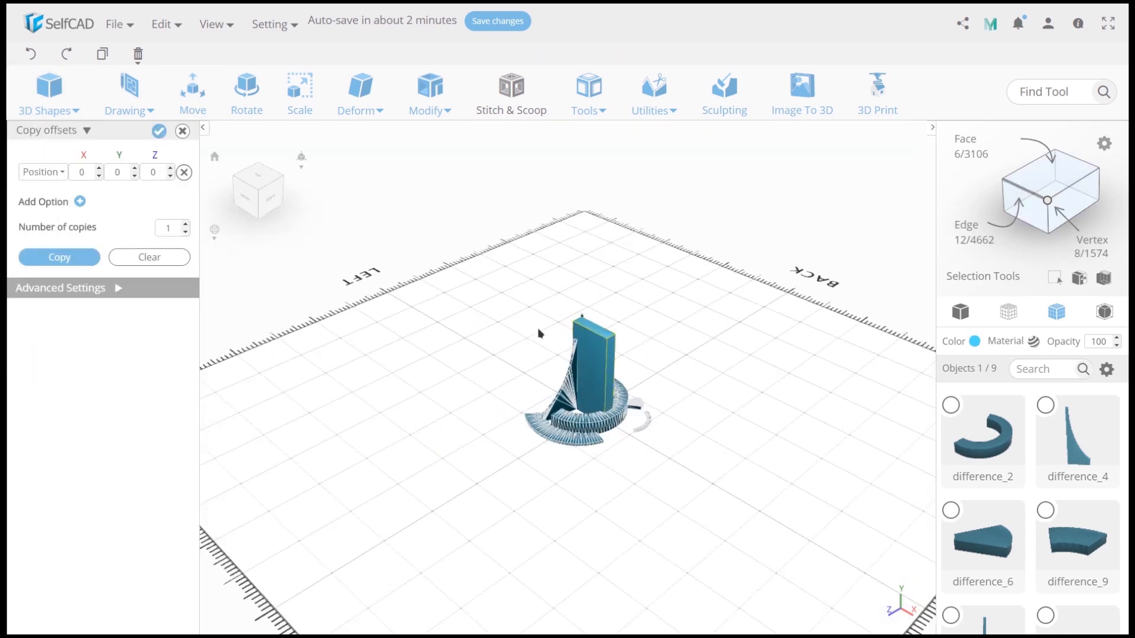
Make the box a 44×4×12 slab over the arc, tilt it 16° on Y, and copy it
click(246, 93)
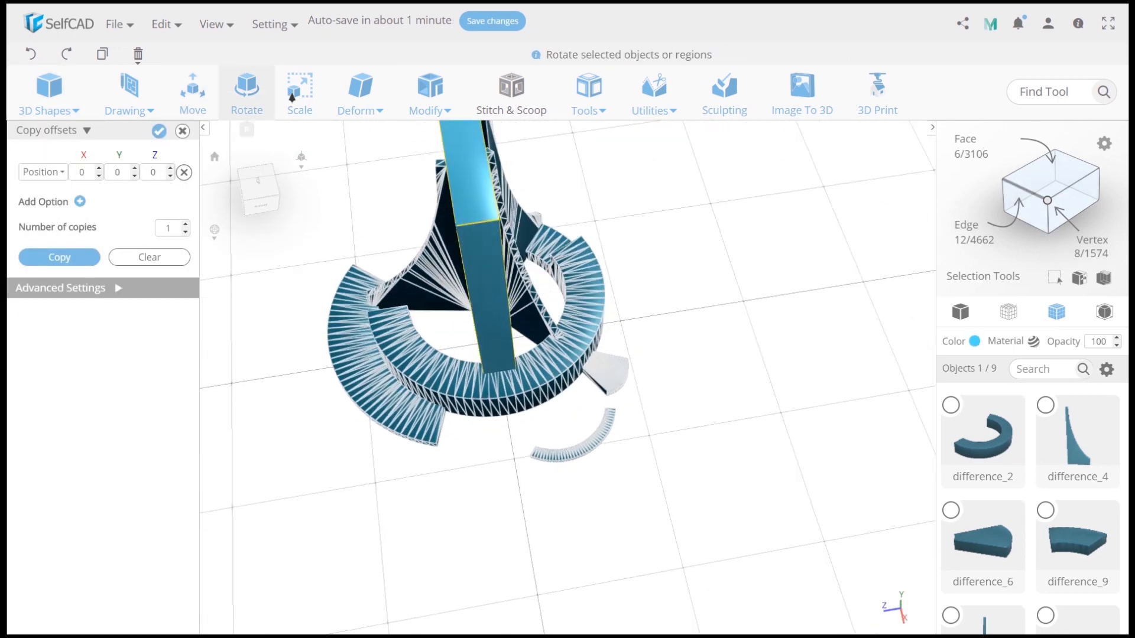
click(299, 91)
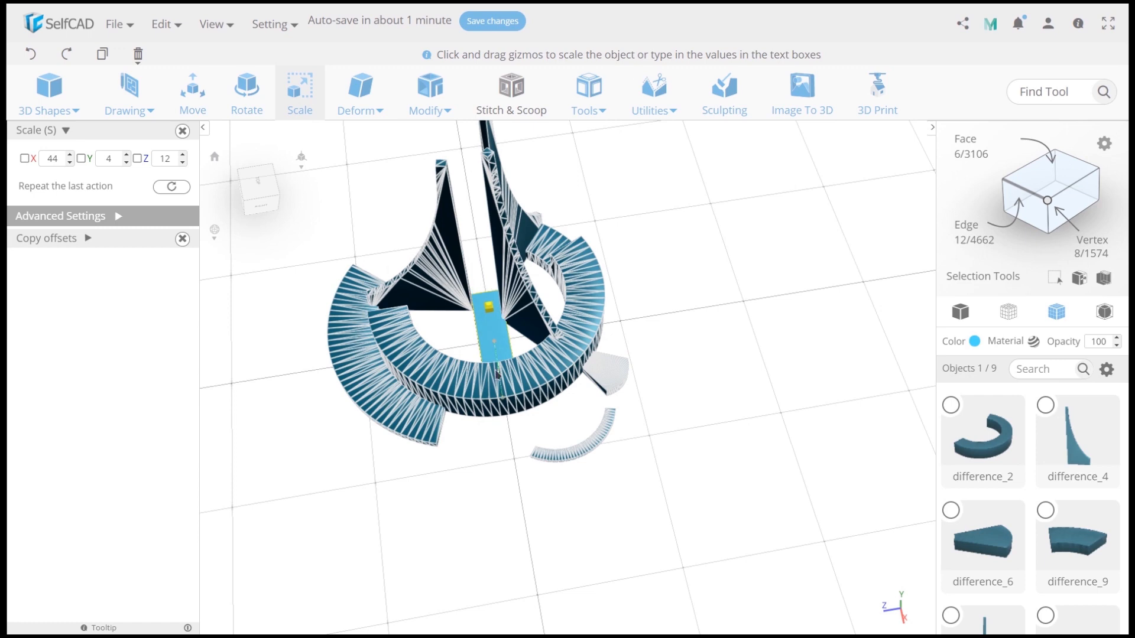
click(191, 89)
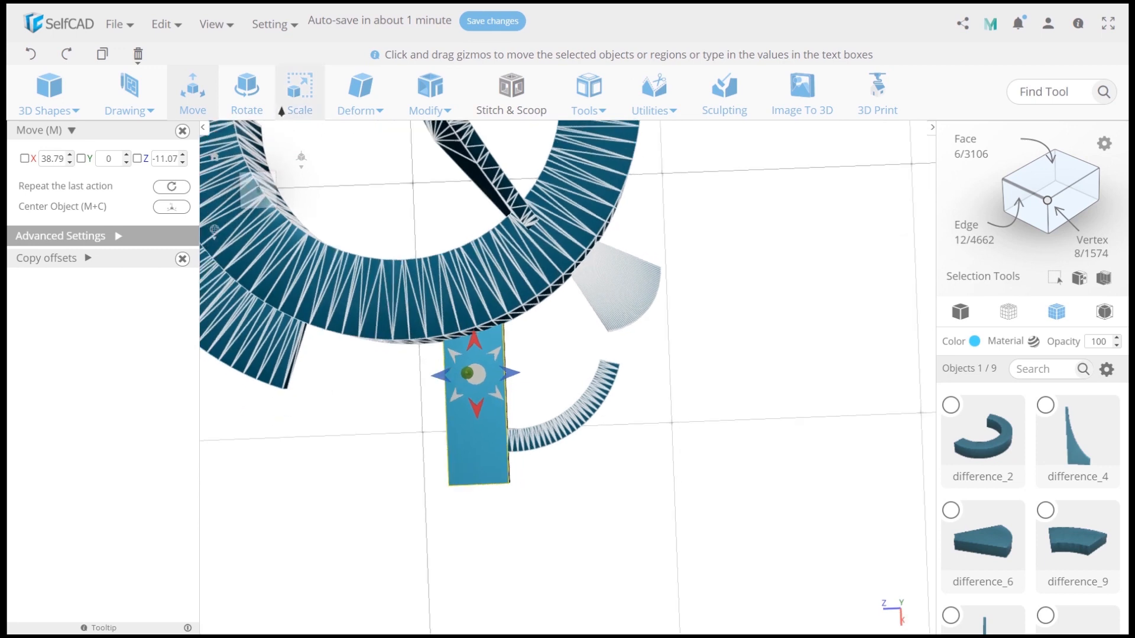
click(246, 93)
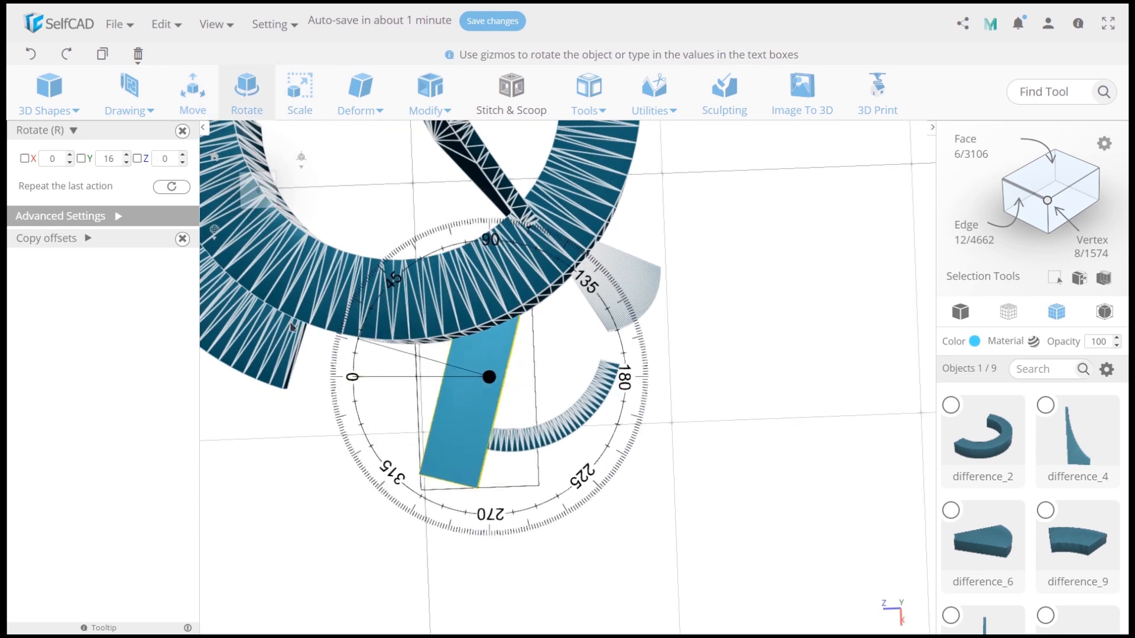
click(46, 237)
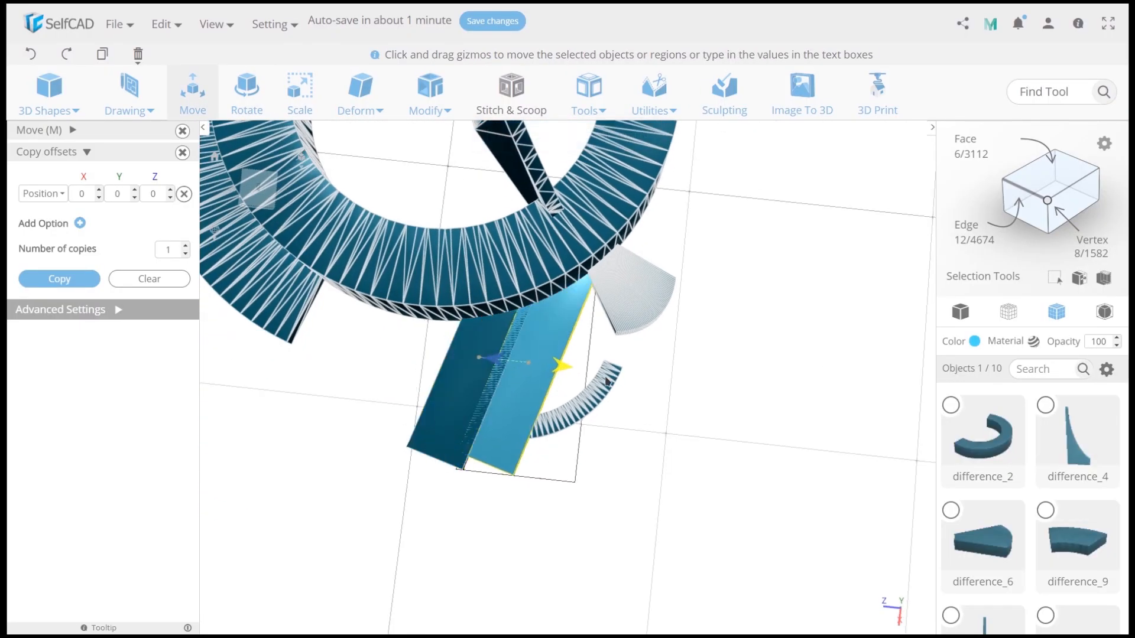
Angle the slab copy, then subtract both slabs from the arc strip
click(245, 93)
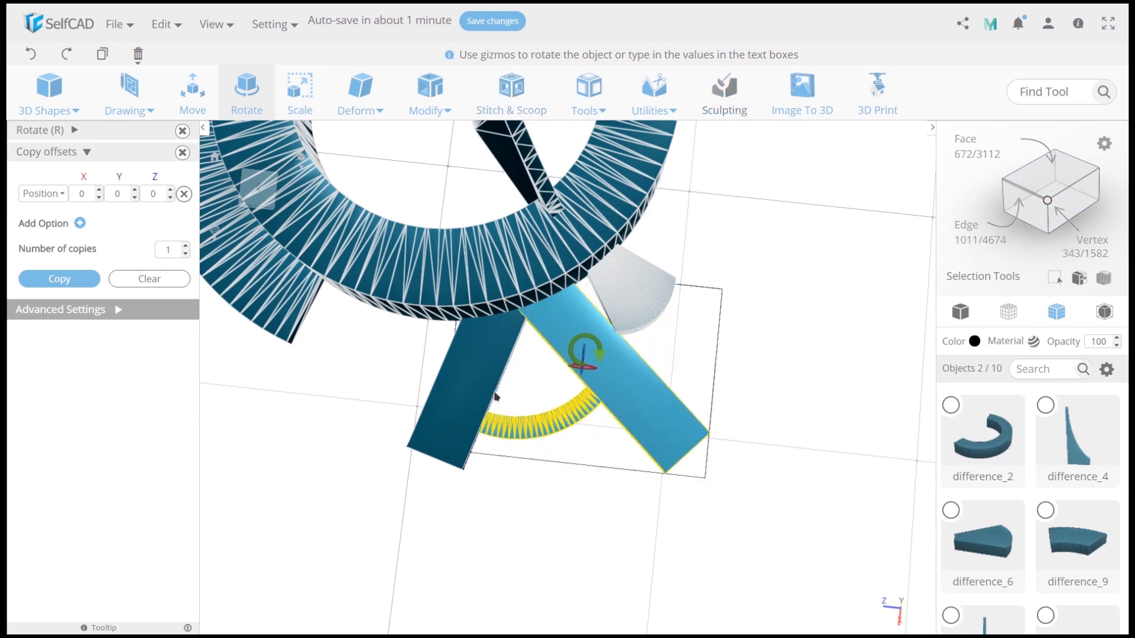
click(510, 93)
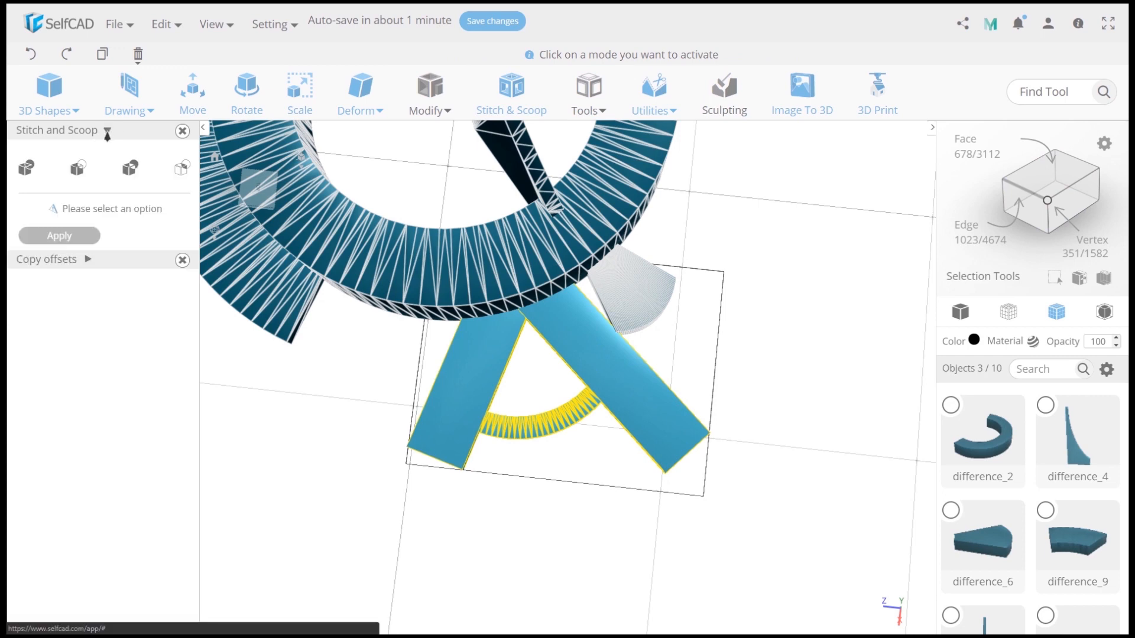
click(76, 168)
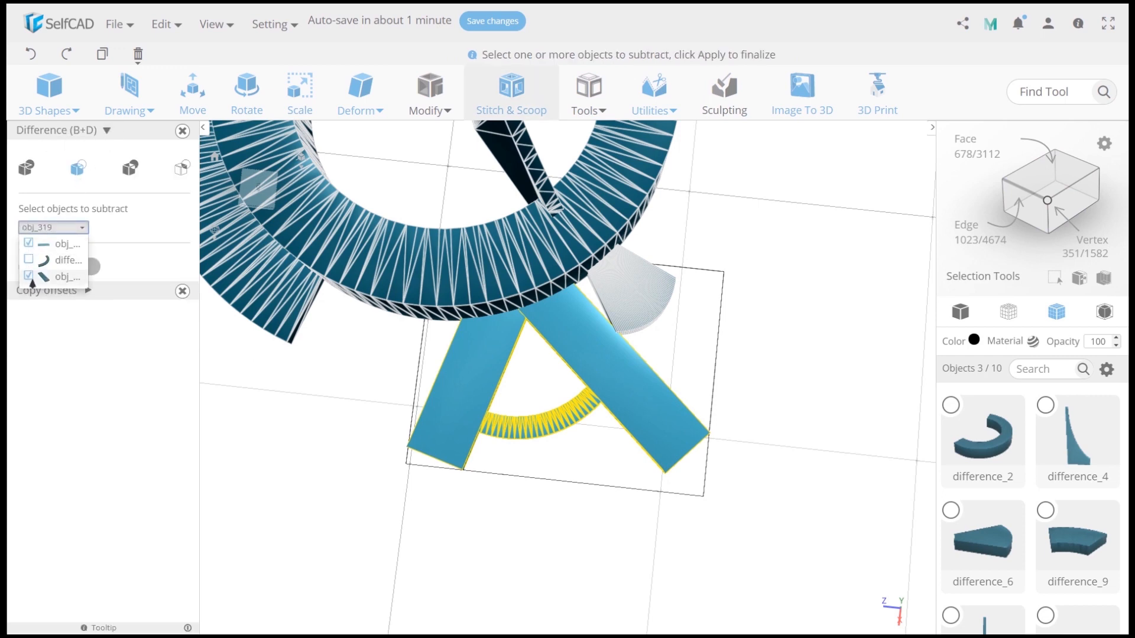
click(29, 276)
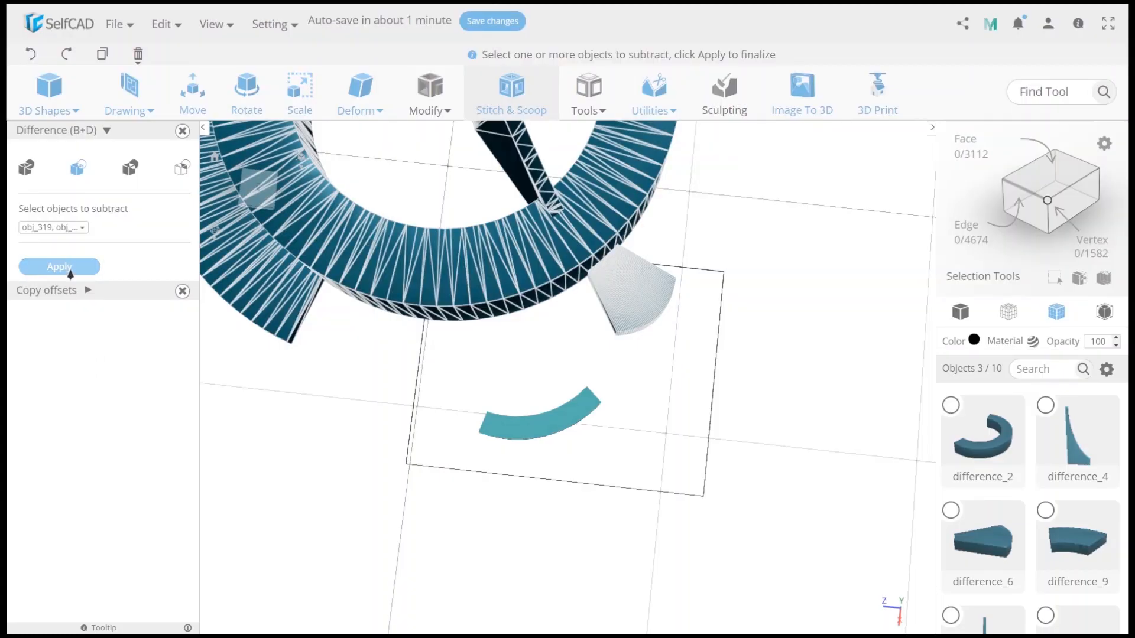
click(58, 267)
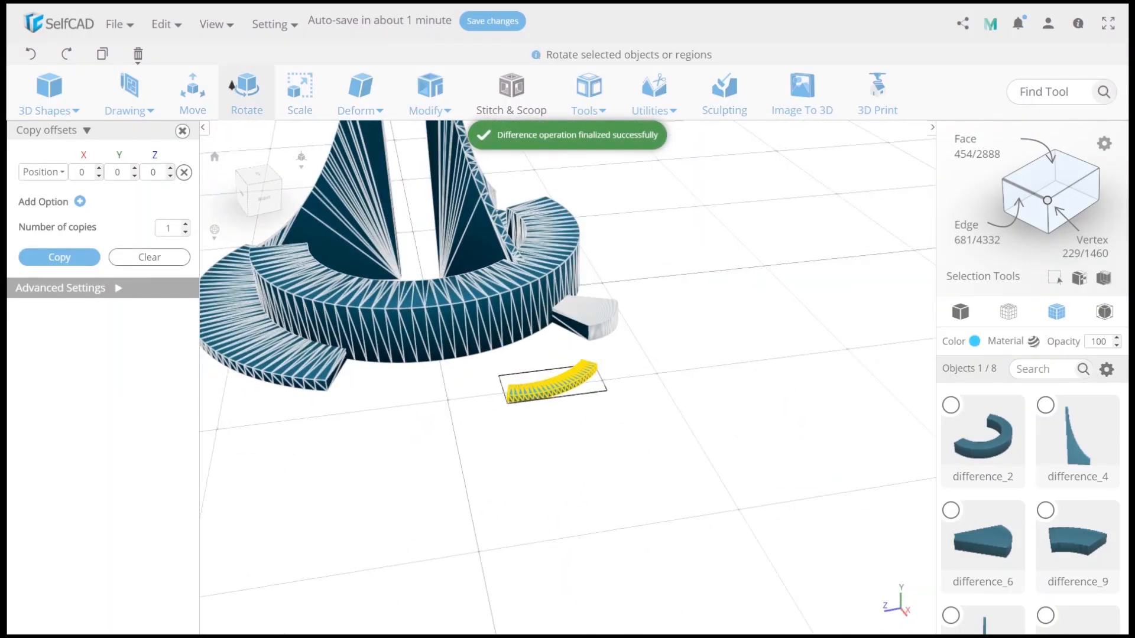
Move and rotate the short arc, sliding it against the ring beside the white wedge
click(192, 92)
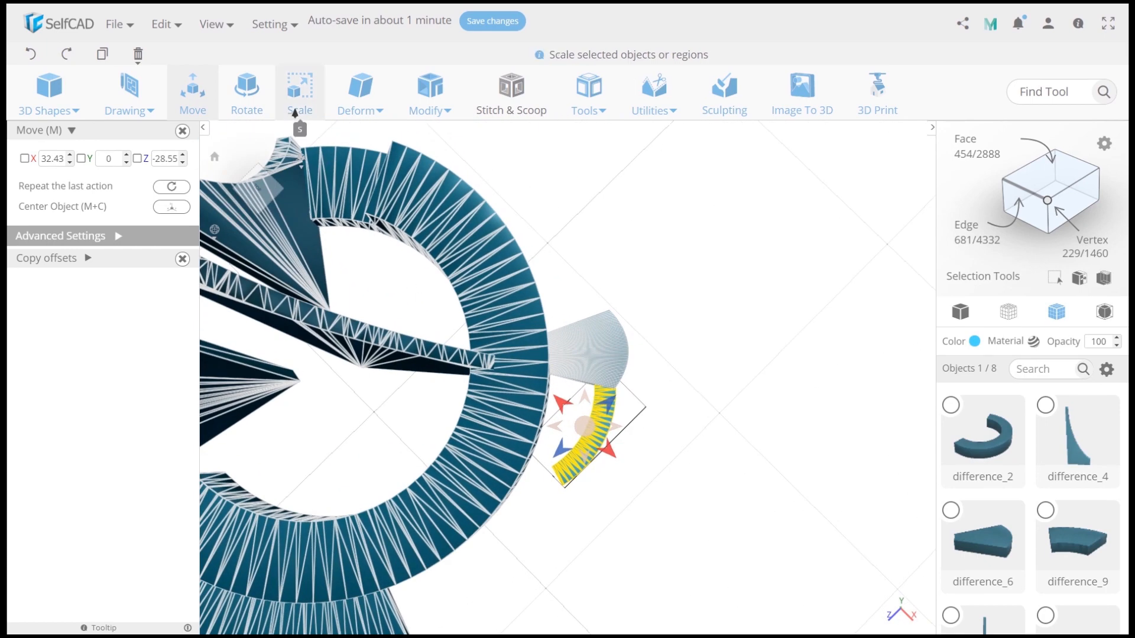
click(246, 91)
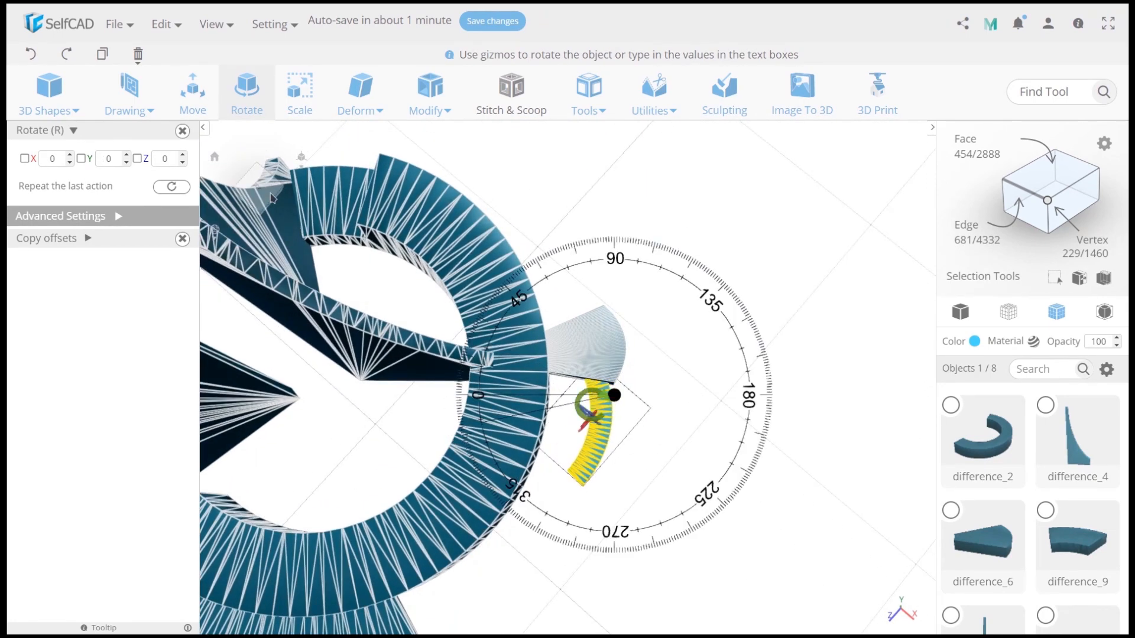
click(191, 93)
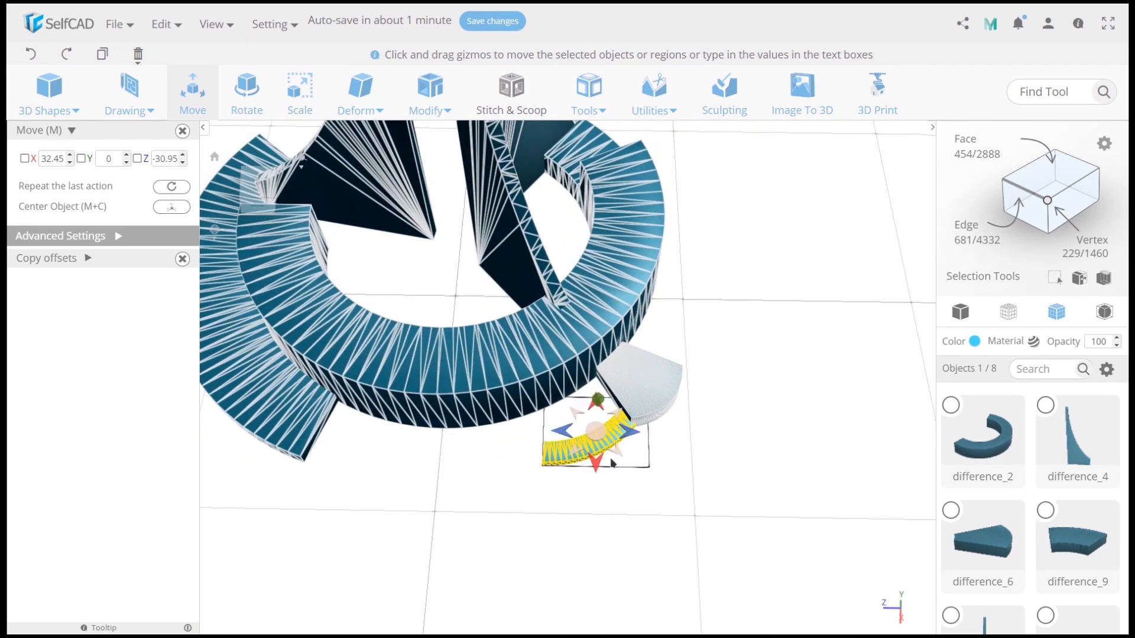
drag(593, 431, 604, 445)
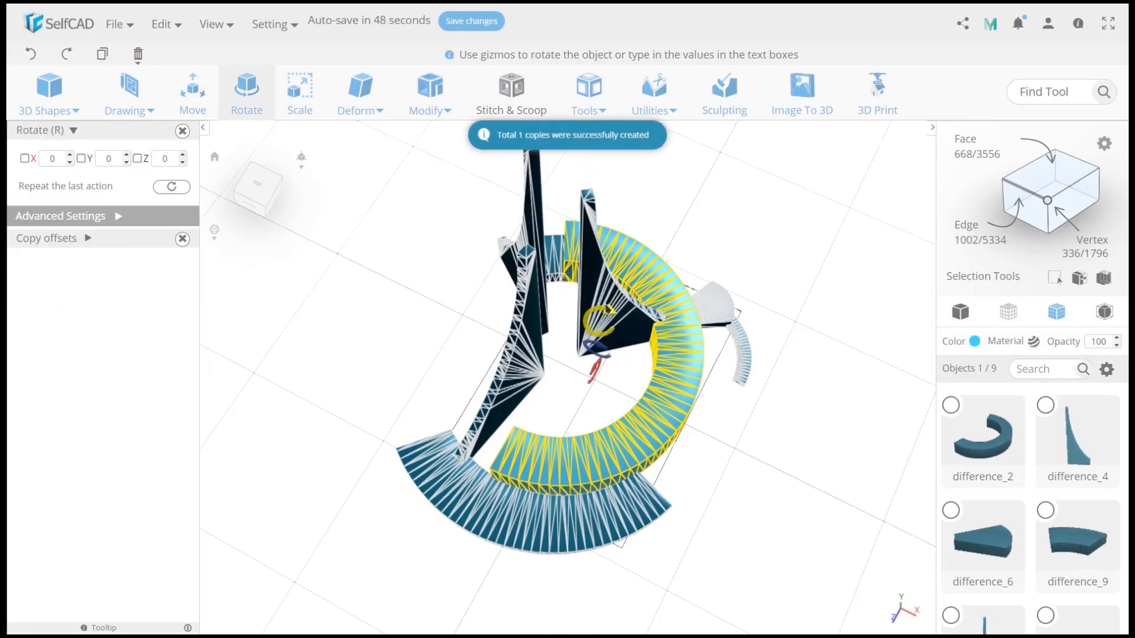
Scale the arc to X 51.15, Y 3, Z 71.11 and move it onto the inner ring
click(192, 87)
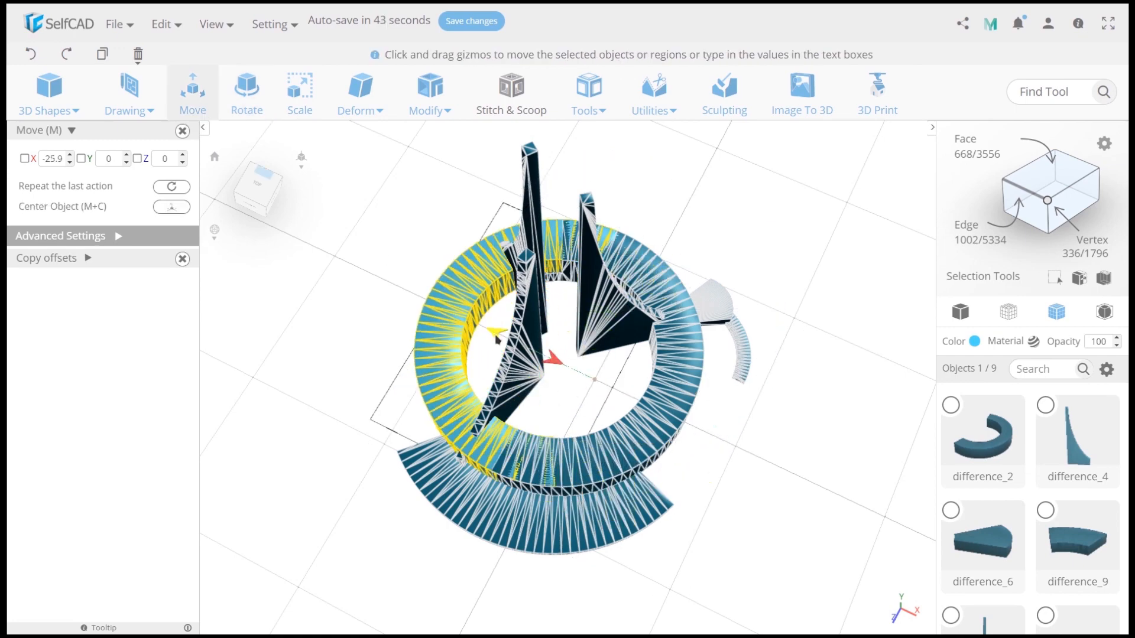
click(299, 88)
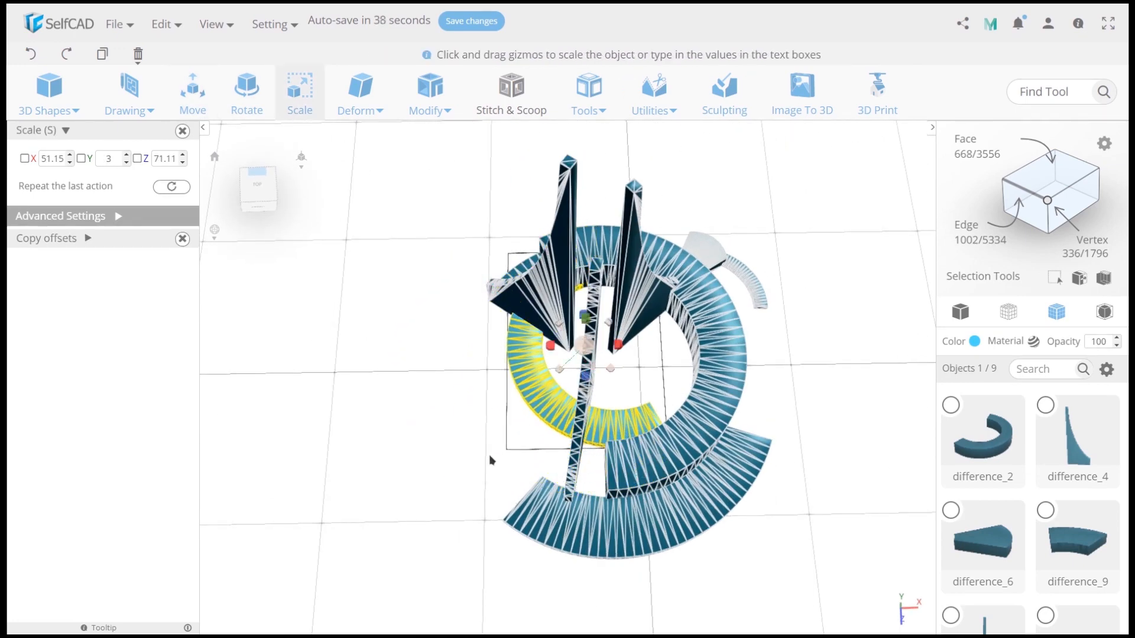
click(192, 87)
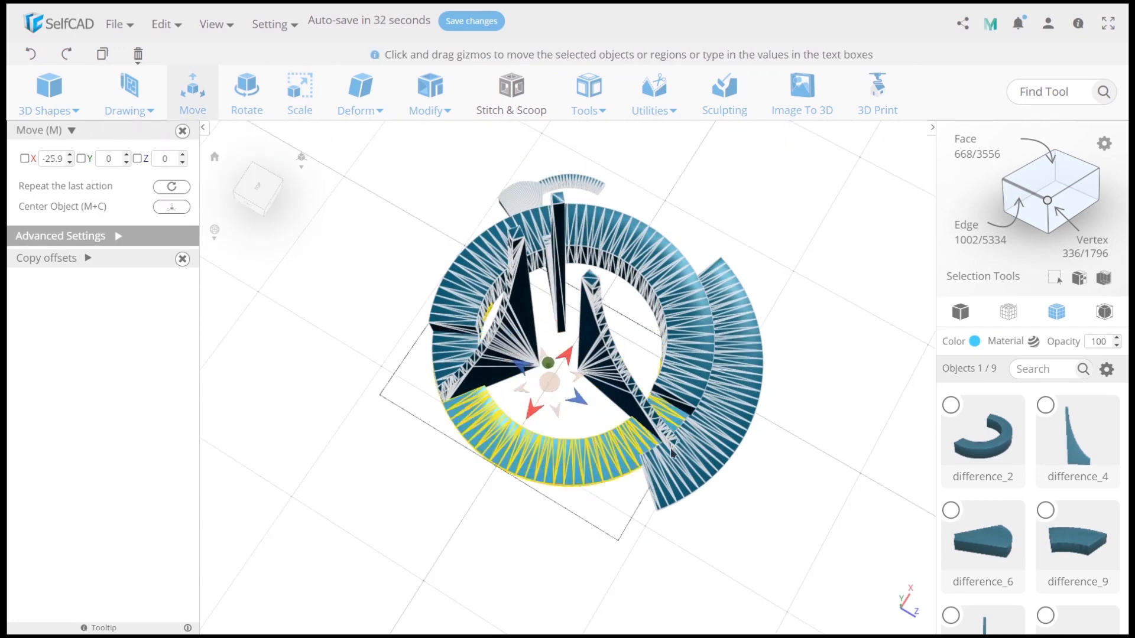
click(48, 87)
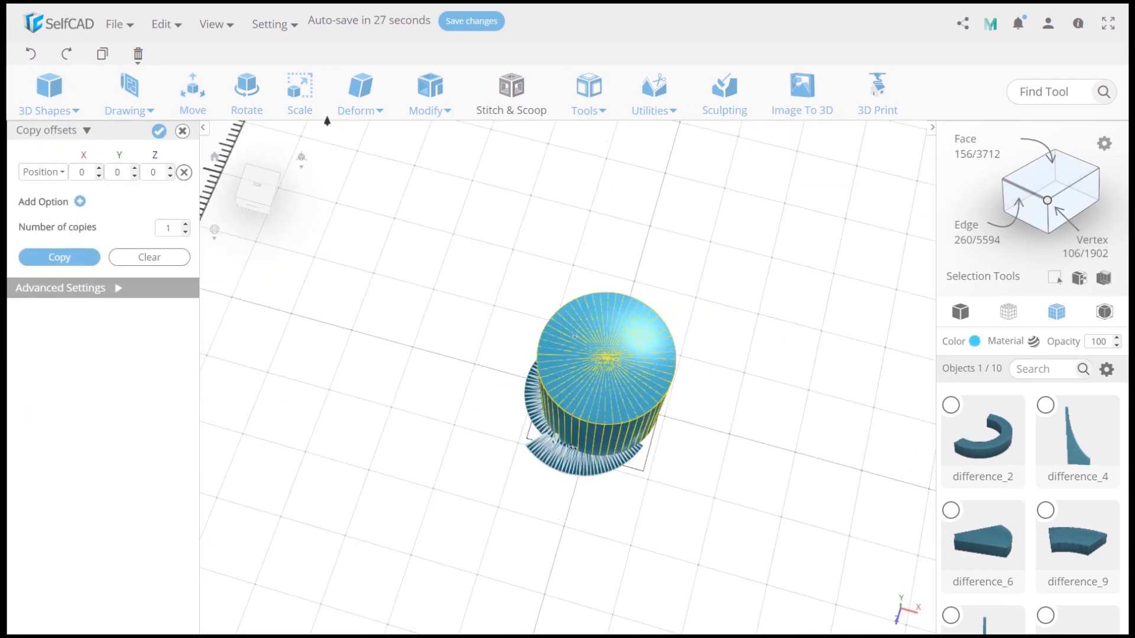
Scale the new cylinder to about 85×94×85, move it over the ring, and start Difference
click(299, 92)
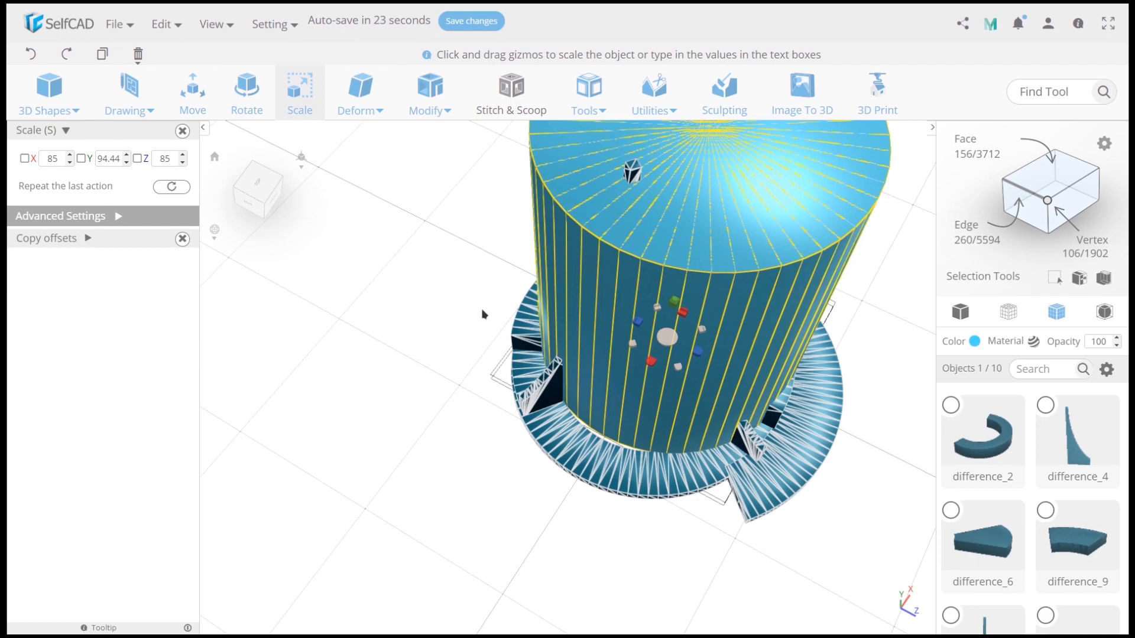
click(191, 93)
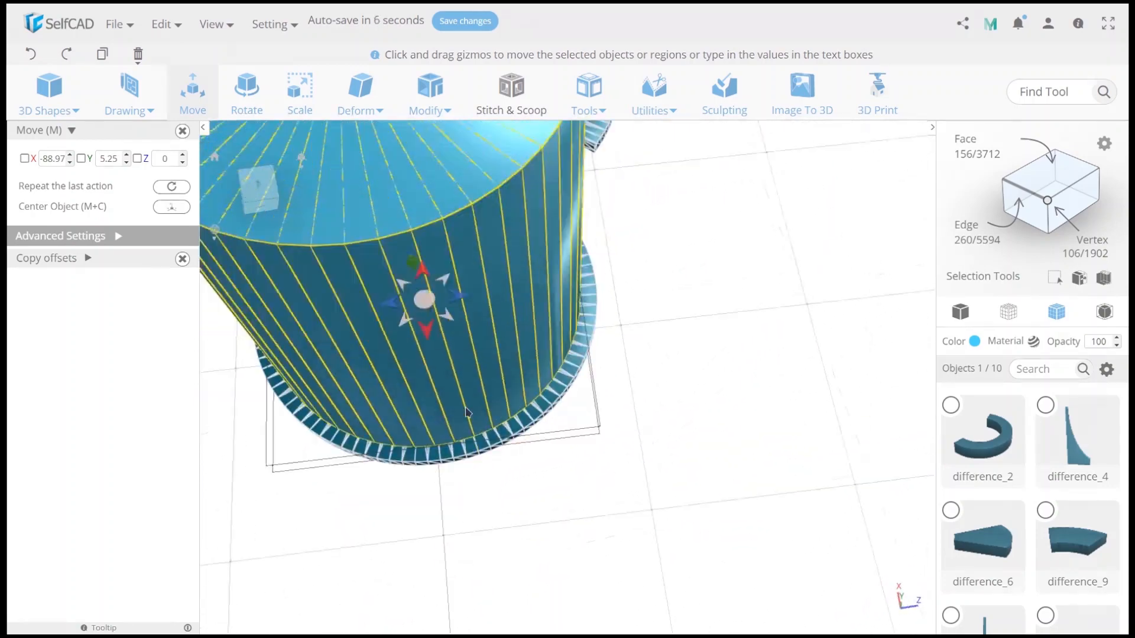
click(510, 93)
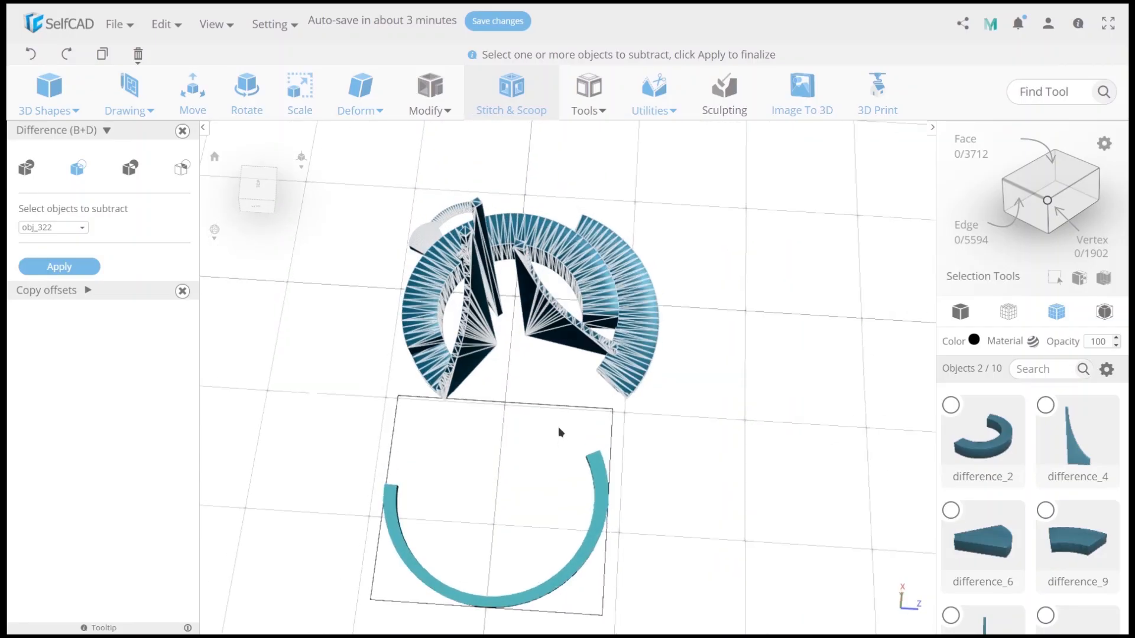
Apply the cylinder cut, fit the arc belt on the ring edge, and add a wedge
click(58, 267)
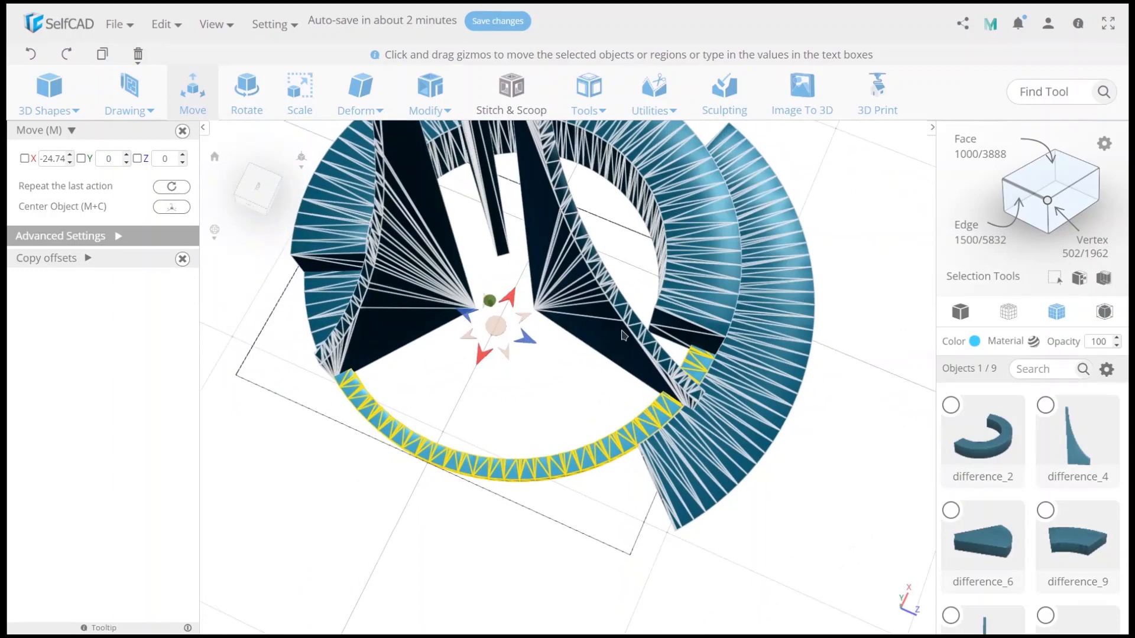
click(128, 93)
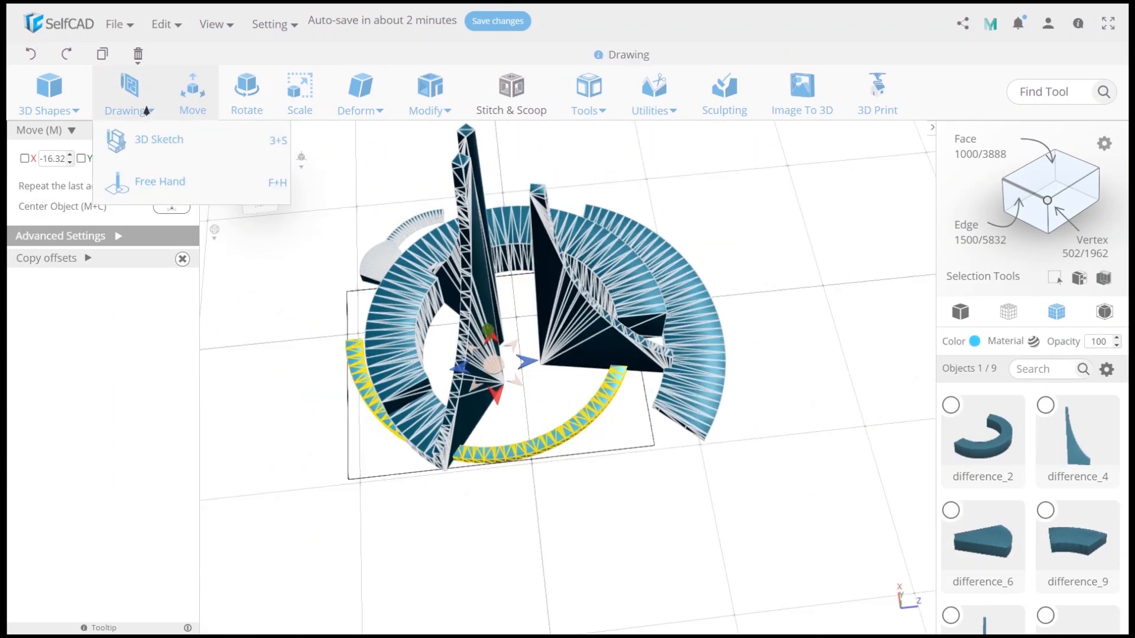
click(299, 87)
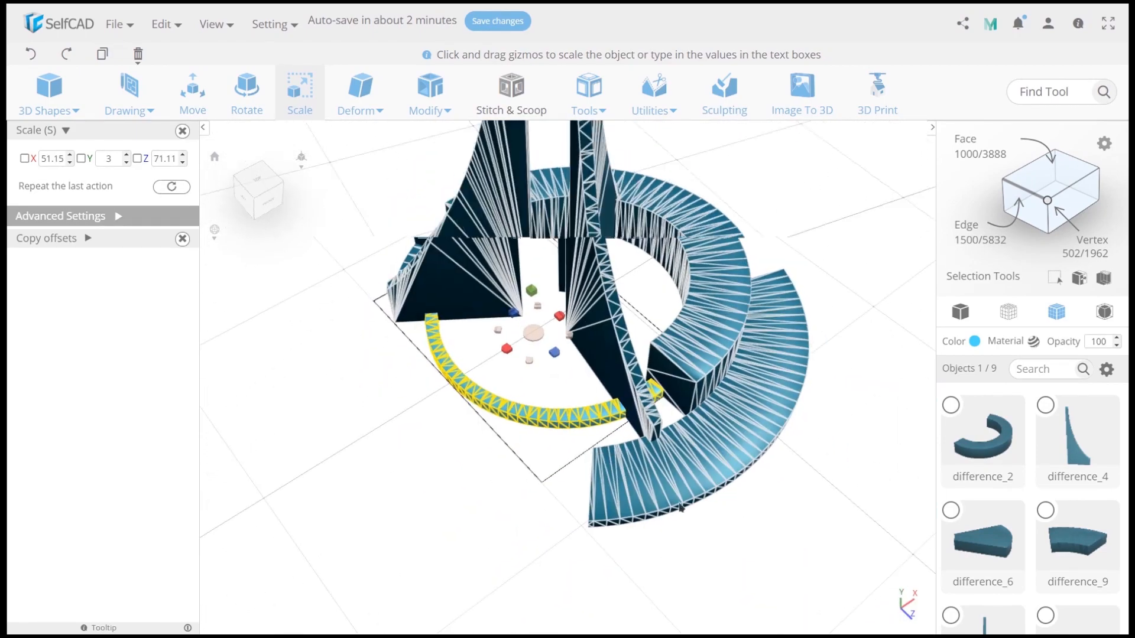
click(59, 257)
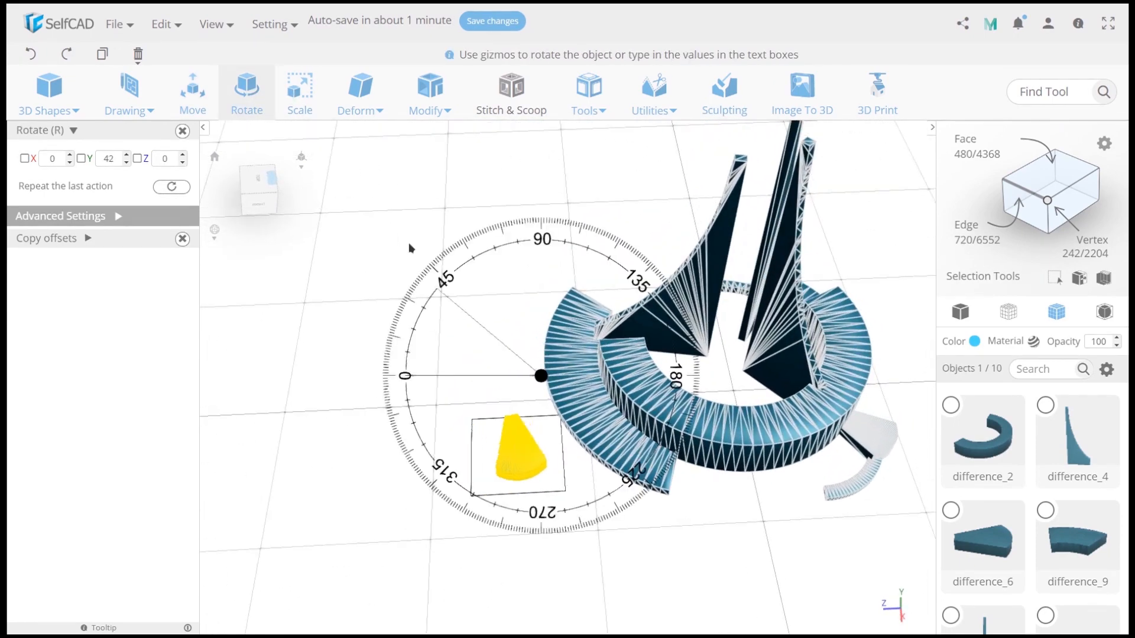
Shrink the wedge, then subtract a scaled, repositioned cylinder from it with Difference
click(299, 93)
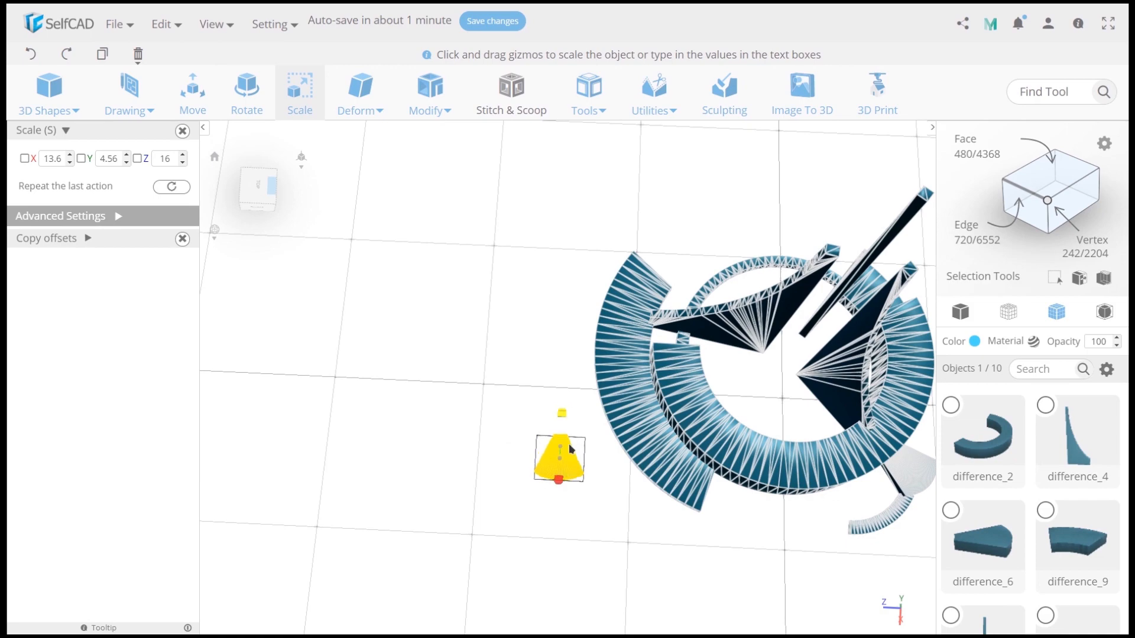
click(48, 91)
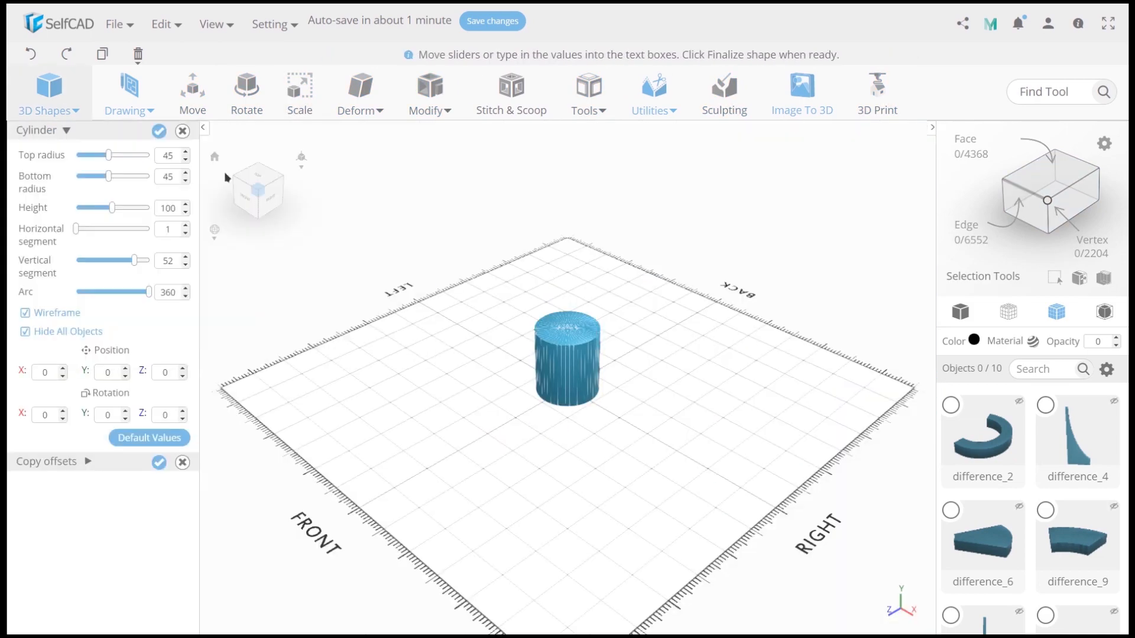
click(299, 87)
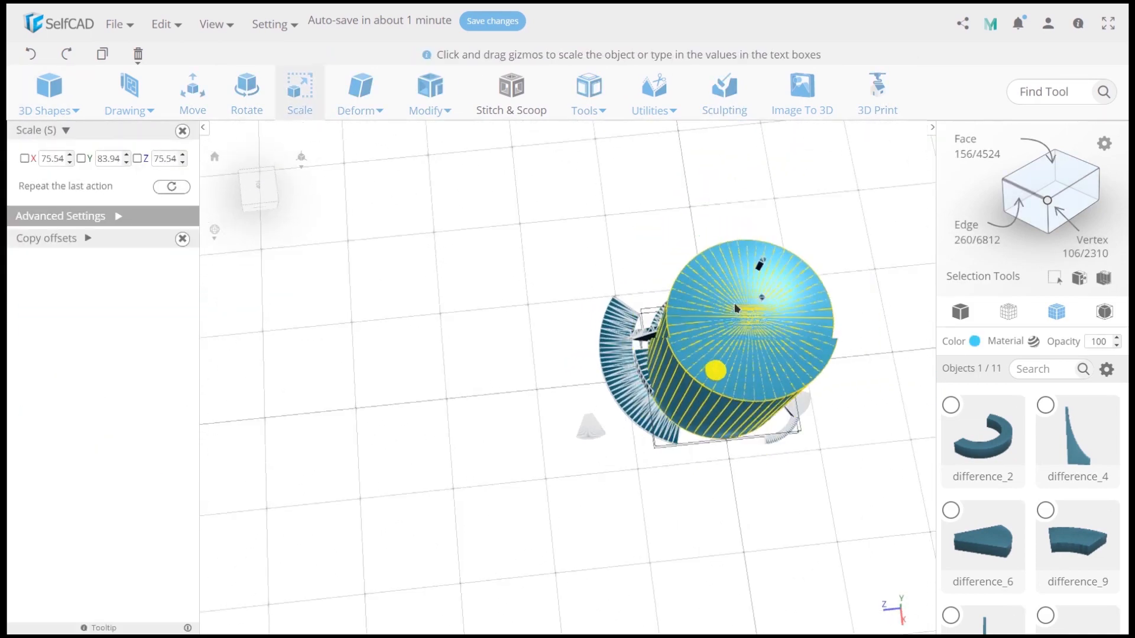
click(191, 91)
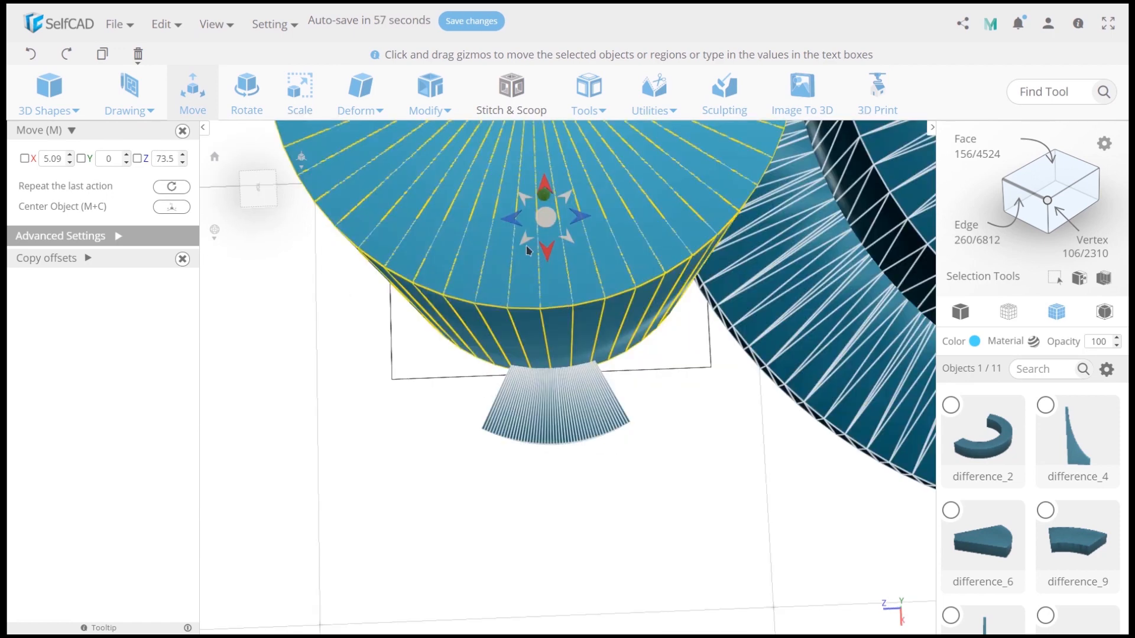
click(511, 92)
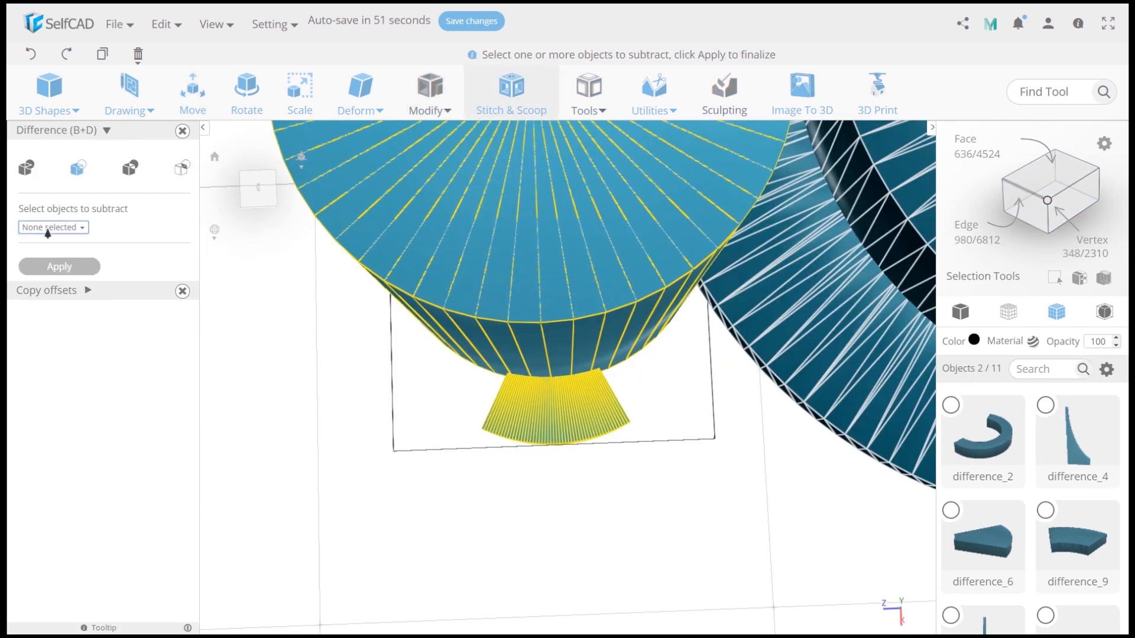
click(300, 91)
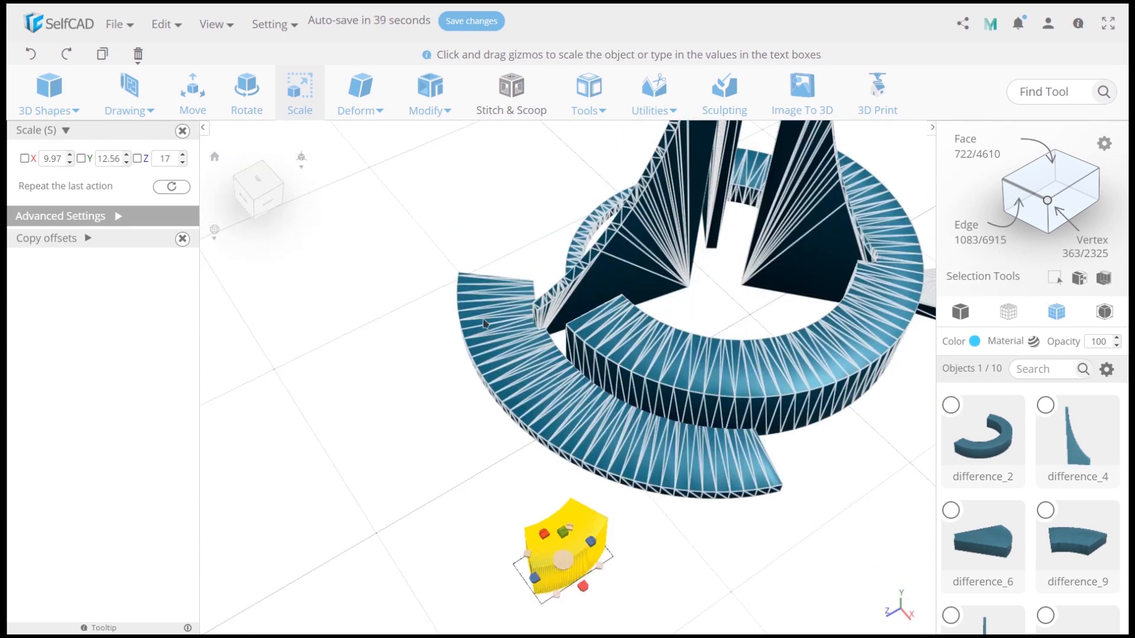
Rotate the curved block 23° on Y and move it against the outer ring
click(191, 87)
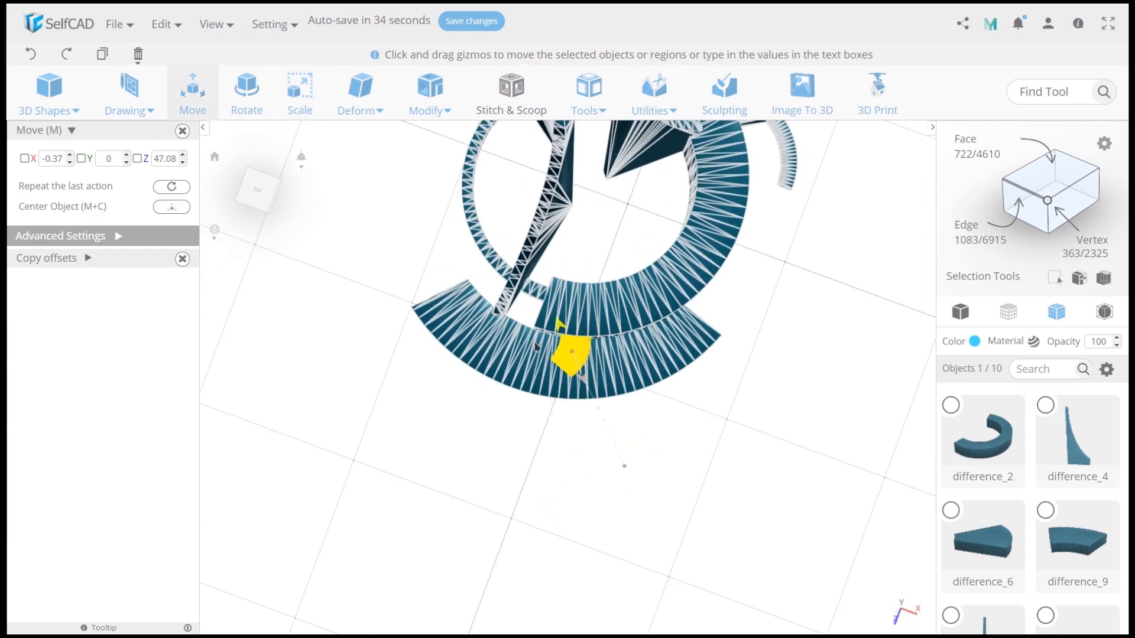
click(246, 87)
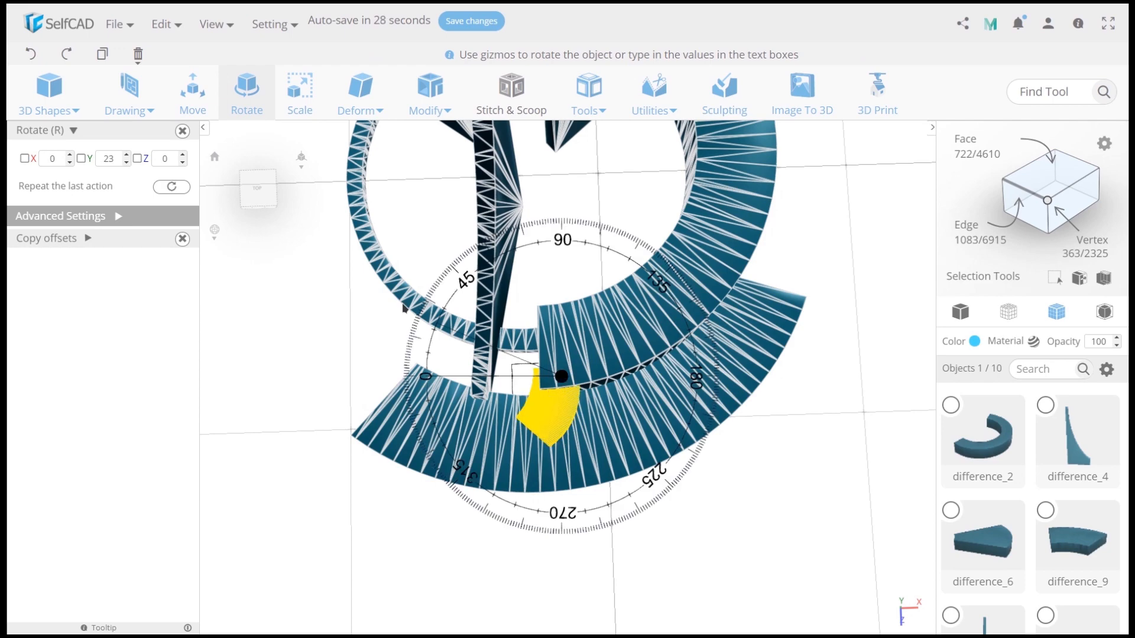
click(191, 92)
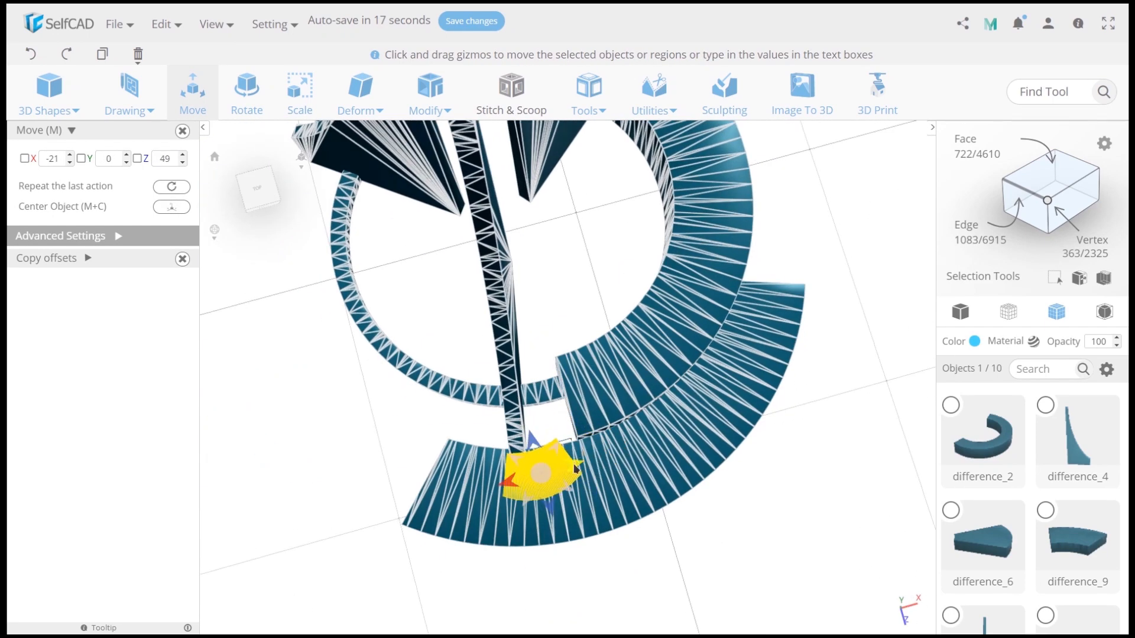
click(246, 86)
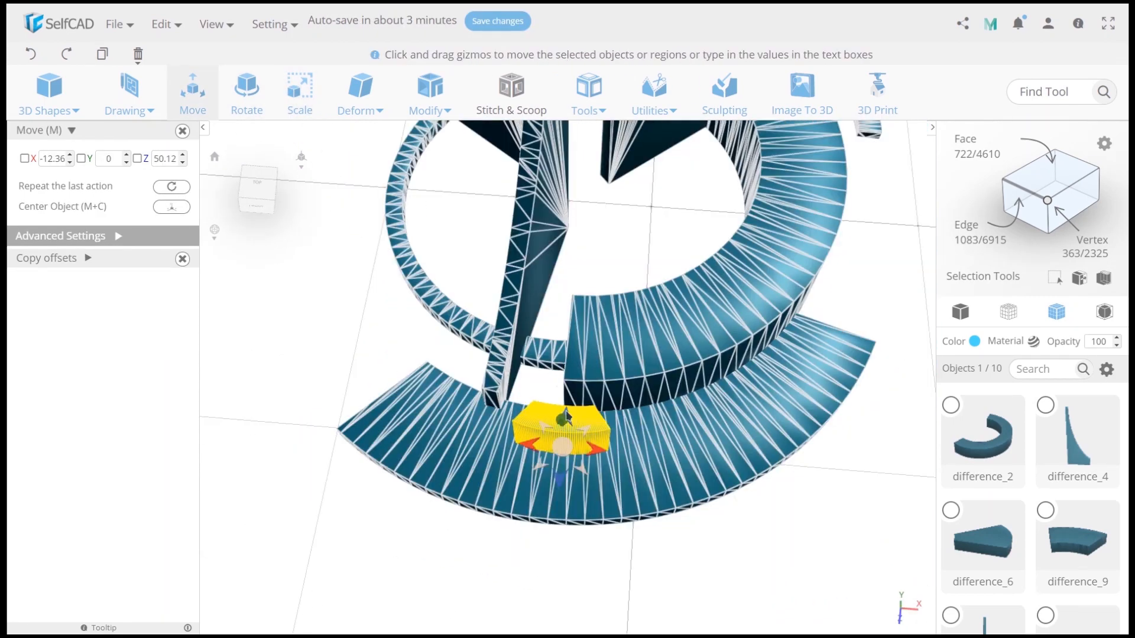
drag(564, 420, 477, 464)
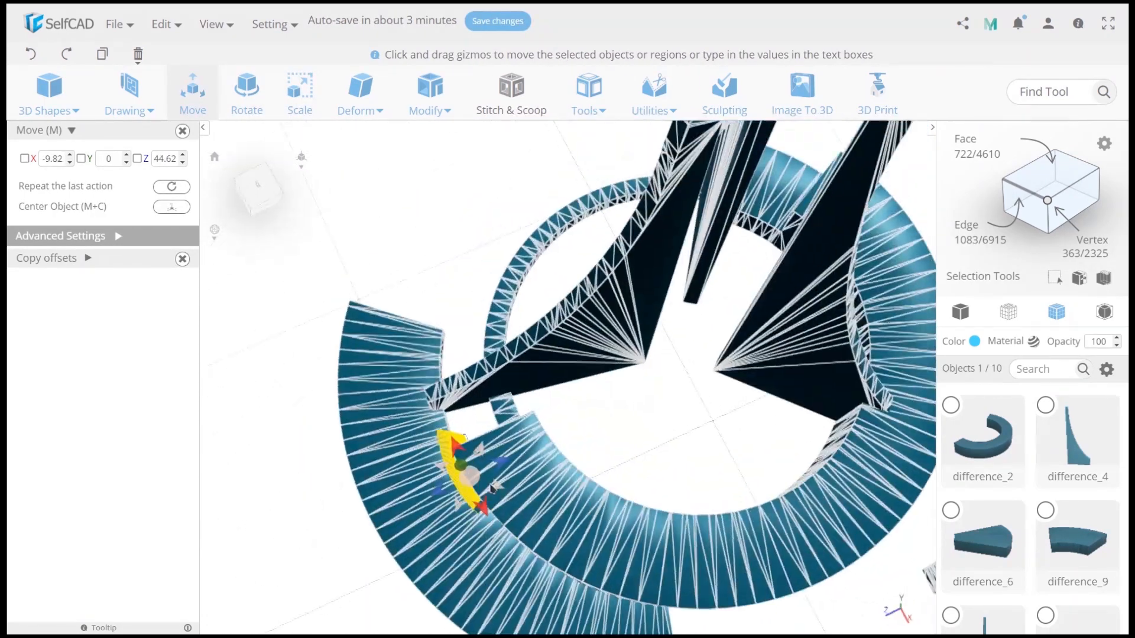
click(299, 87)
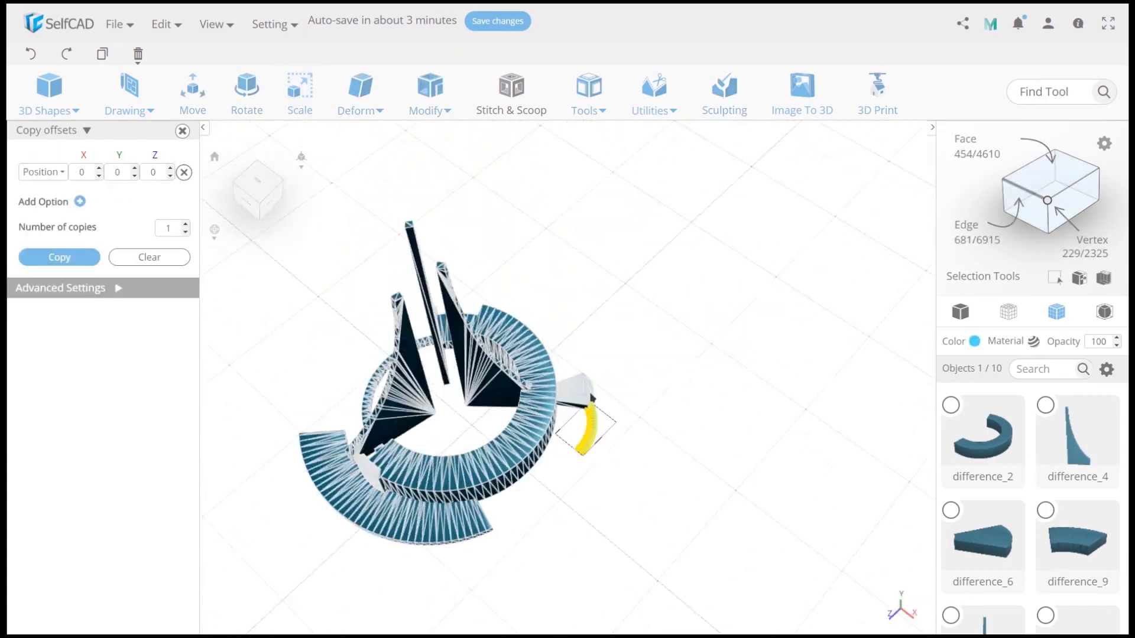
Scale the piece to X 9.29, Y 1.85, Z 24.06, rotate Y 347, and reposition it
click(246, 93)
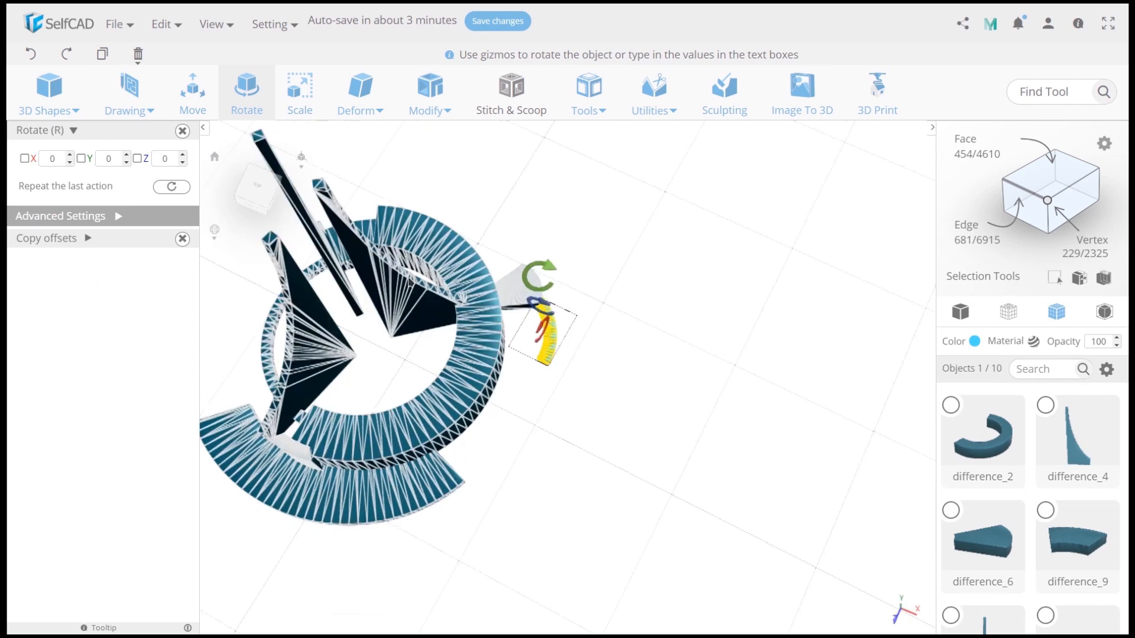
click(299, 93)
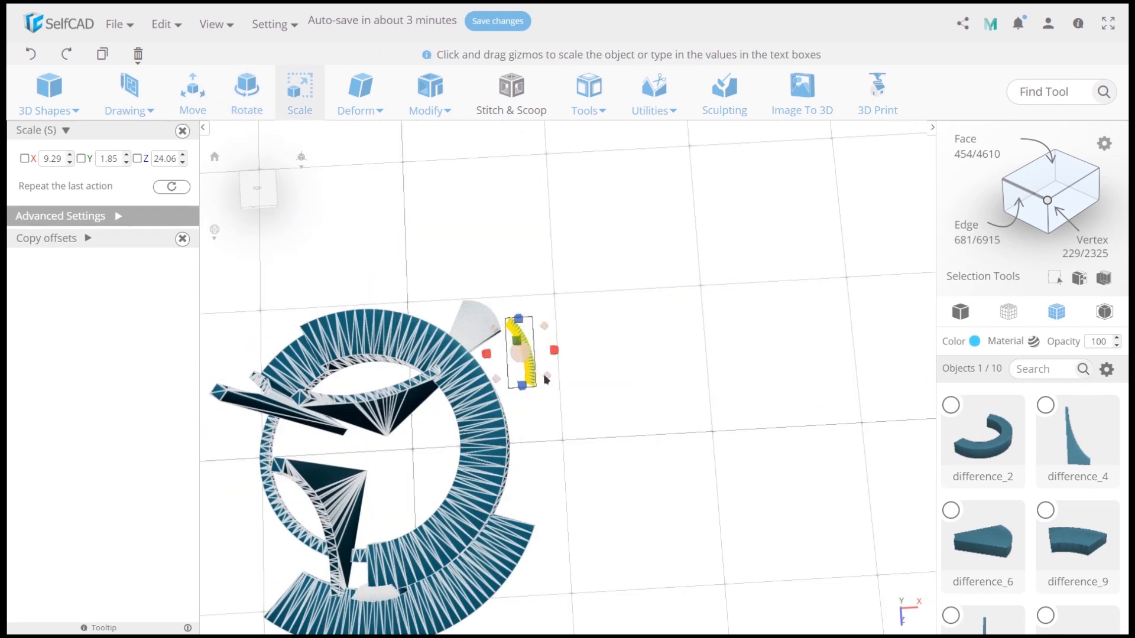
click(191, 90)
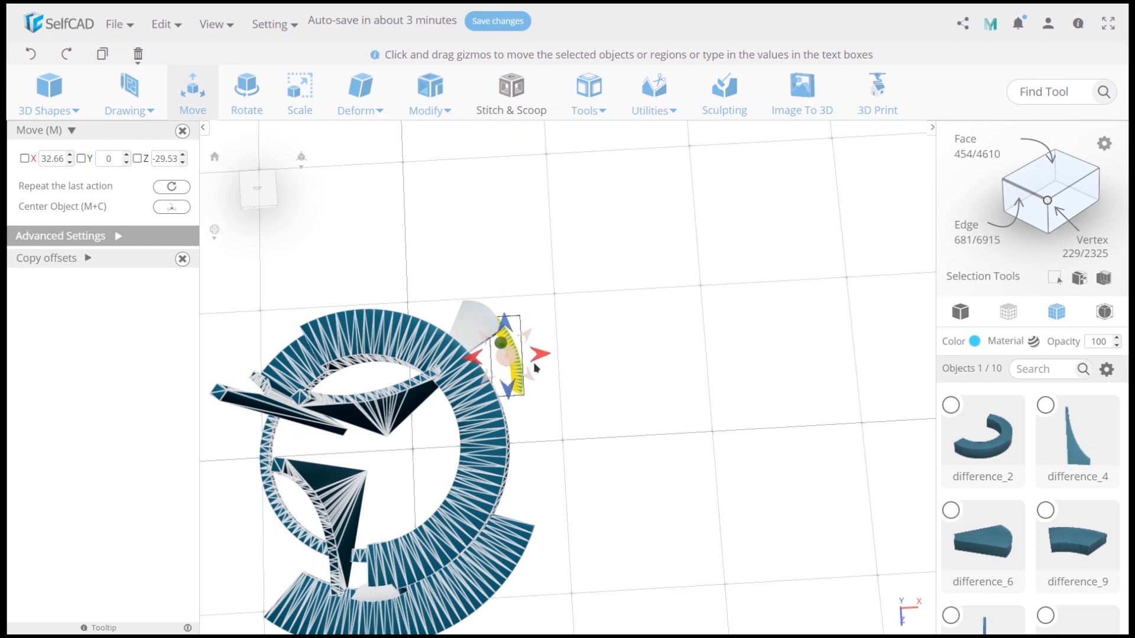
click(246, 90)
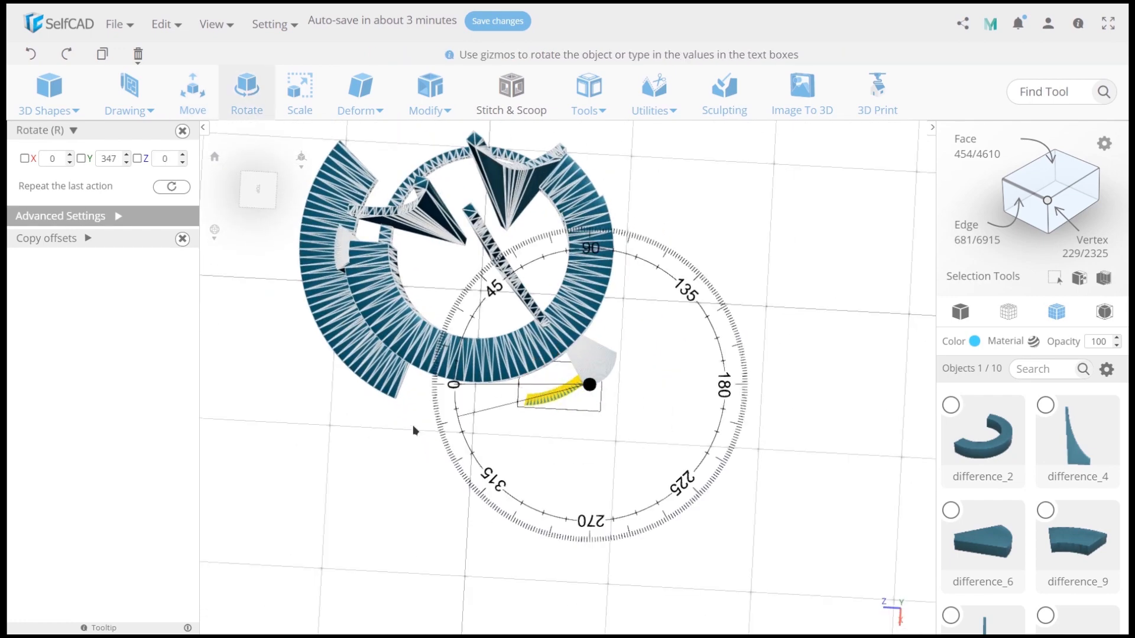
click(191, 92)
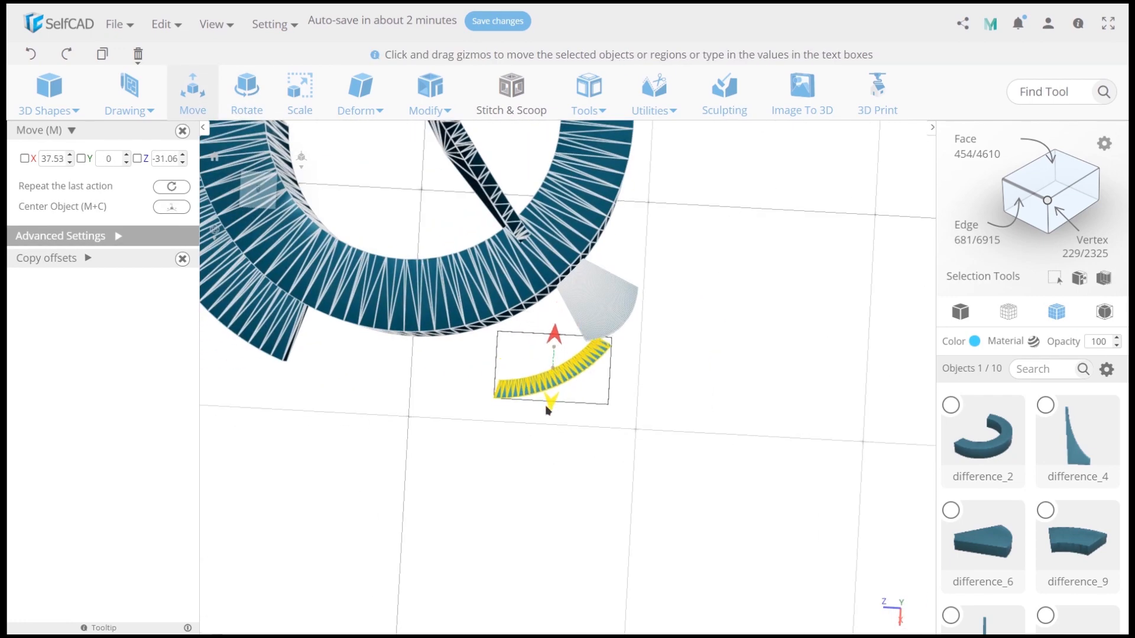